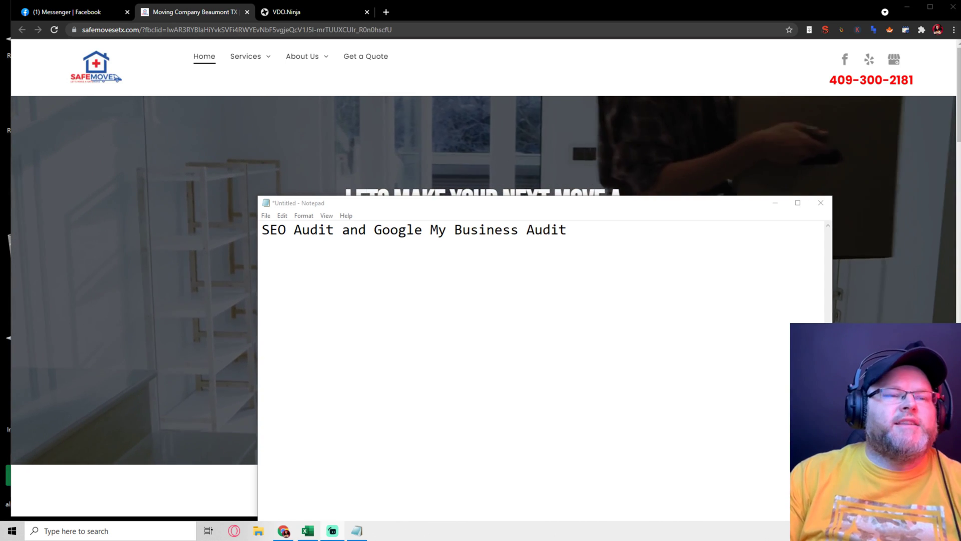
Hide the 'SEO Audit and Google My Business Audit' note to reveal the Safe Move homepage.
left_click(820, 203)
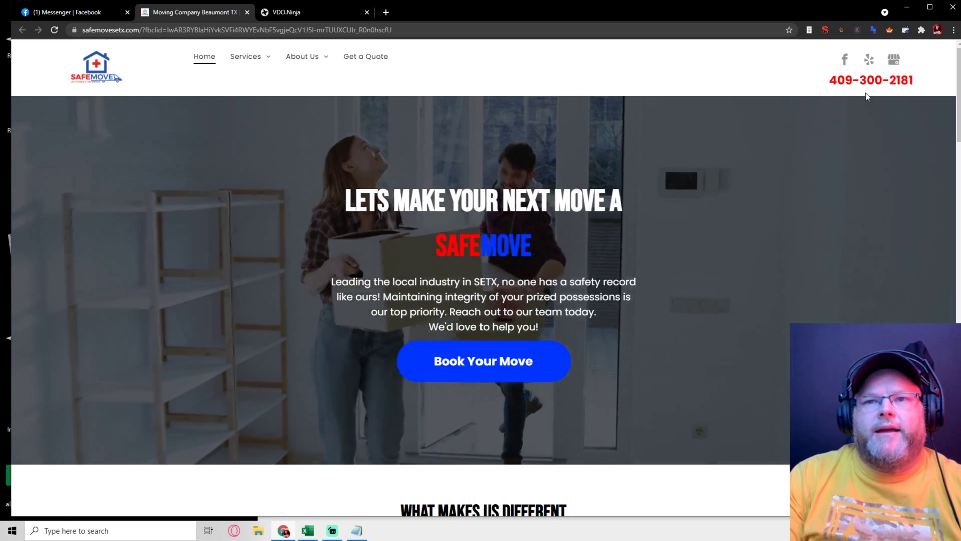
scroll("down", 3)
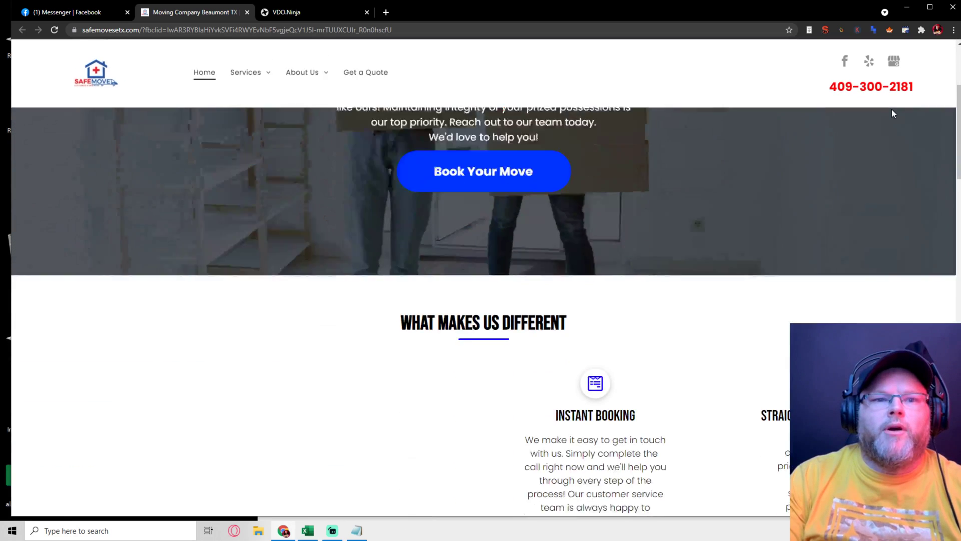
scroll("up", 3)
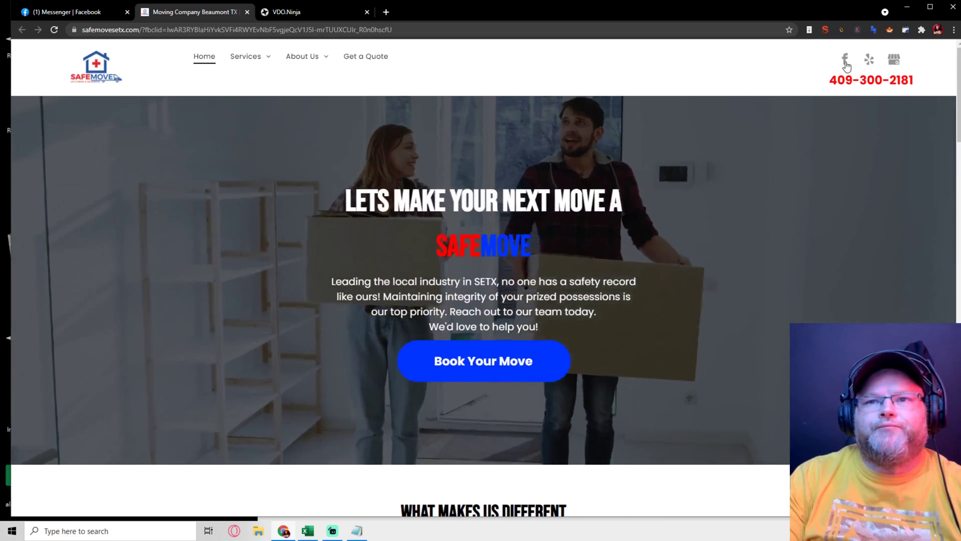
mouse_move(888, 58)
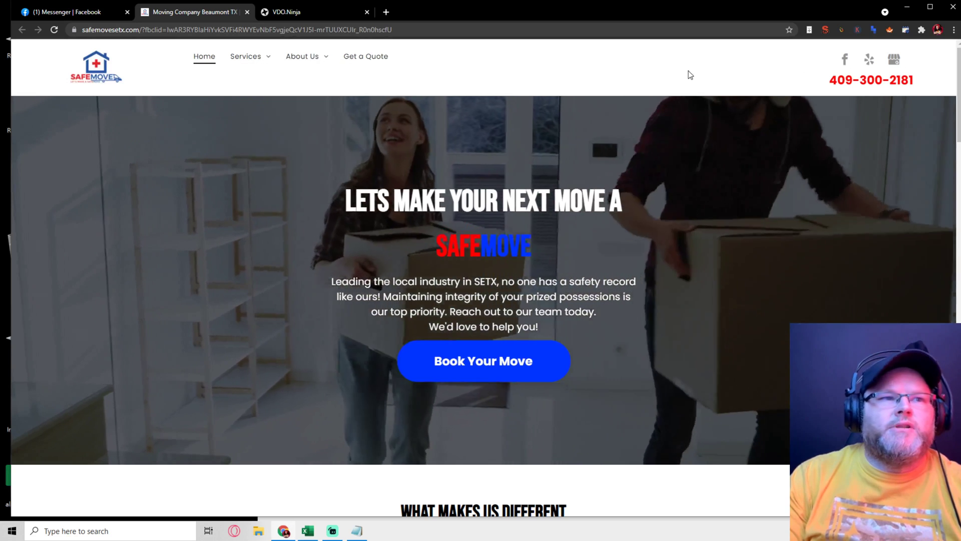
left_click(304, 56)
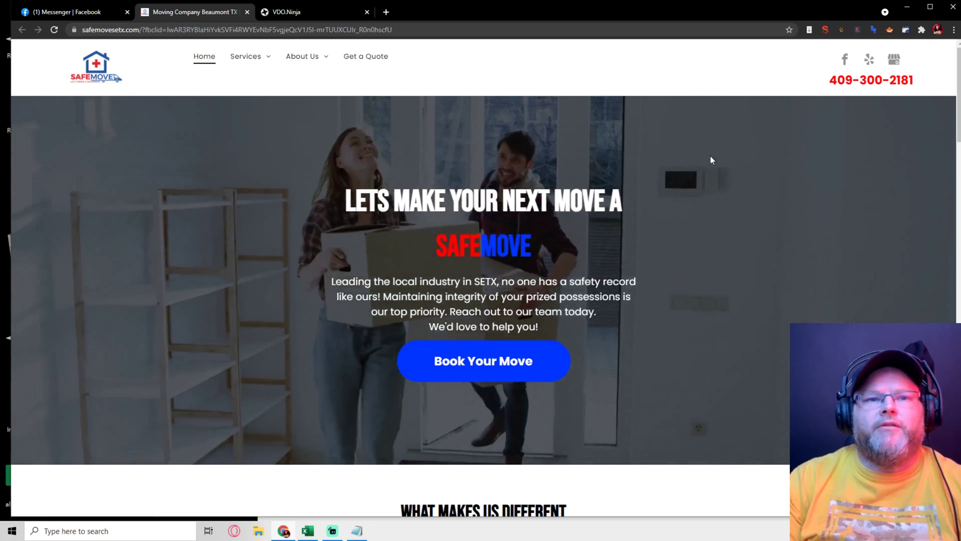
scroll("down", 3)
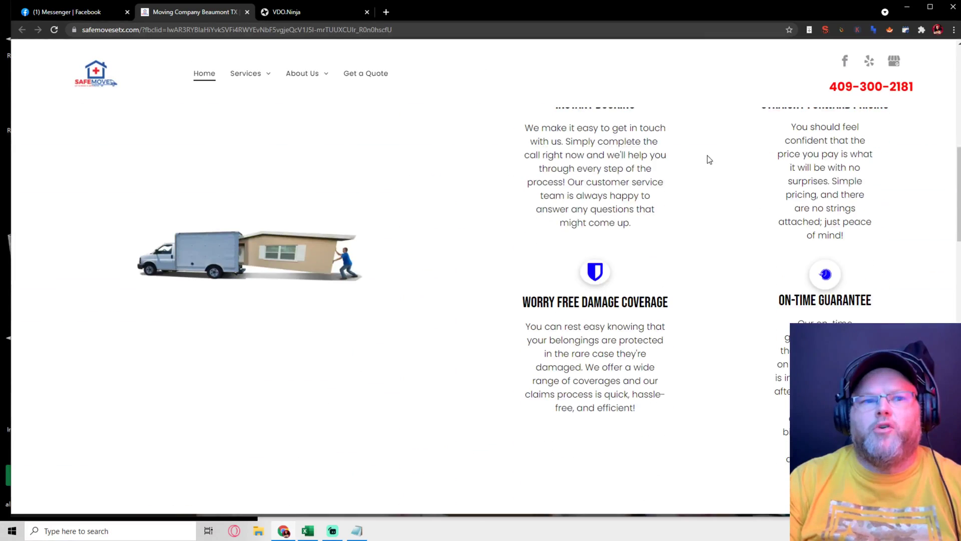
scroll("up", 3)
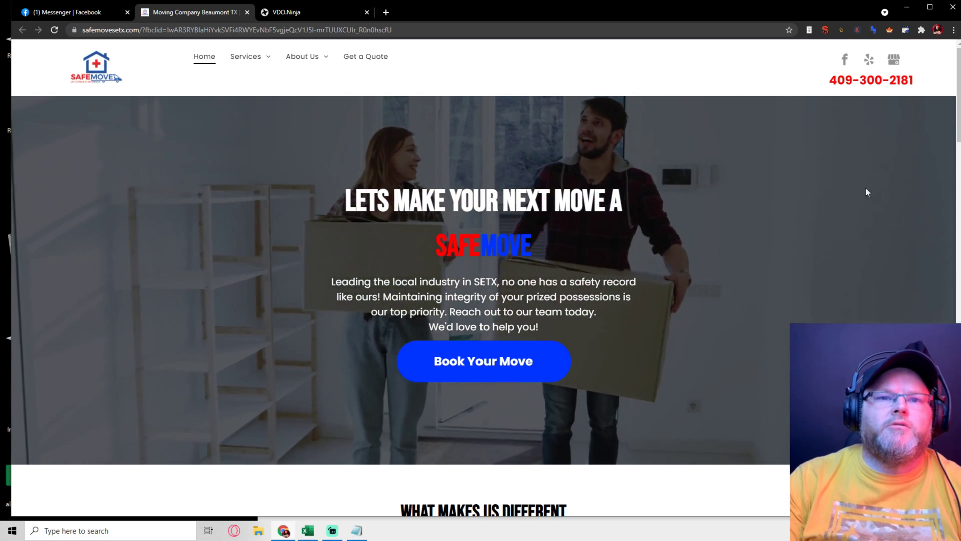
Scroll the homepage past What Makes Us Different and Why SafeMove down to Areas Served.
scroll("down", 3)
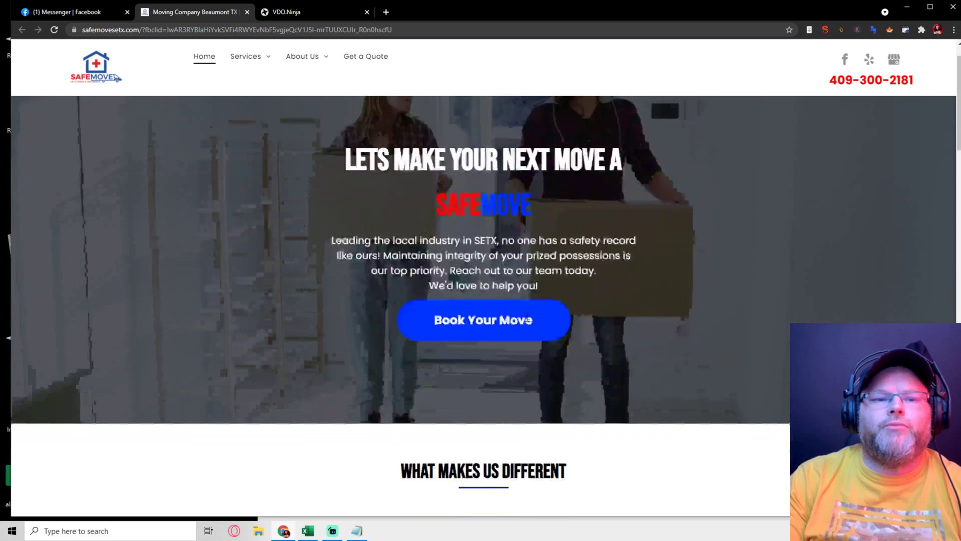
scroll("down", 3)
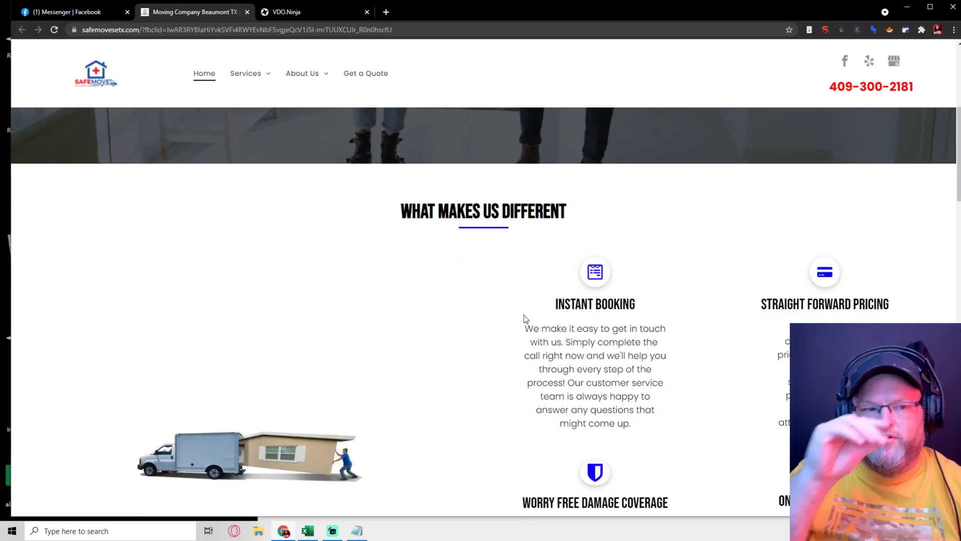
mouse_move(521, 259)
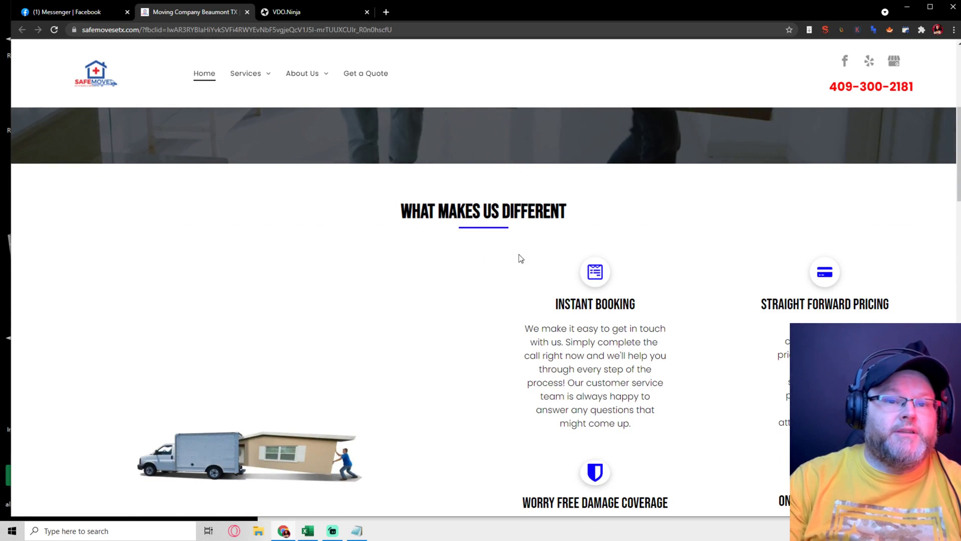
scroll("down", 3)
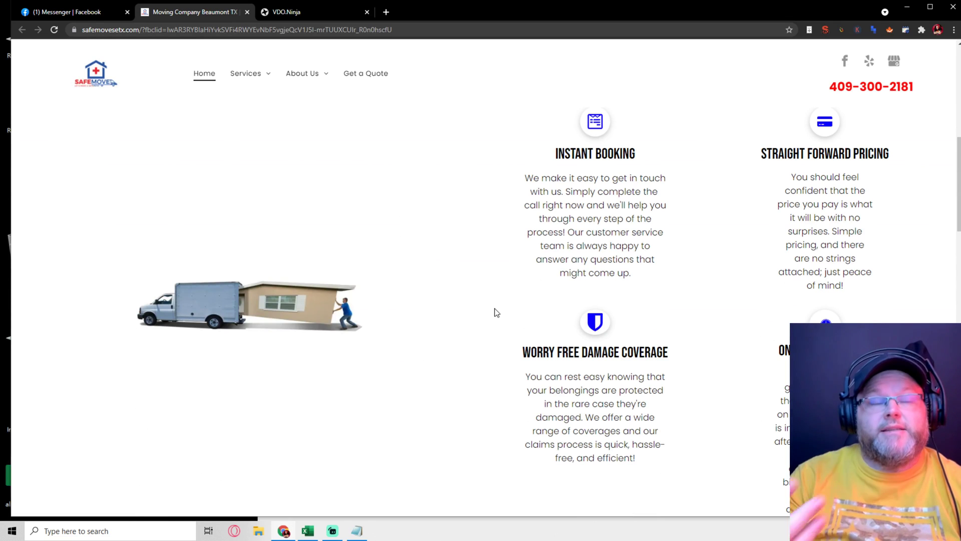
scroll("down", 3)
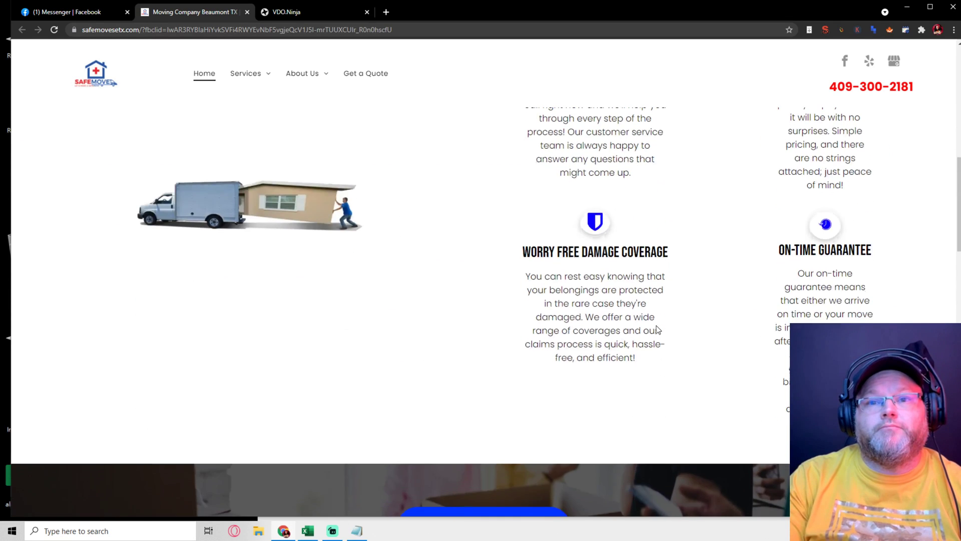
scroll("up", 3)
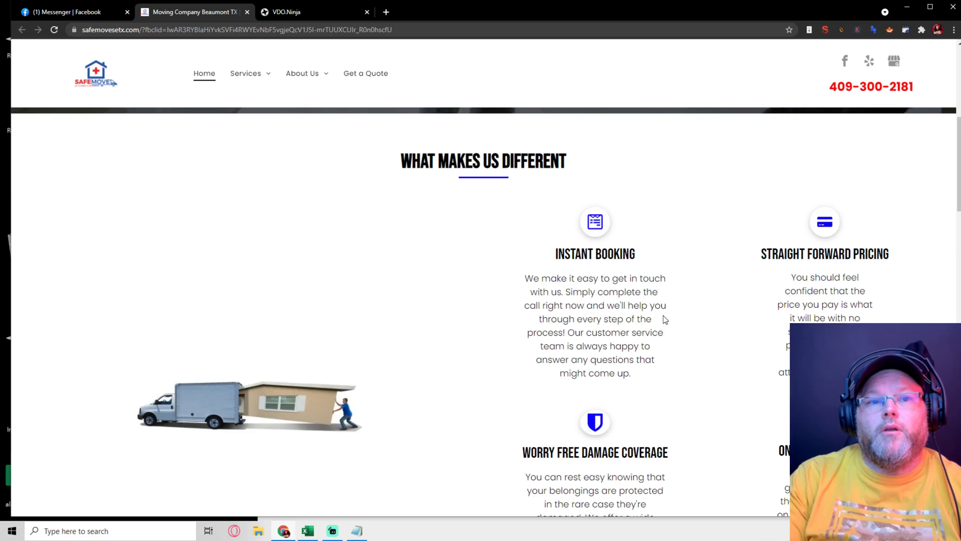
scroll("down", 3)
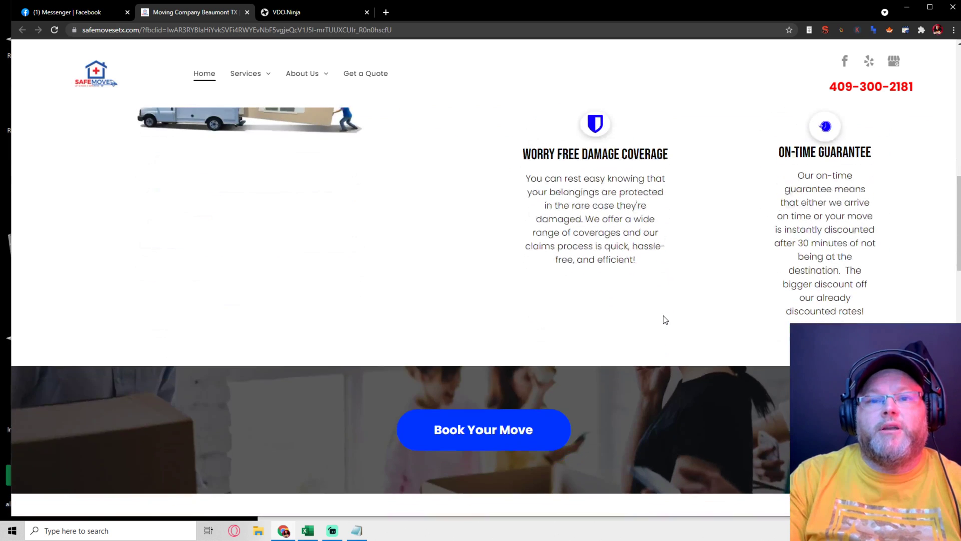
scroll("down", 3)
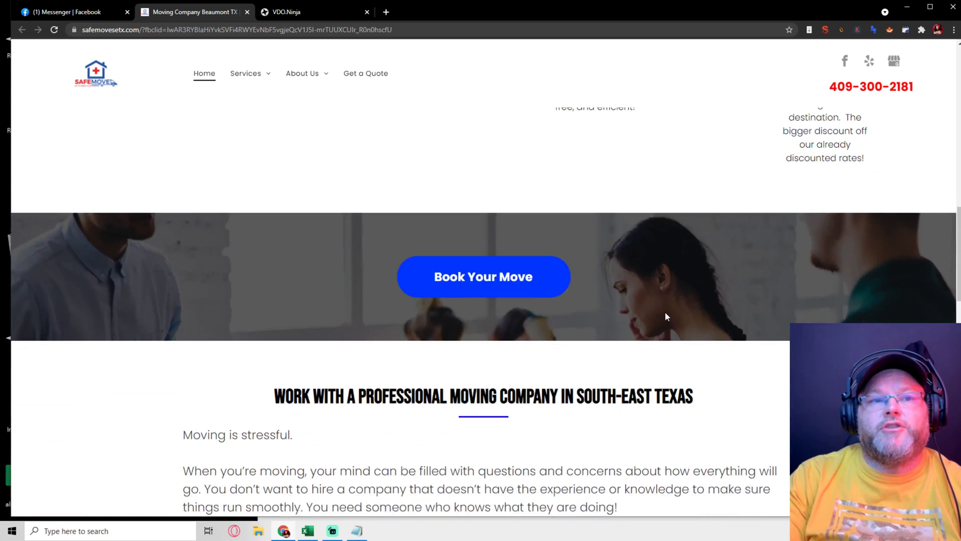
scroll("up", 3)
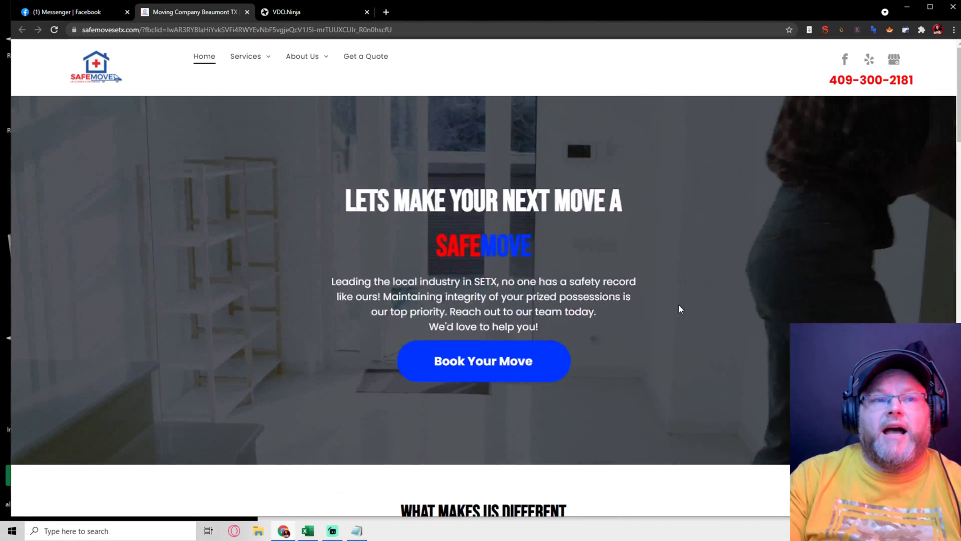
scroll("down", 3)
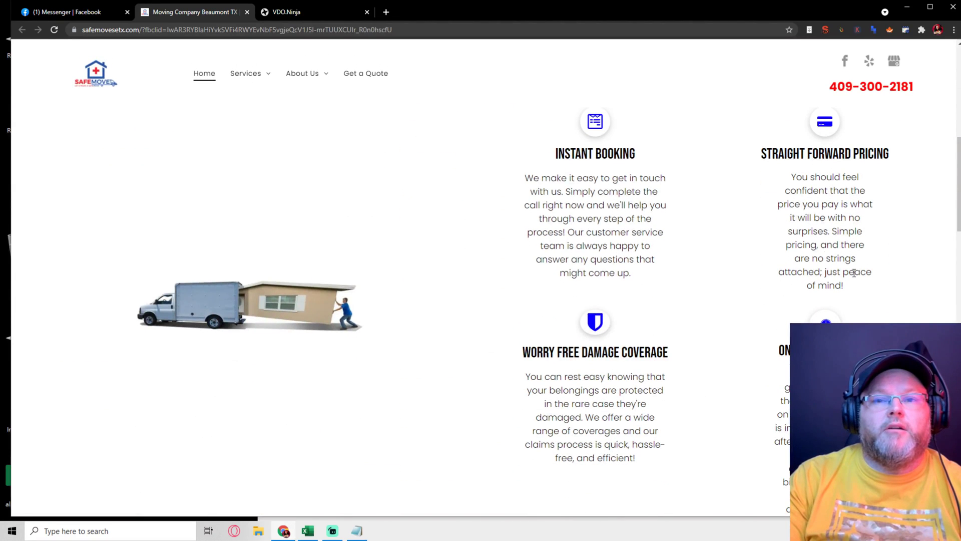
mouse_move(765, 356)
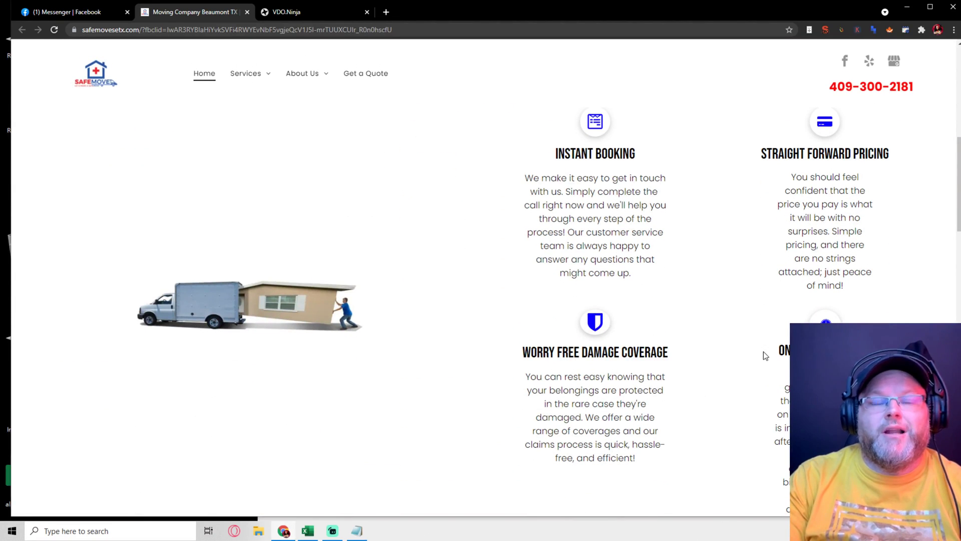
mouse_move(714, 276)
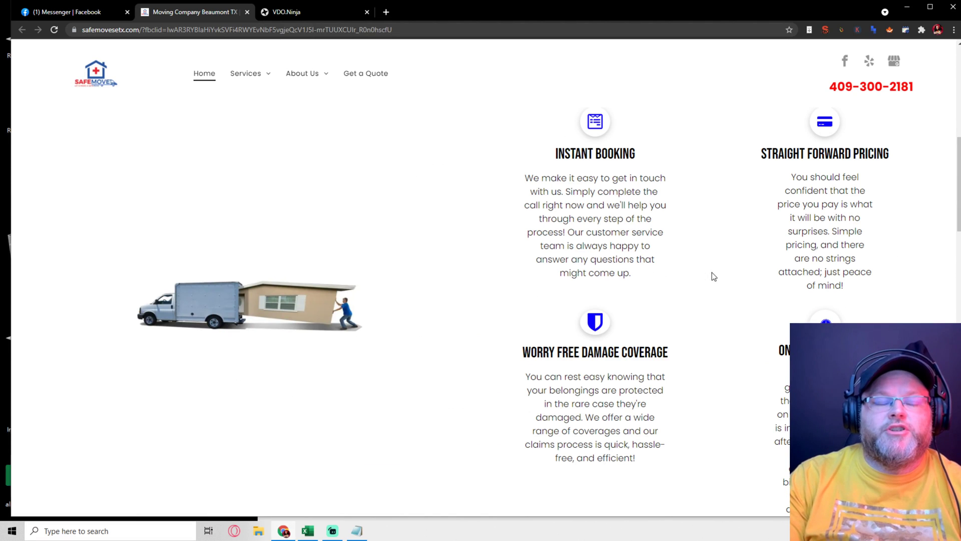
scroll("down", 3)
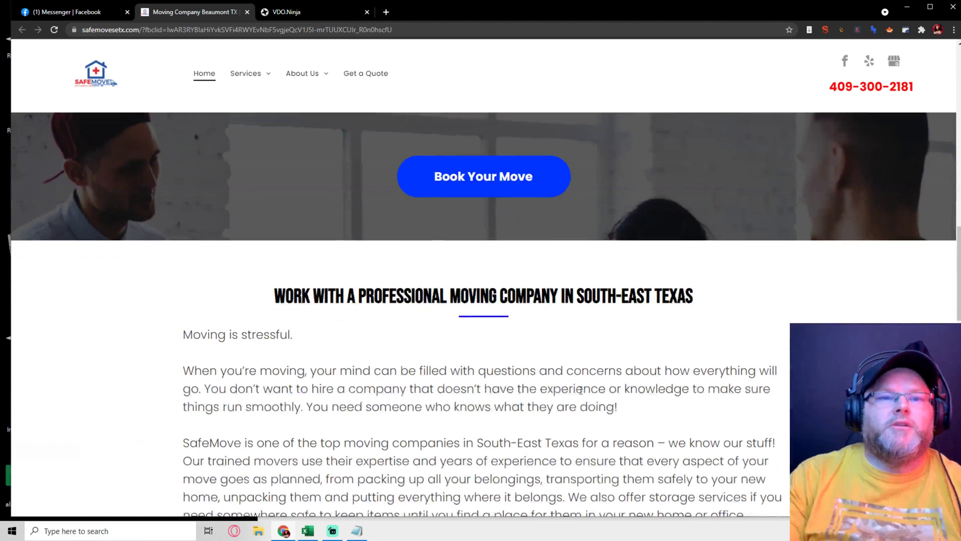
mouse_move(500, 185)
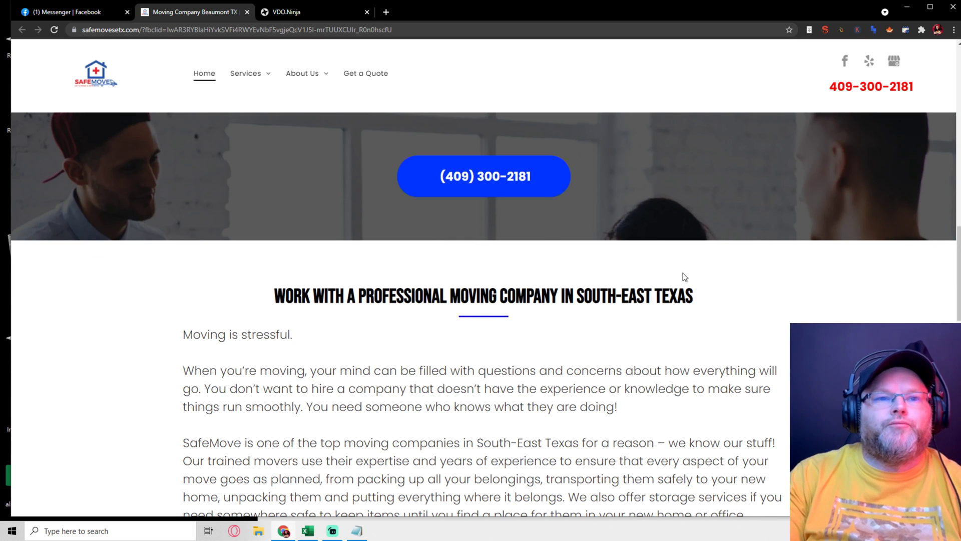
scroll("down", 3)
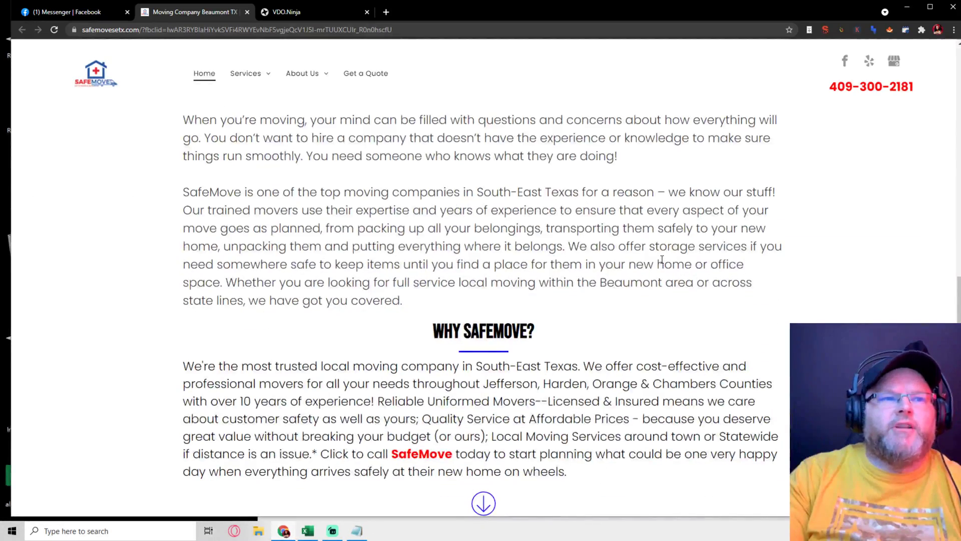
scroll("down", 3)
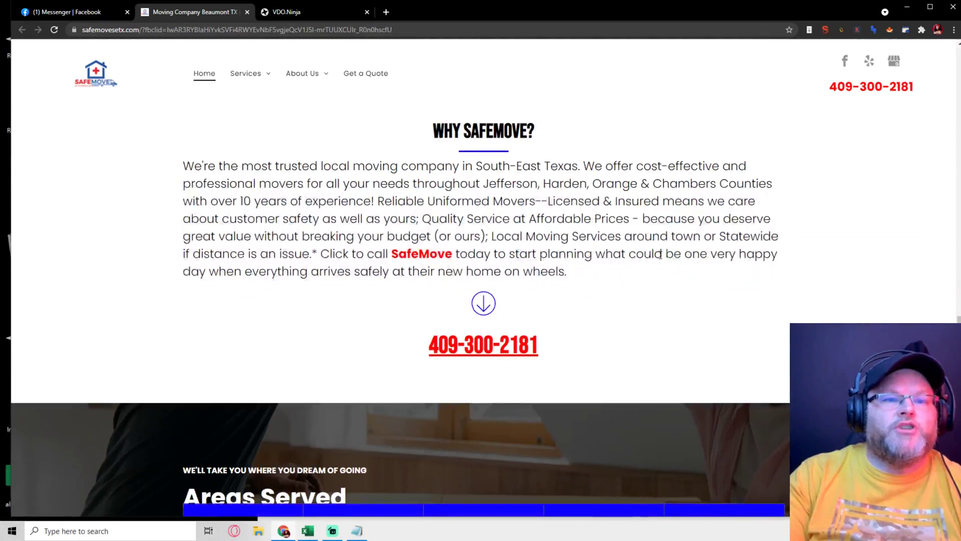
scroll("down", 3)
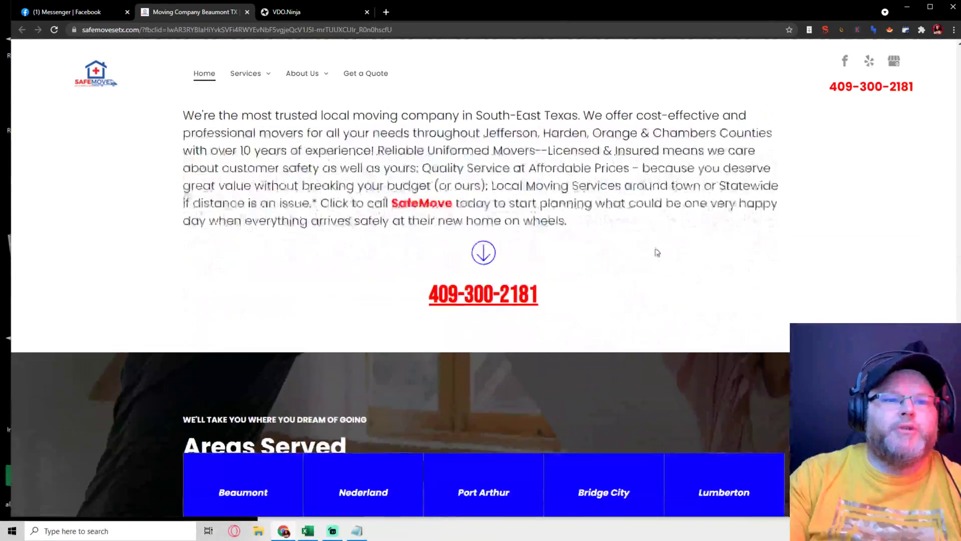
Scroll the safemovesetx.com homepage down to its footer and back up.
scroll("down", 3)
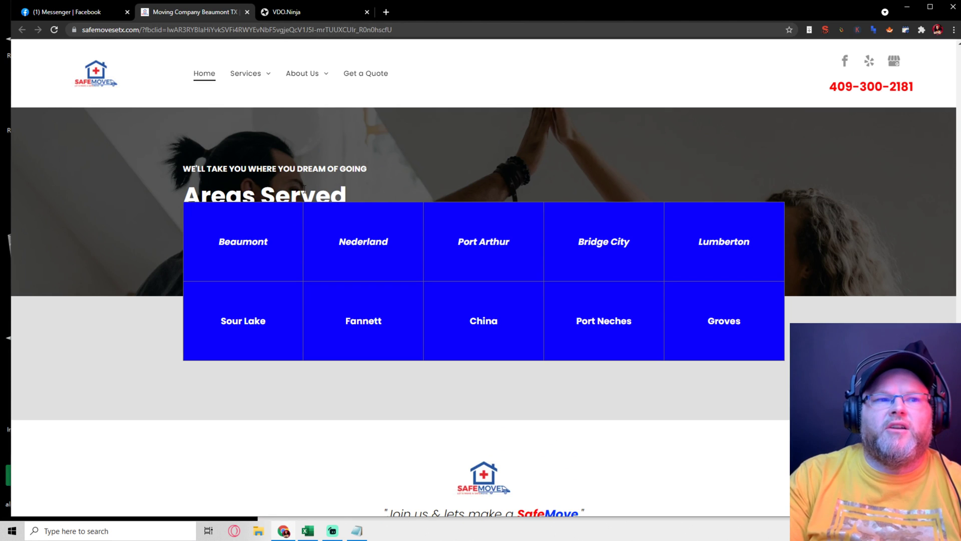
scroll("down", 3)
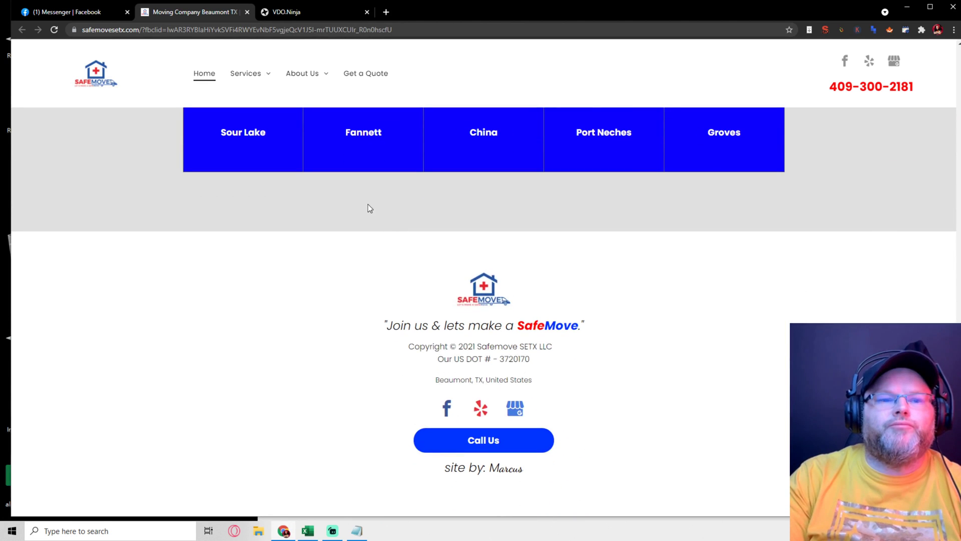
mouse_move(649, 433)
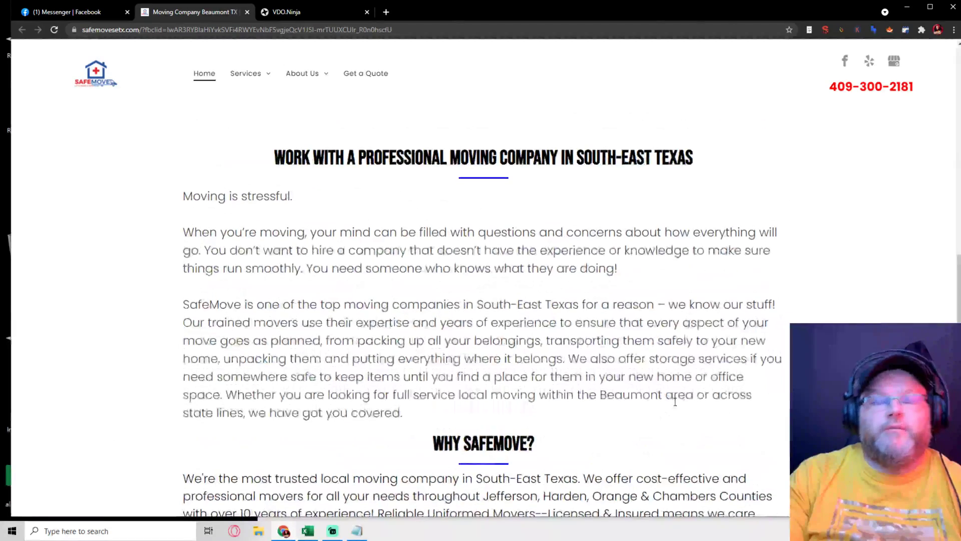
scroll("down", 3)
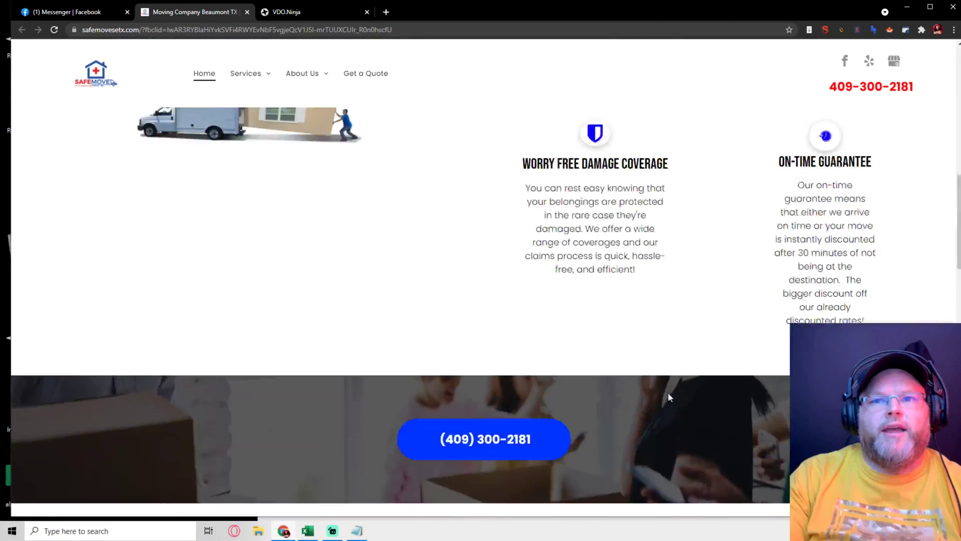
scroll("up", 3)
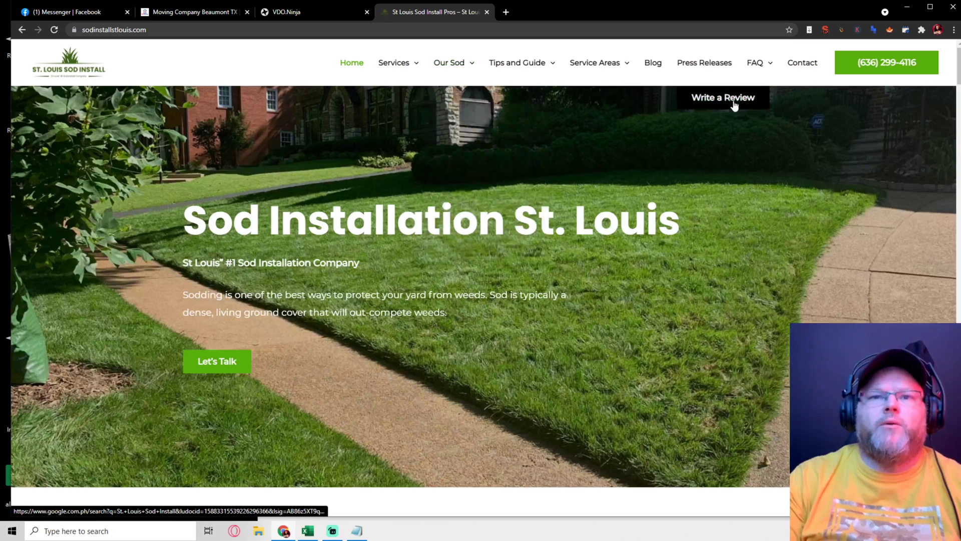
left_click(288, 11)
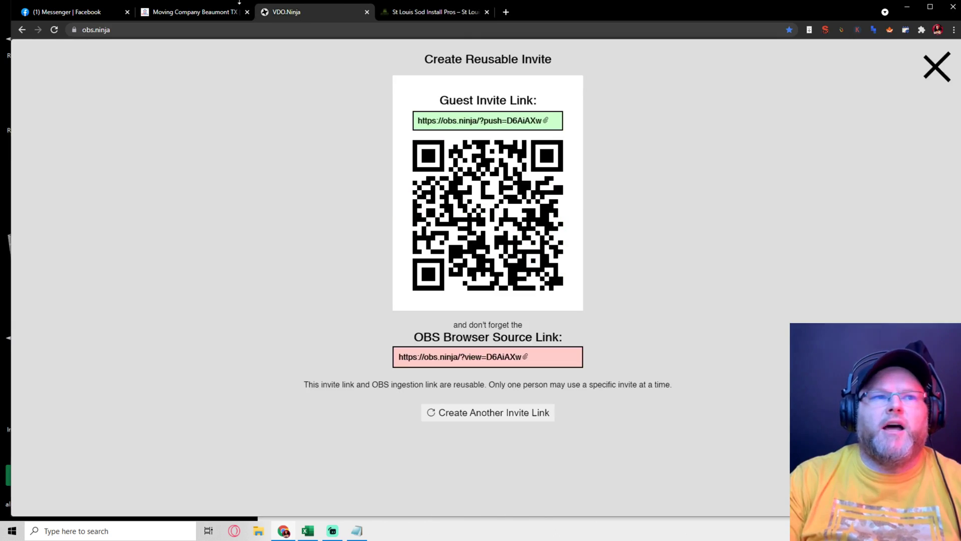
left_click(441, 12)
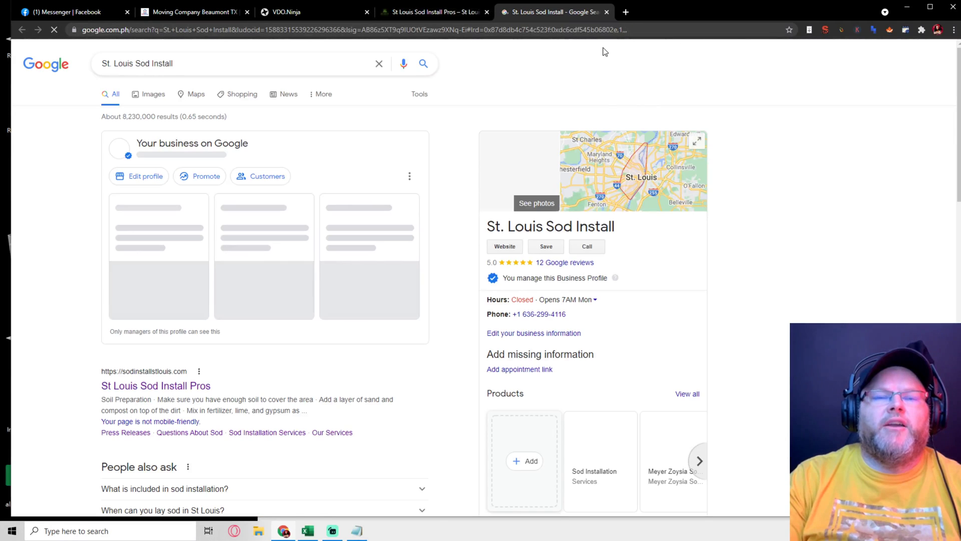
left_click(566, 262)
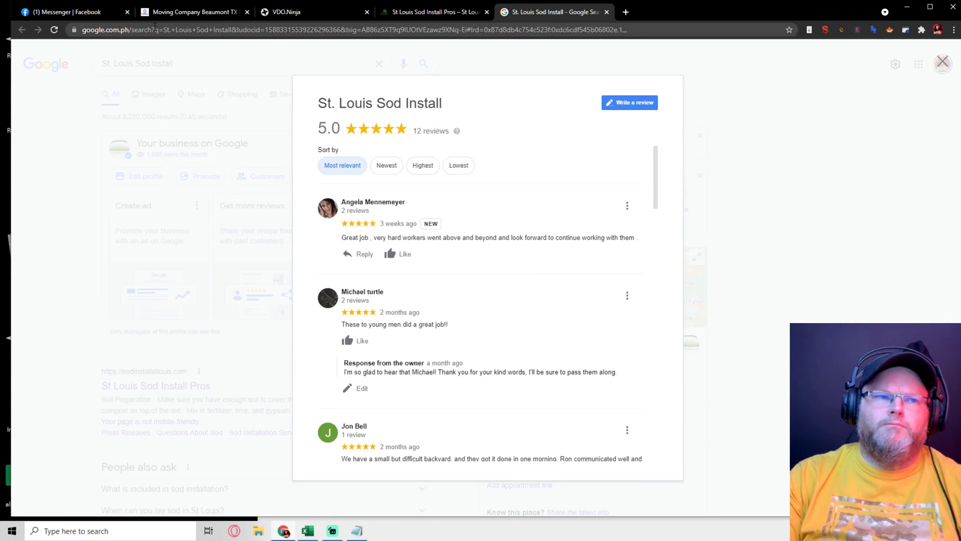
double_click(189, 31)
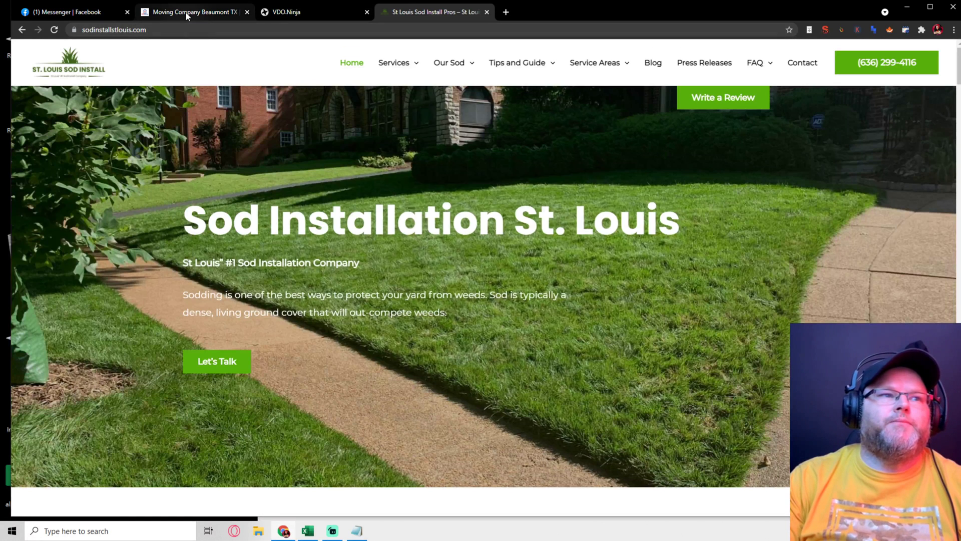
Scroll the St. Louis Sod Install homepage through its testimonials down to the footer.
scroll("down", 3)
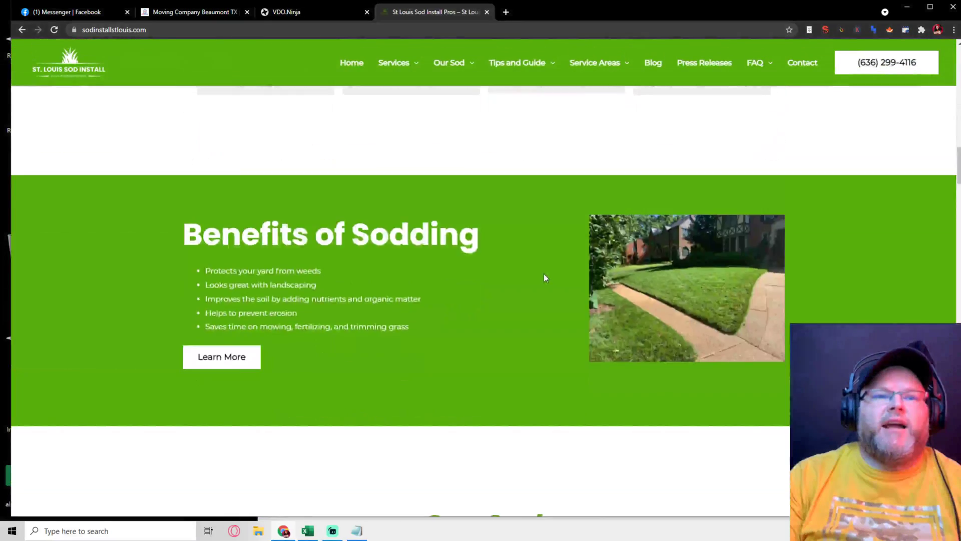
scroll("down", 3)
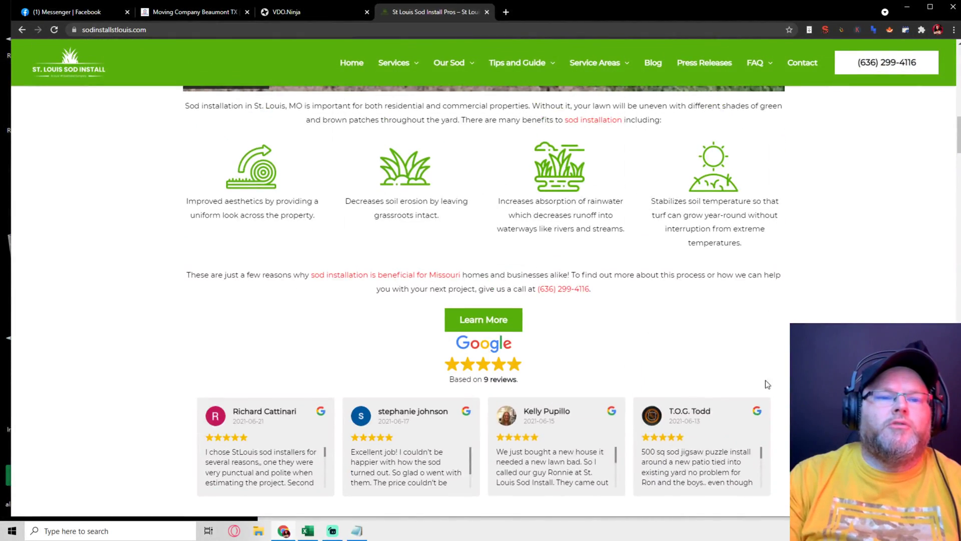
scroll("down", 3)
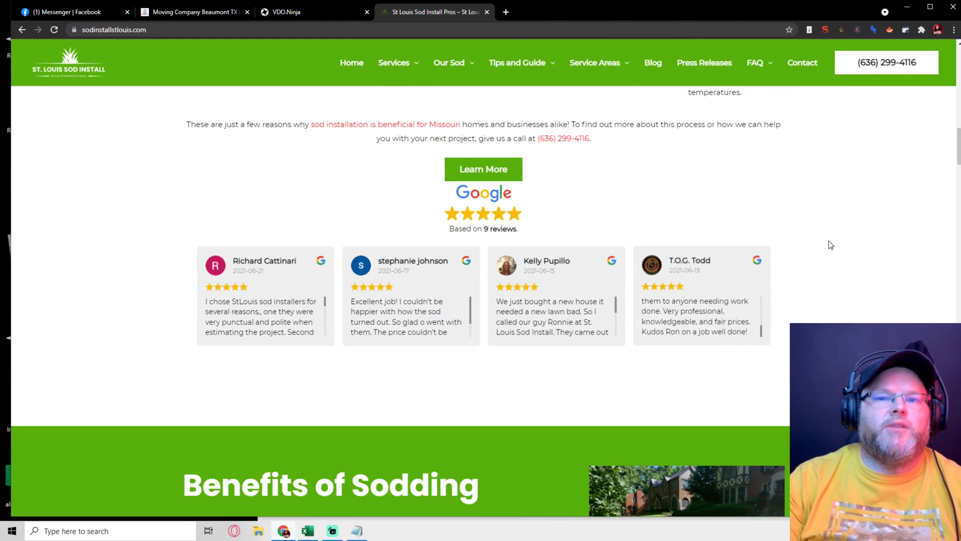
scroll("down", 3)
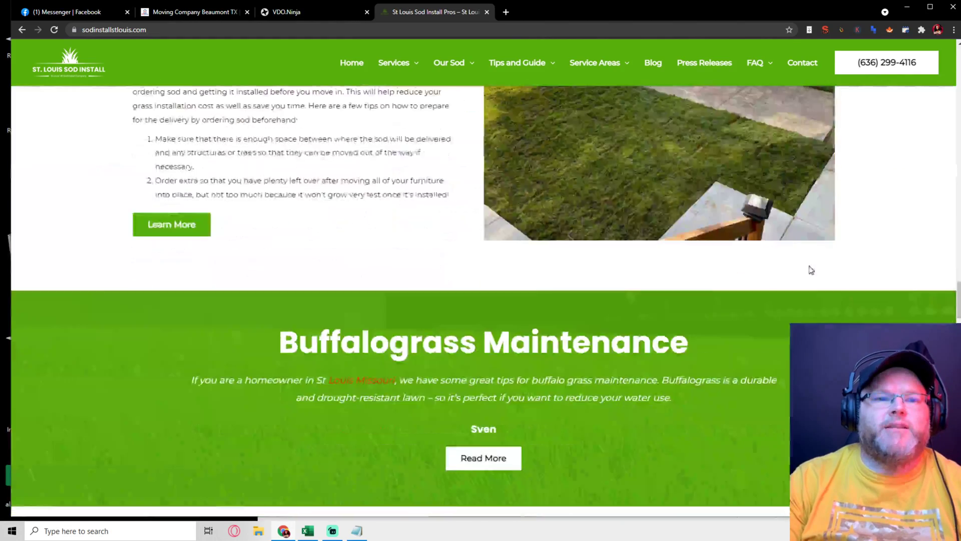
scroll("down", 3)
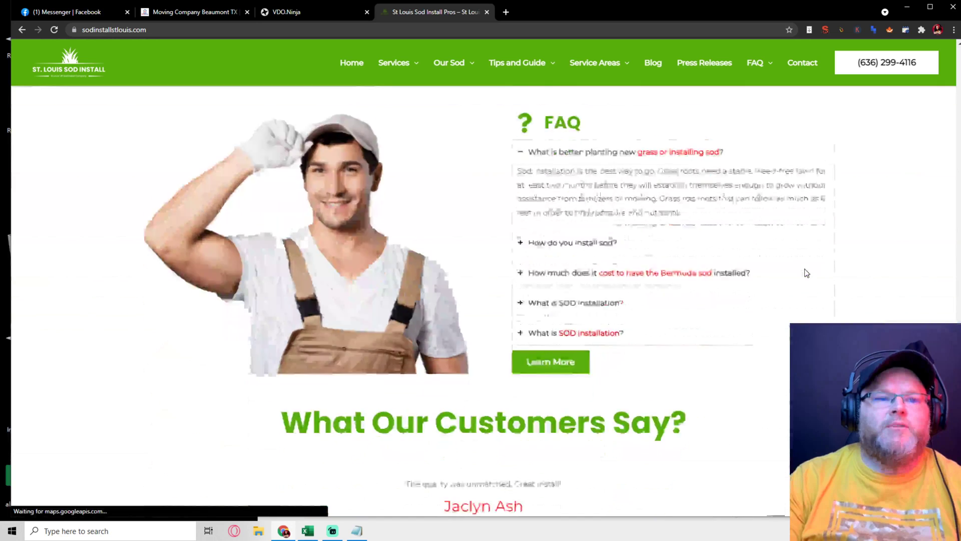
scroll("down", 3)
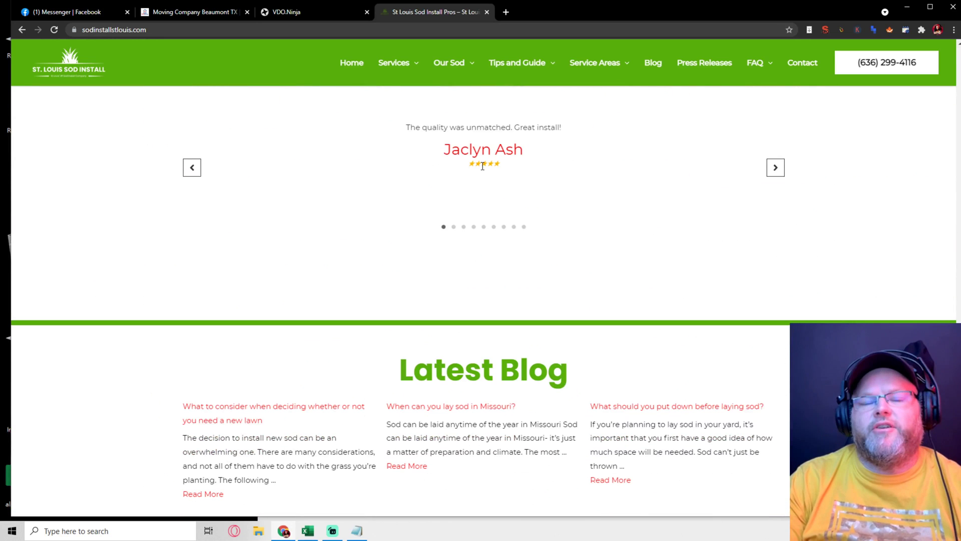
mouse_move(482, 156)
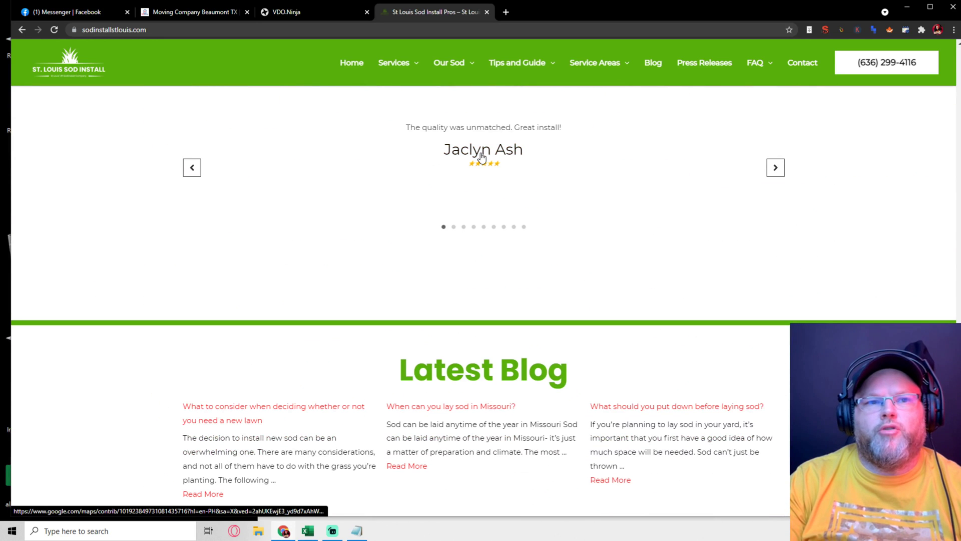
scroll("down", 3)
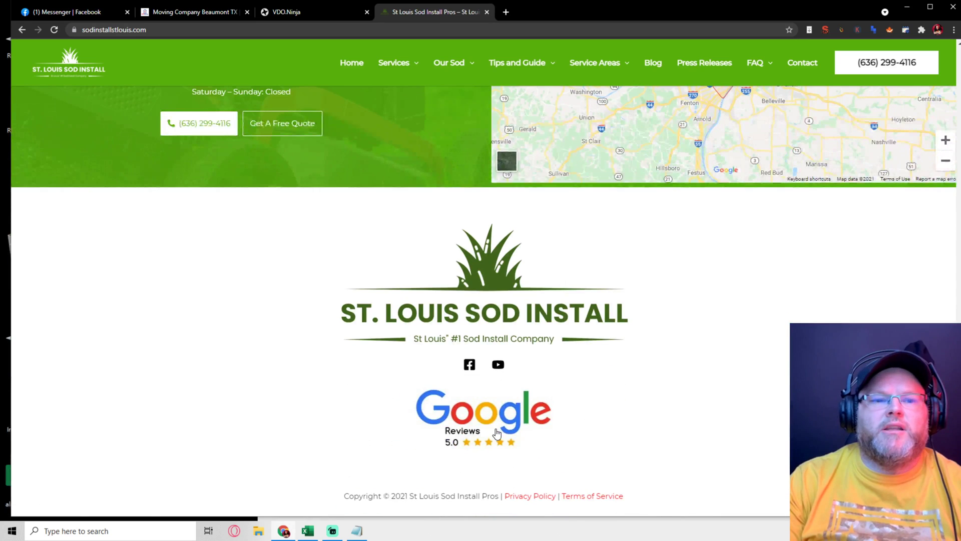
scroll("up", 3)
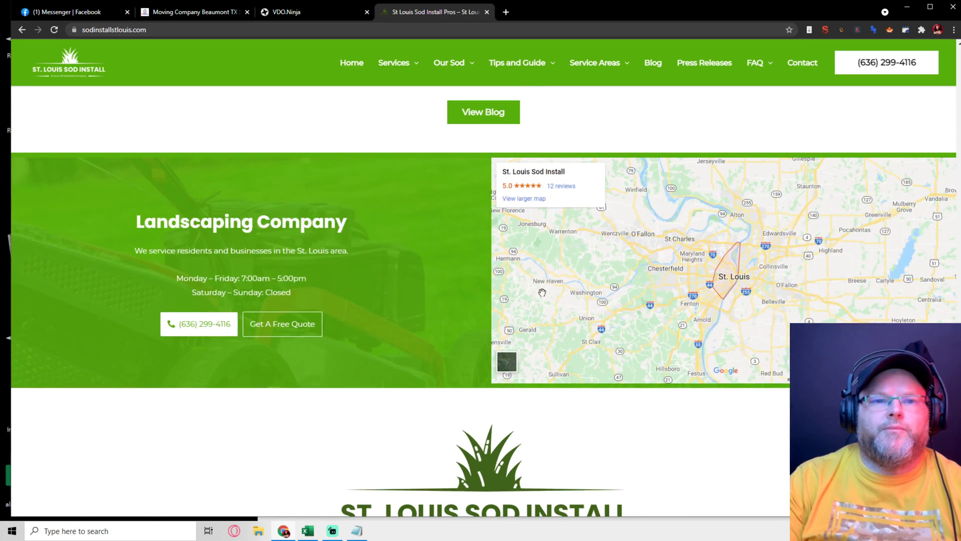
scroll("down", 3)
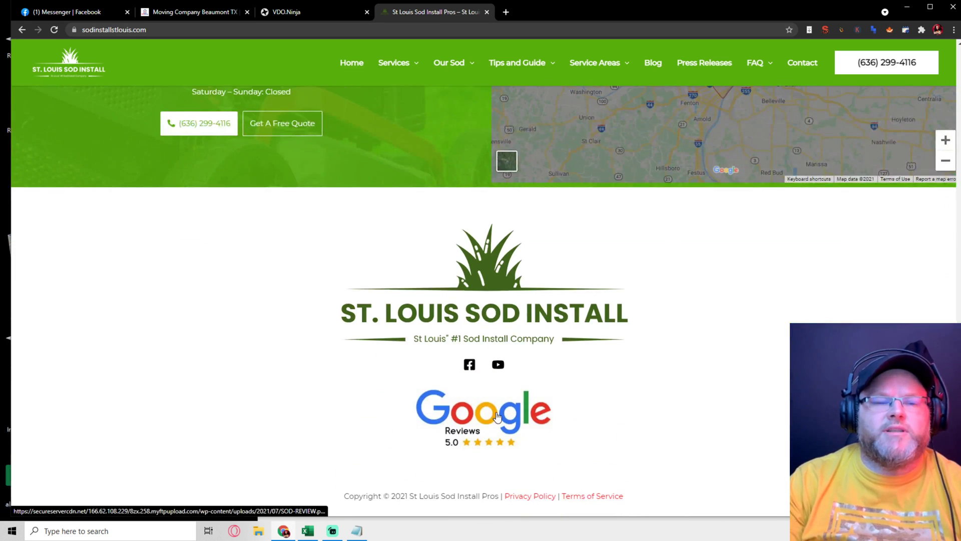
Check the footer Google Reviews badge's link options, then return to the Safe Move tab.
right_click(497, 417)
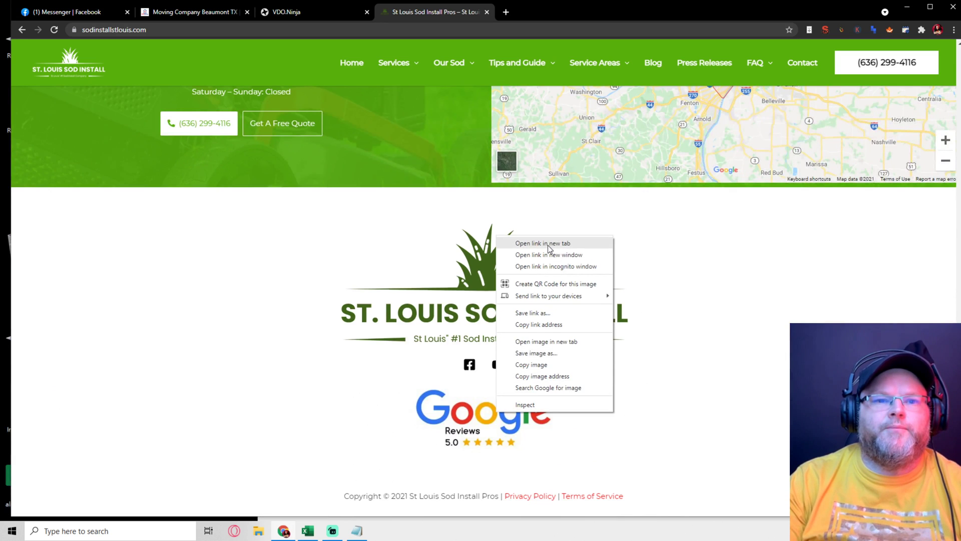
left_click(543, 243)
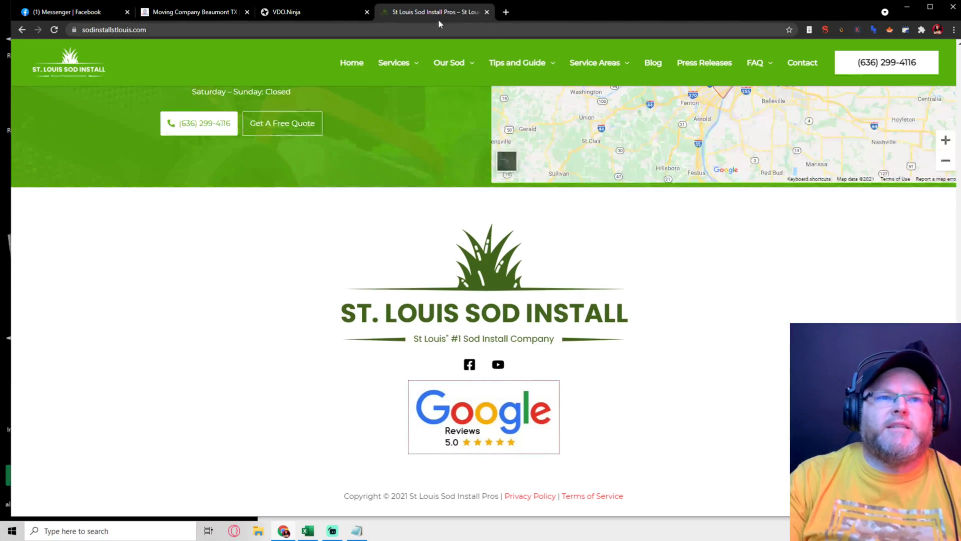
left_click(192, 11)
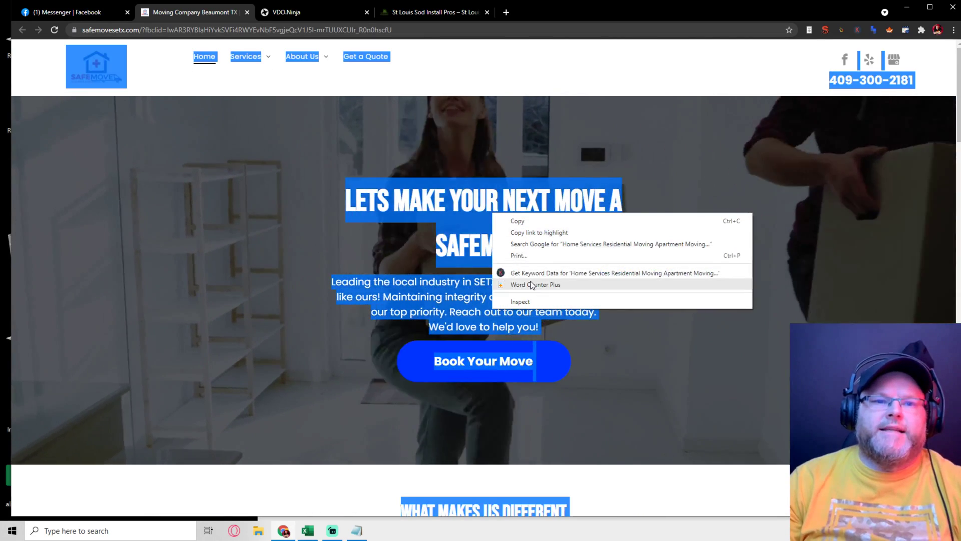
Word-count the homepage text with Word Counter Plus, then open Residential, Apartment and Office Moving pages.
left_click(536, 284)
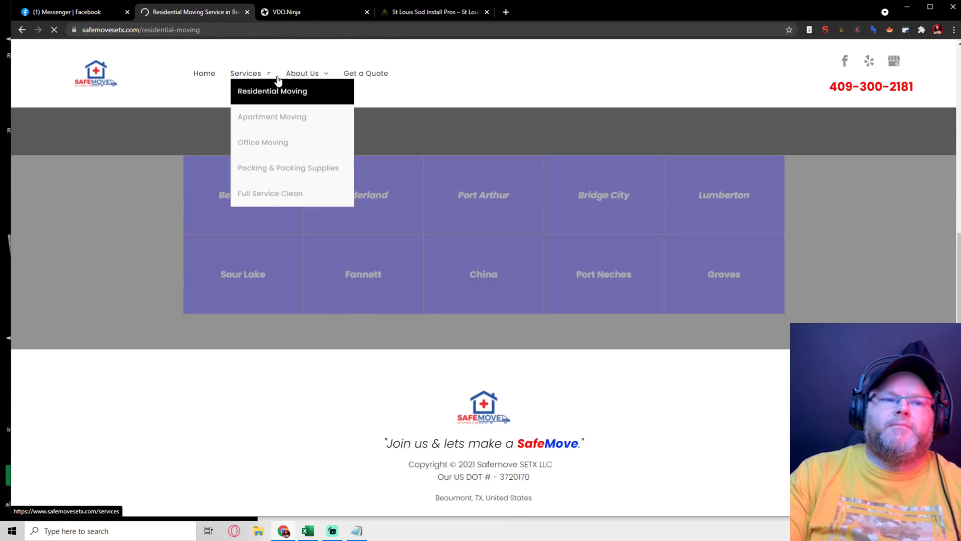
left_click(272, 91)
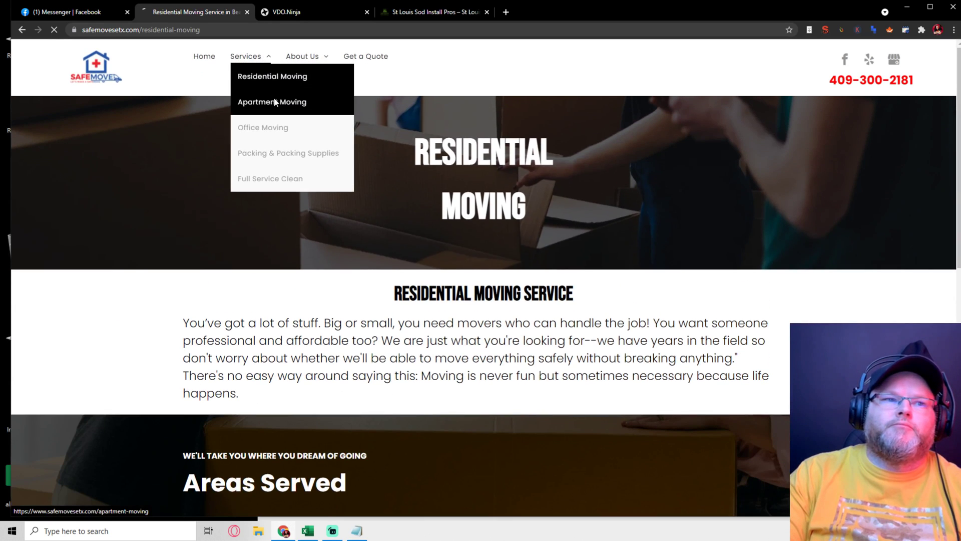
left_click(272, 101)
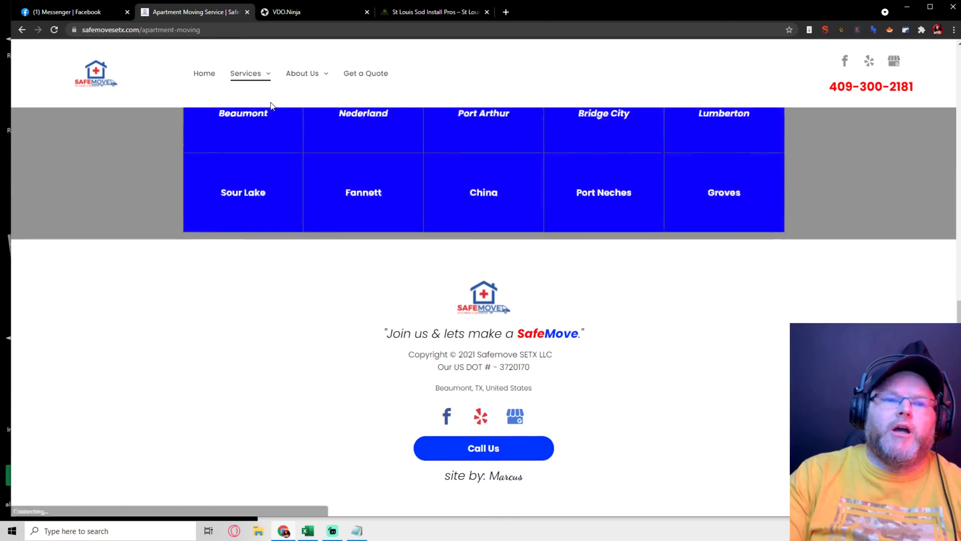
scroll("up", 3)
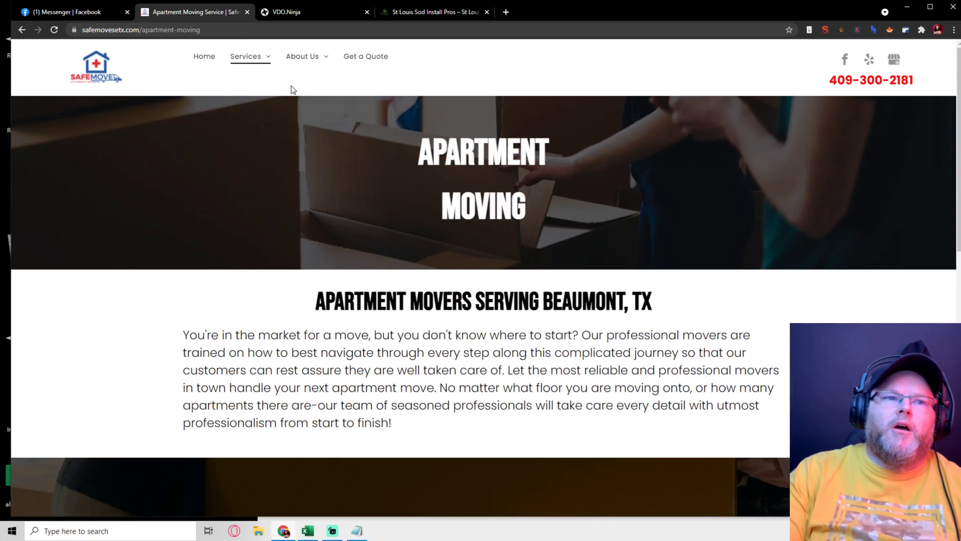
mouse_move(250, 56)
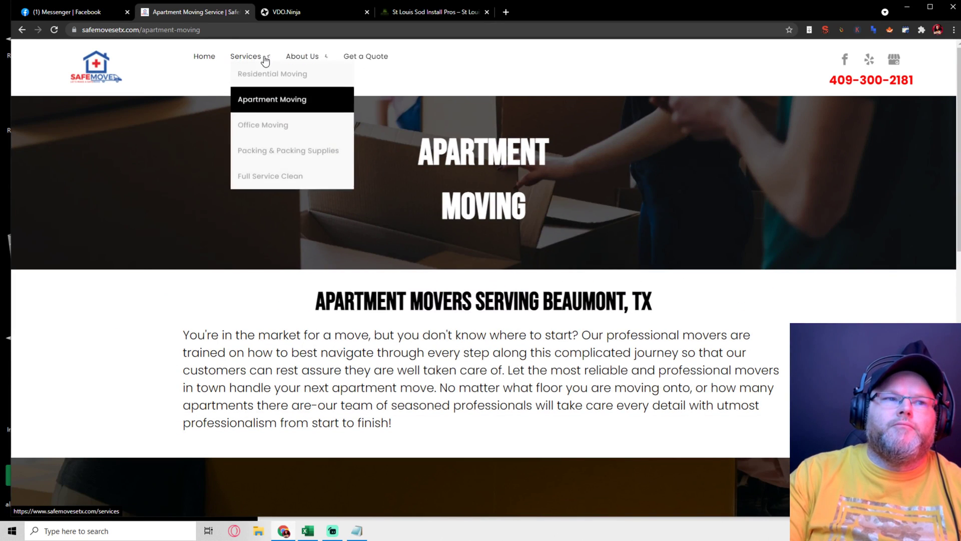
left_click(263, 124)
type("bes")
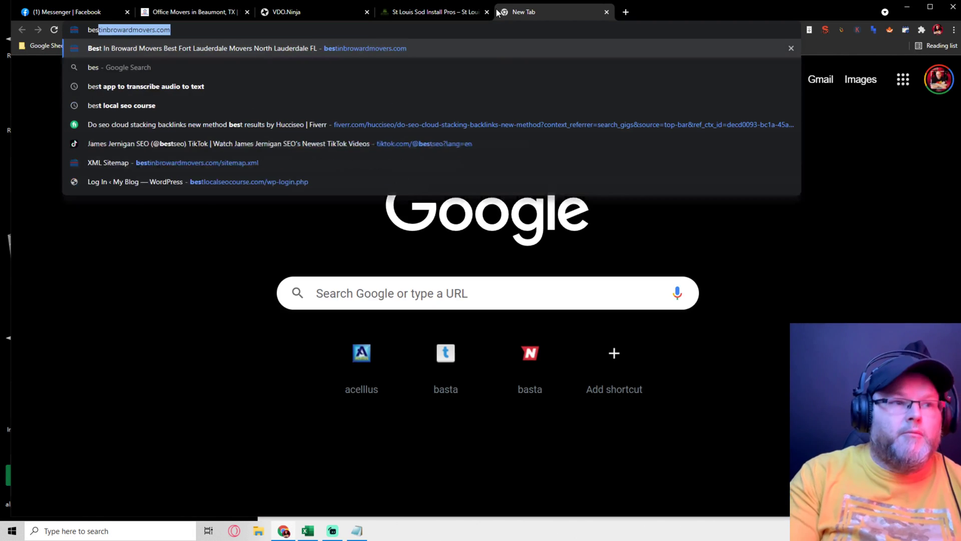
Load the Best in Broward Movers site and scroll through its homepage.
key("Enter")
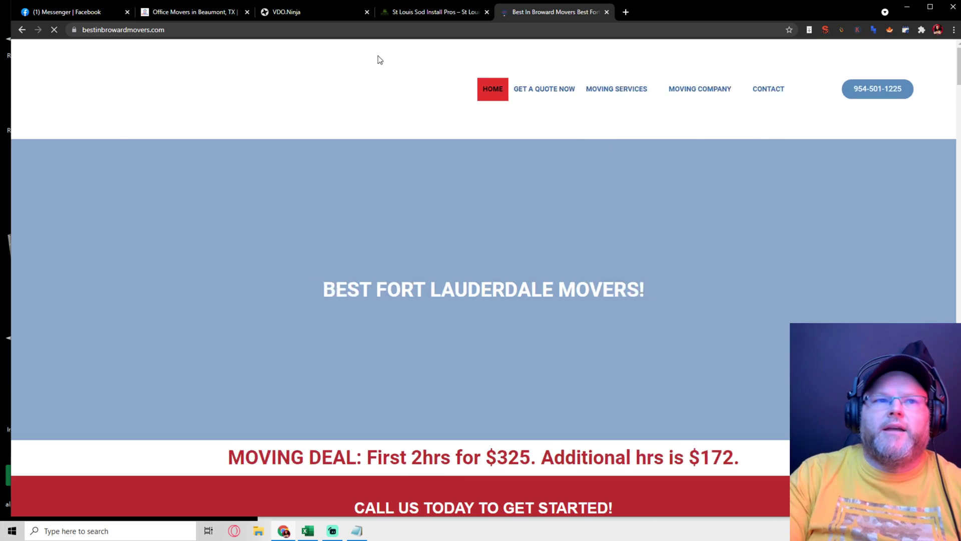
scroll("down", 3)
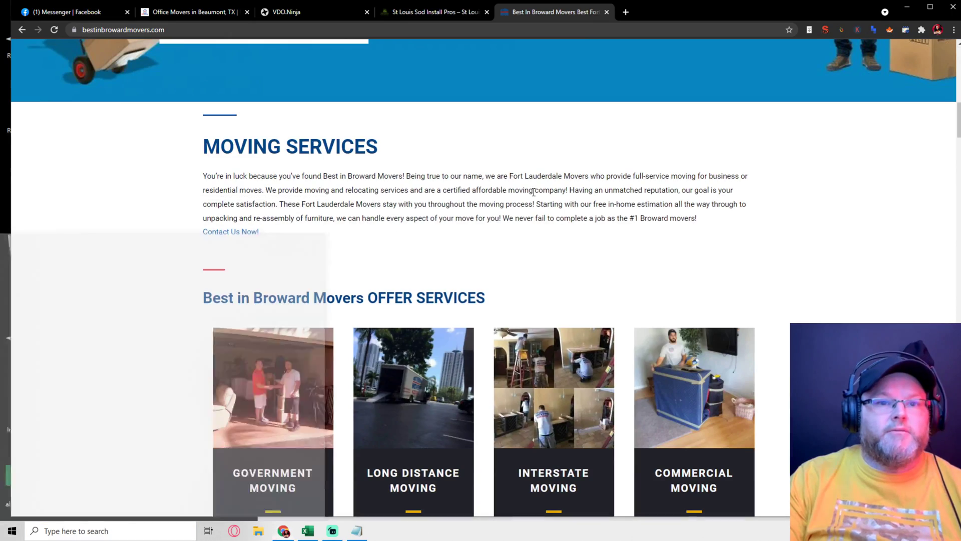
scroll("down", 3)
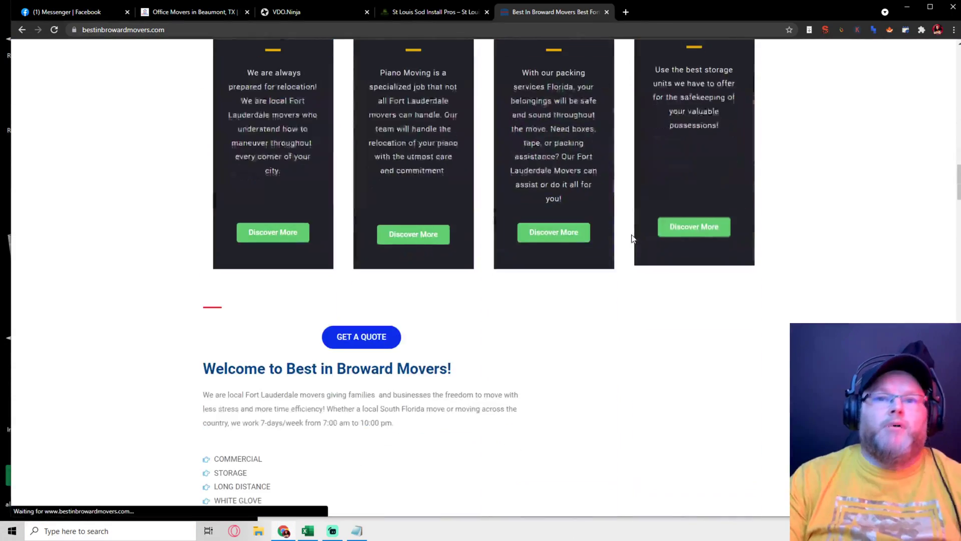
scroll("down", 3)
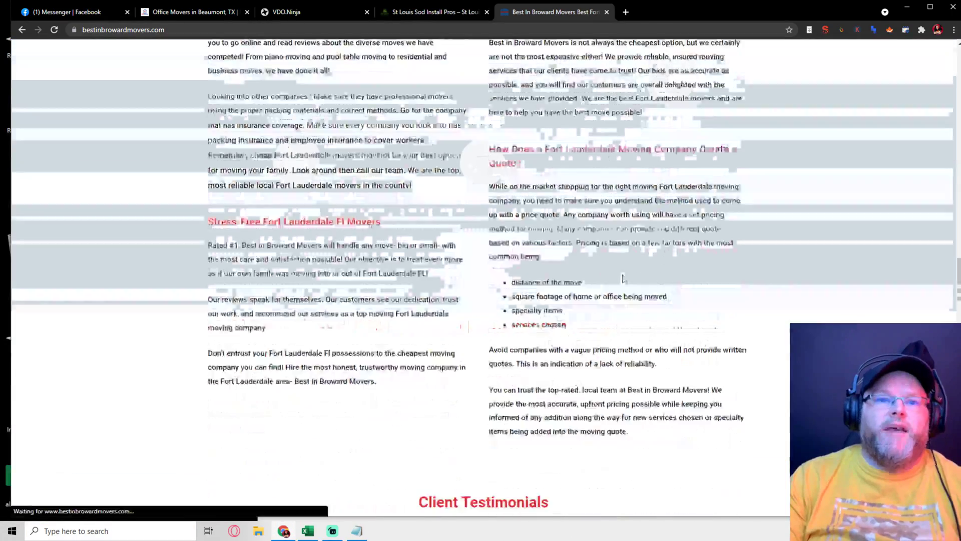
scroll("up", 3)
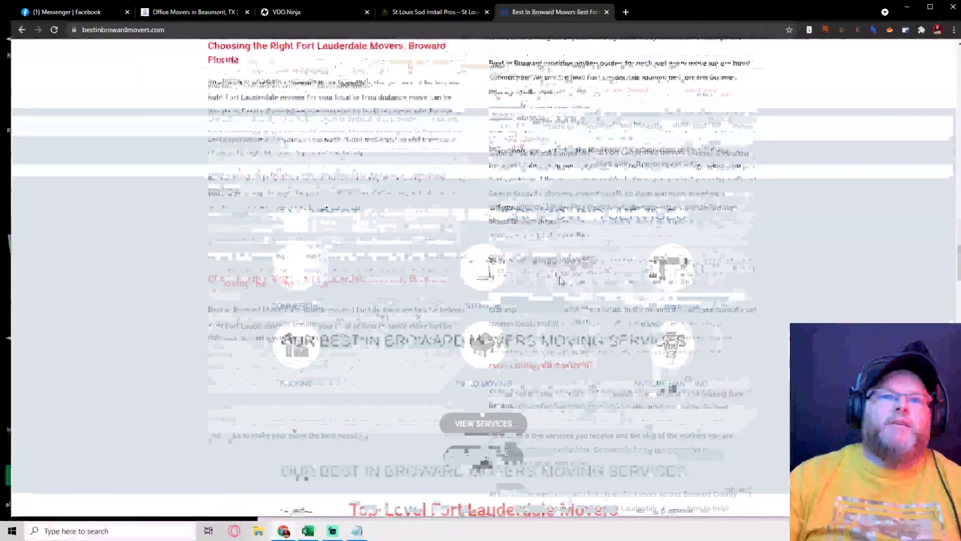
scroll("down", 3)
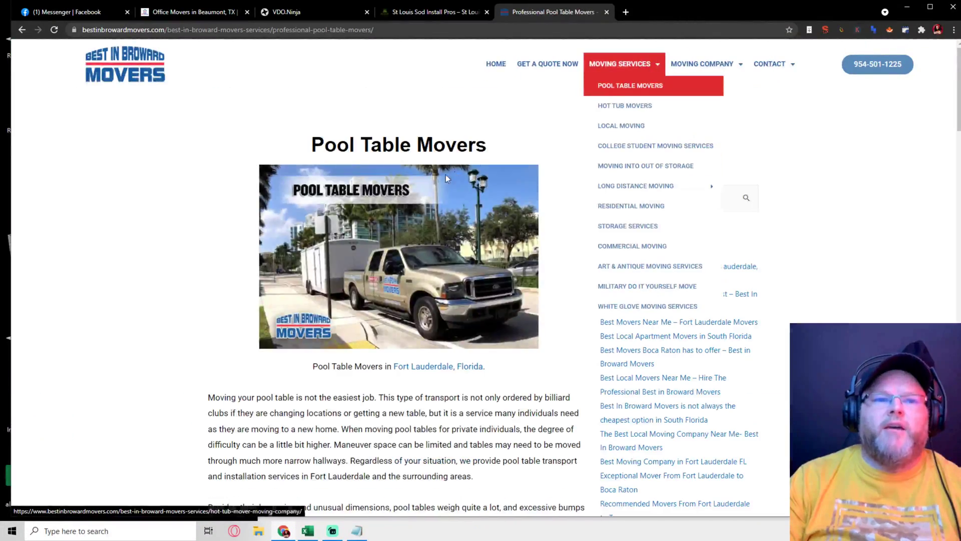
View Broward's Hot Tub Movers and Fort Lauderdale pages, then return to SafeMove's Office Moving tab.
scroll("down", 3)
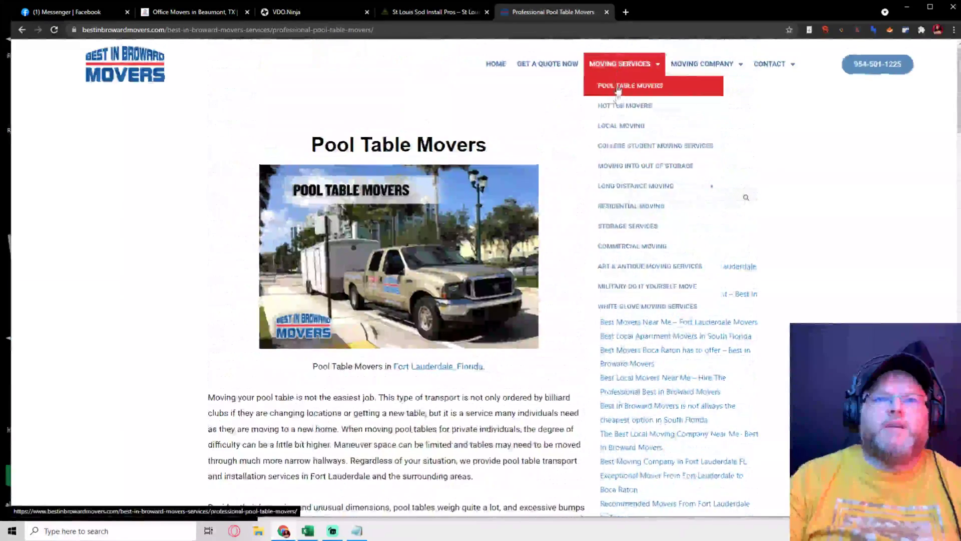
left_click(624, 105)
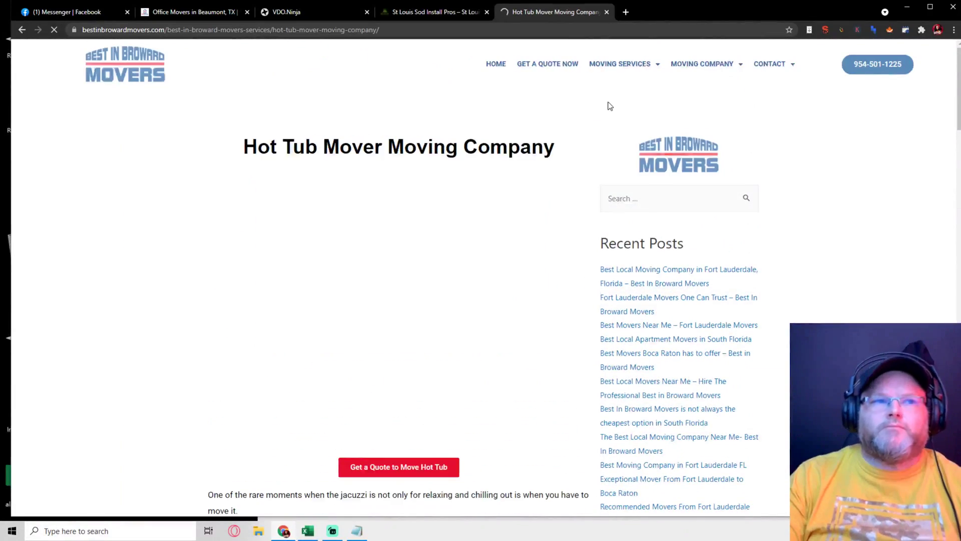
scroll("down", 3)
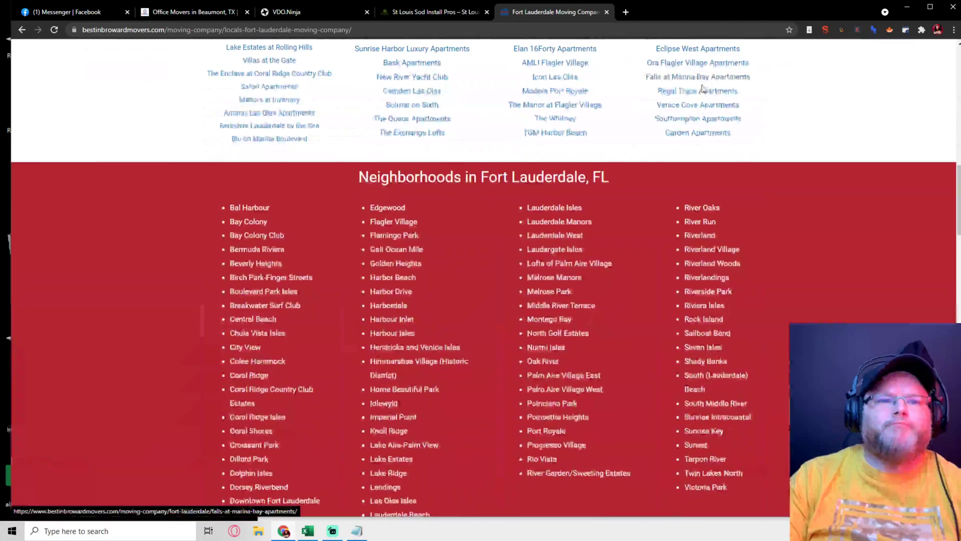
scroll("up", 3)
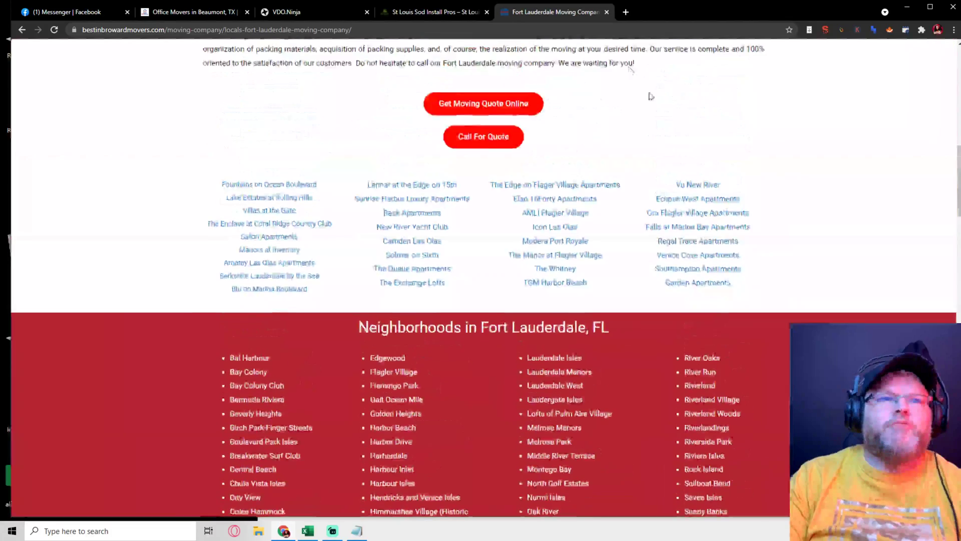
left_click(194, 12)
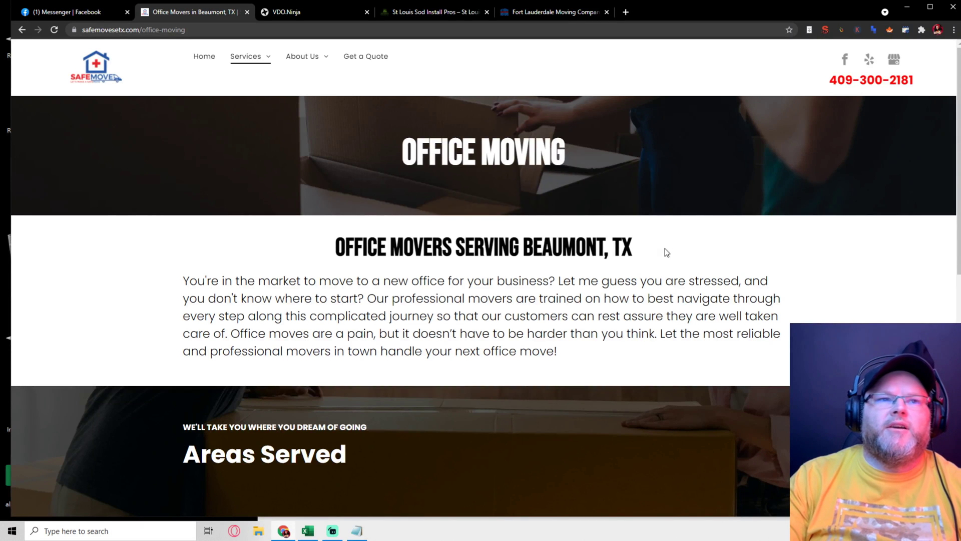
Go to the SafeMove homepage, then switch to the St. Louis sod site and scroll it.
left_click(204, 56)
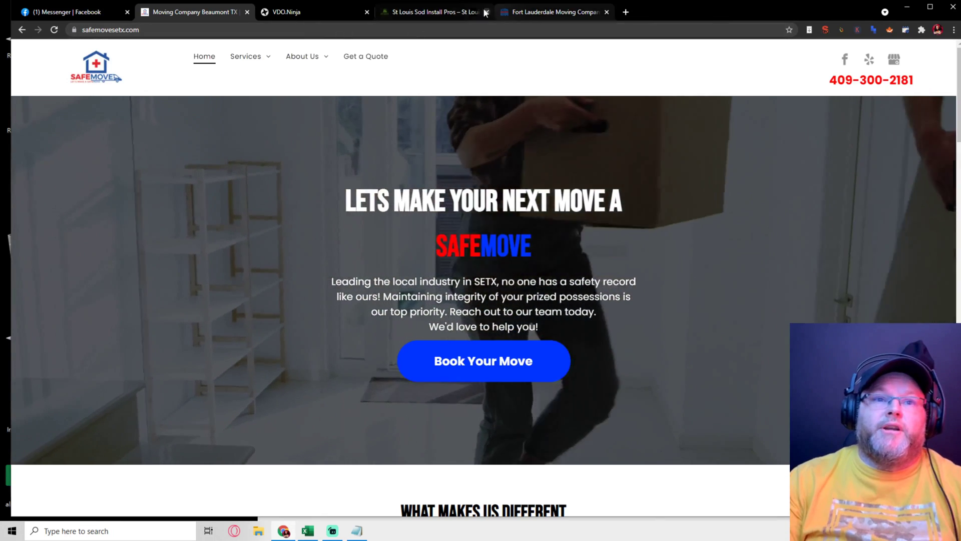
left_click(433, 11)
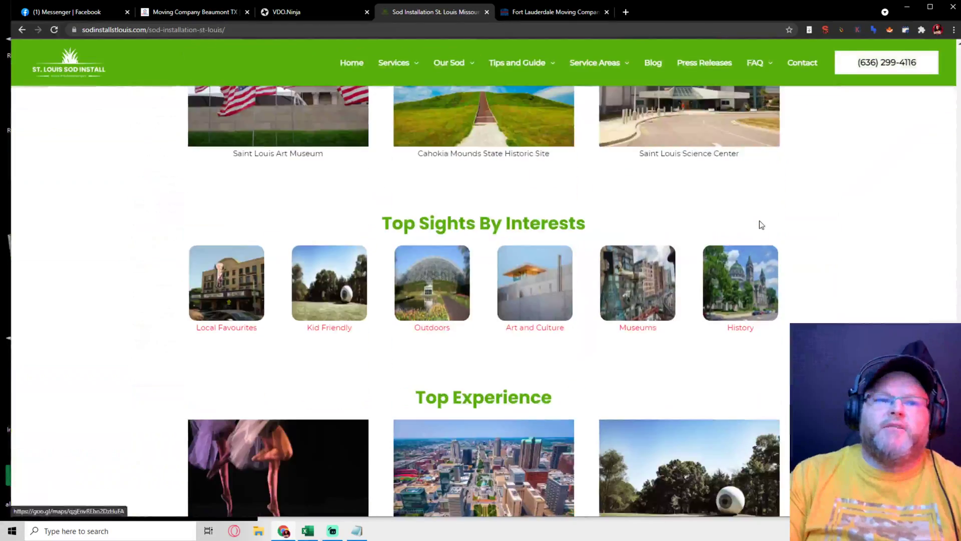
scroll("down", 3)
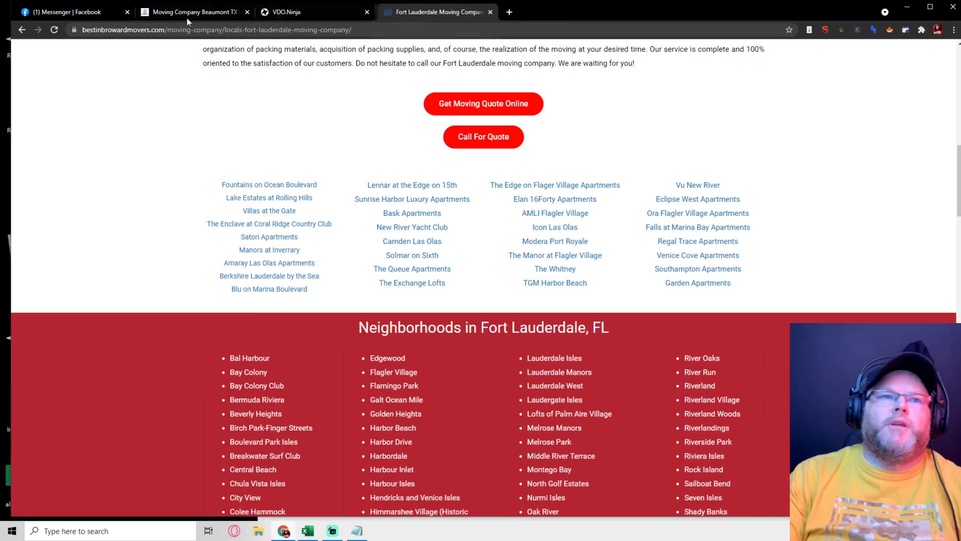
From the SafeMove homepage footer, open the Get a Quote page and scroll its moving quote form.
left_click(193, 11)
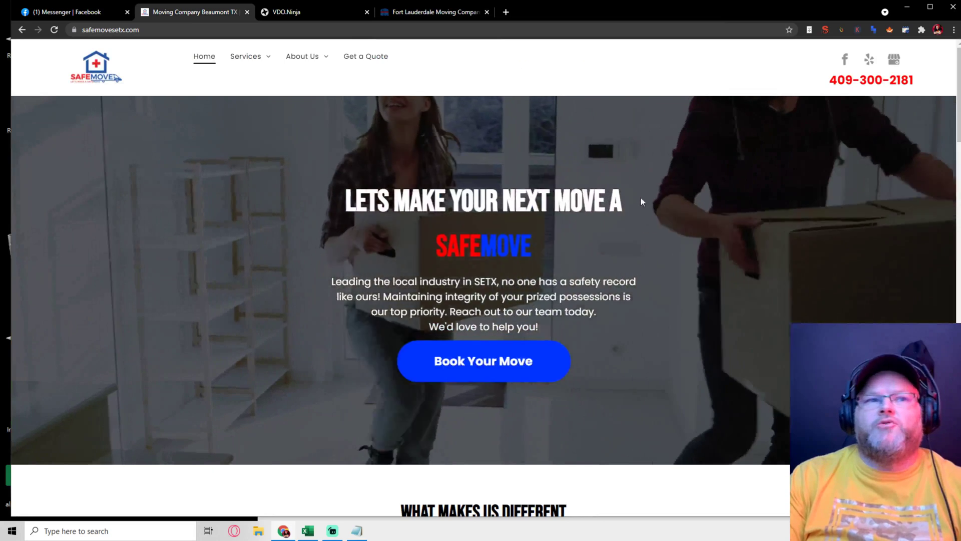
scroll("down", 3)
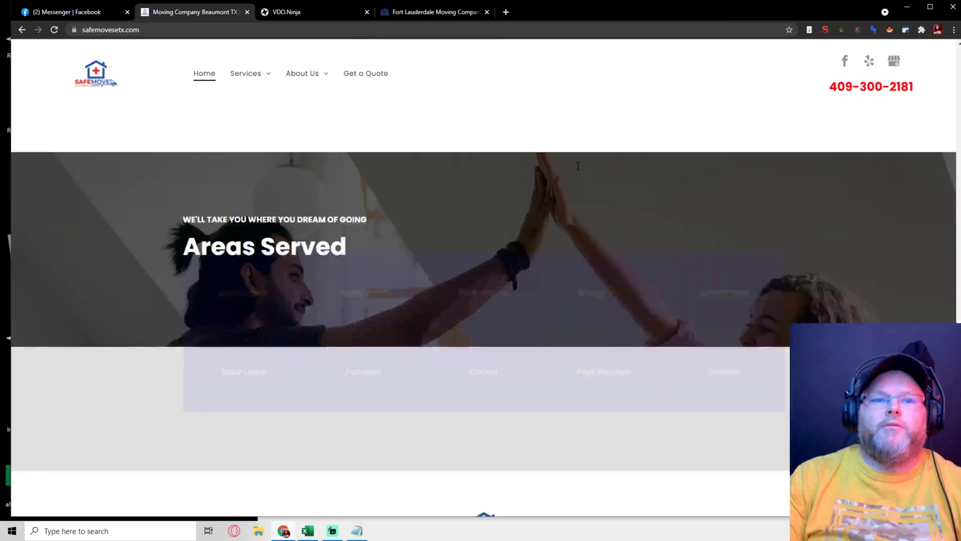
scroll("down", 3)
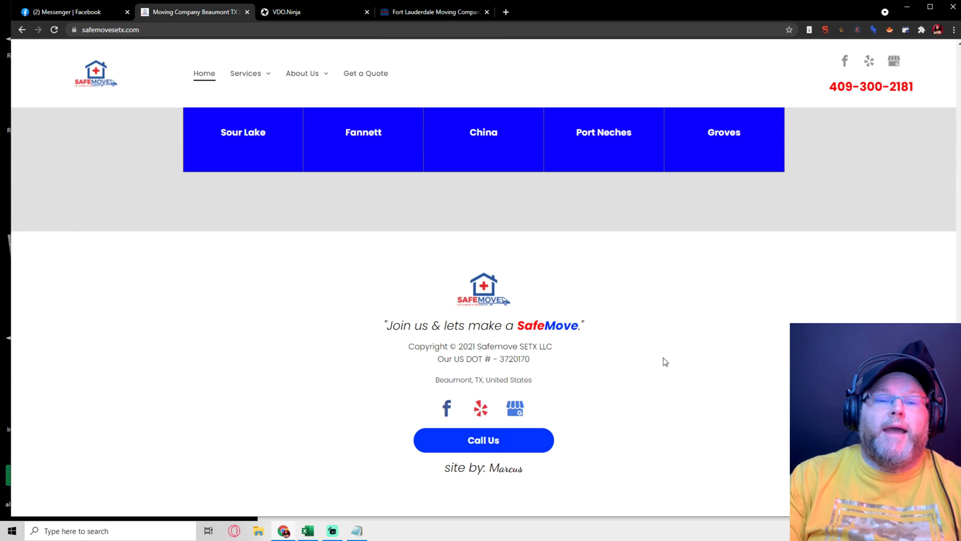
mouse_move(361, 76)
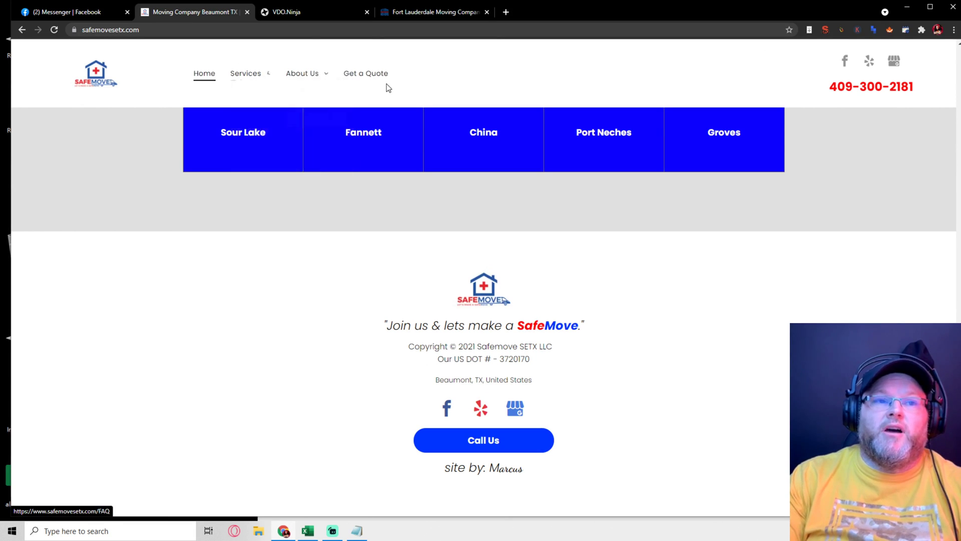
left_click(366, 73)
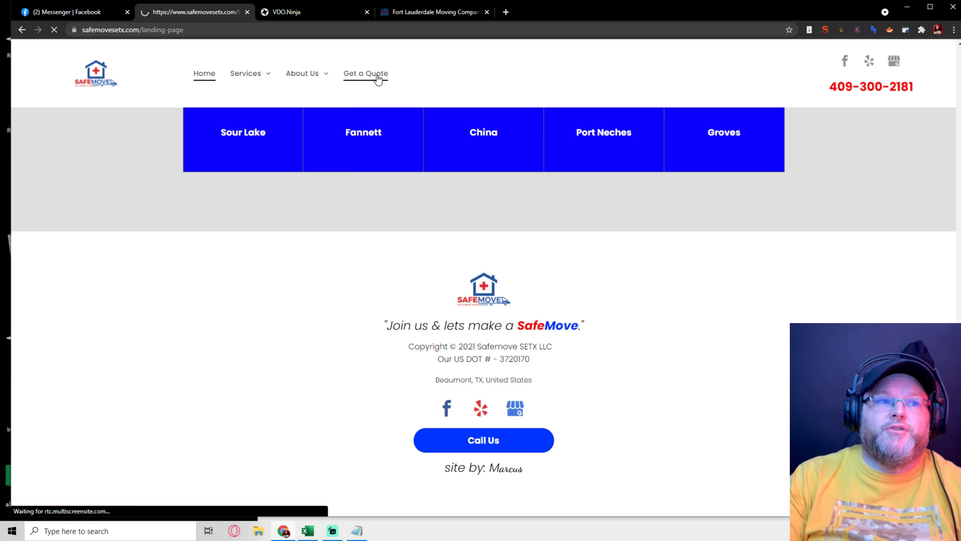
left_click(366, 74)
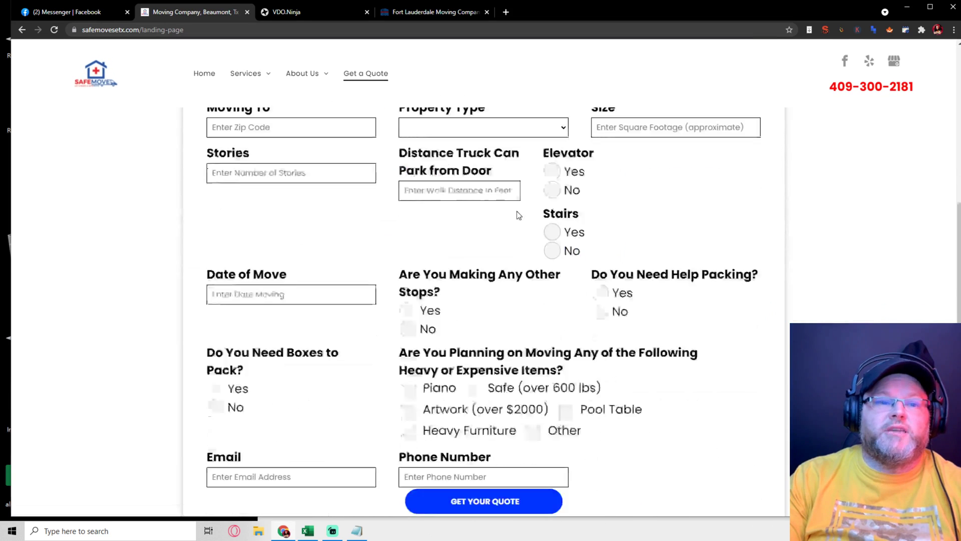
scroll("down", 3)
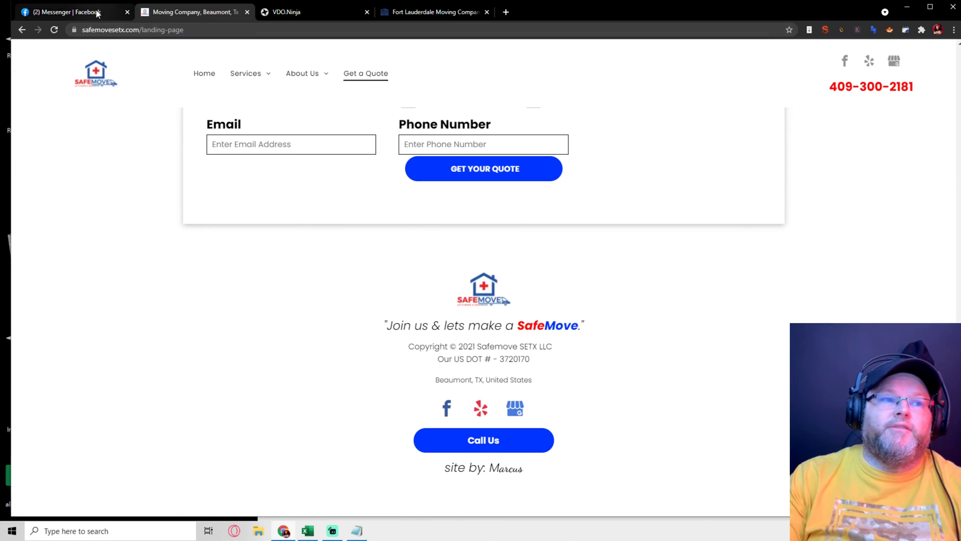
Open the SafeMove SETX Google business listing and read its 5.0-star reviews.
left_click(70, 11)
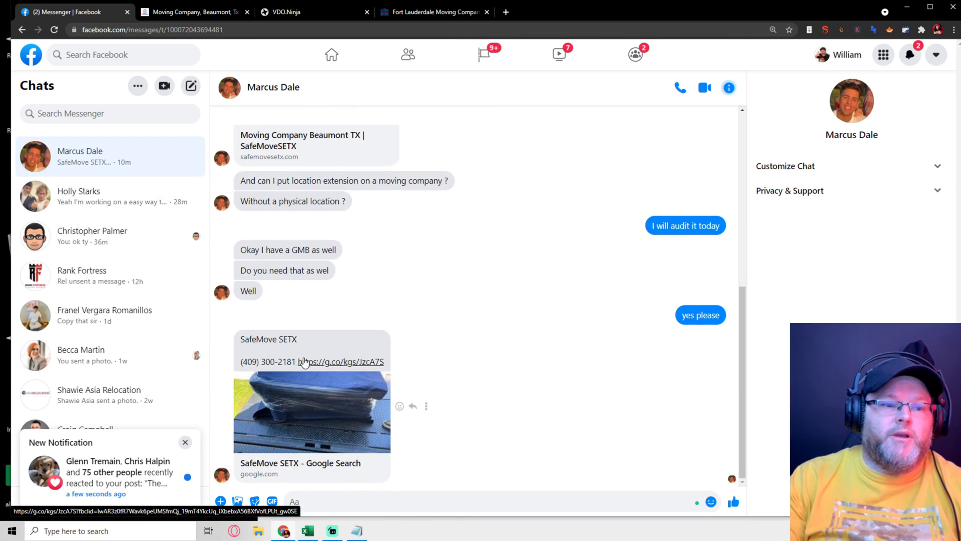
left_click(345, 362)
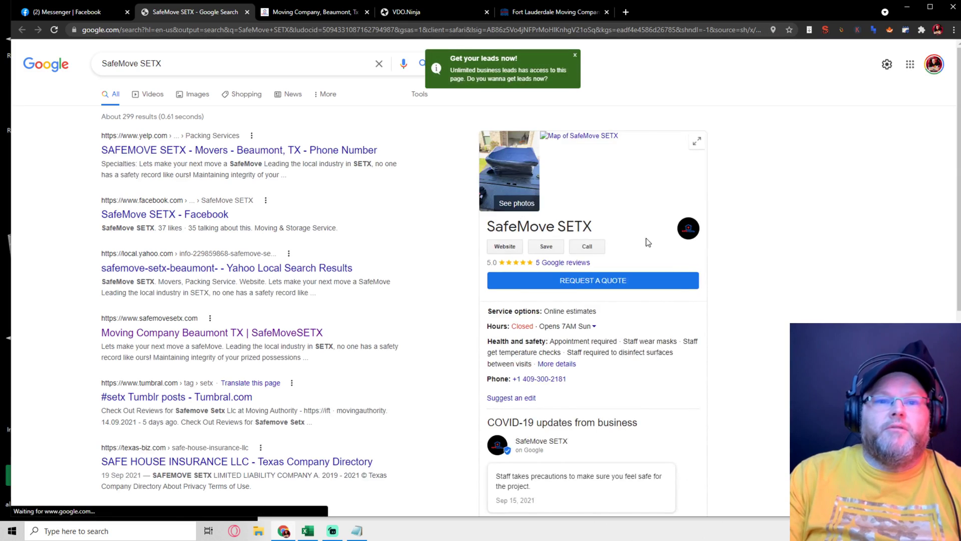
scroll("down", 3)
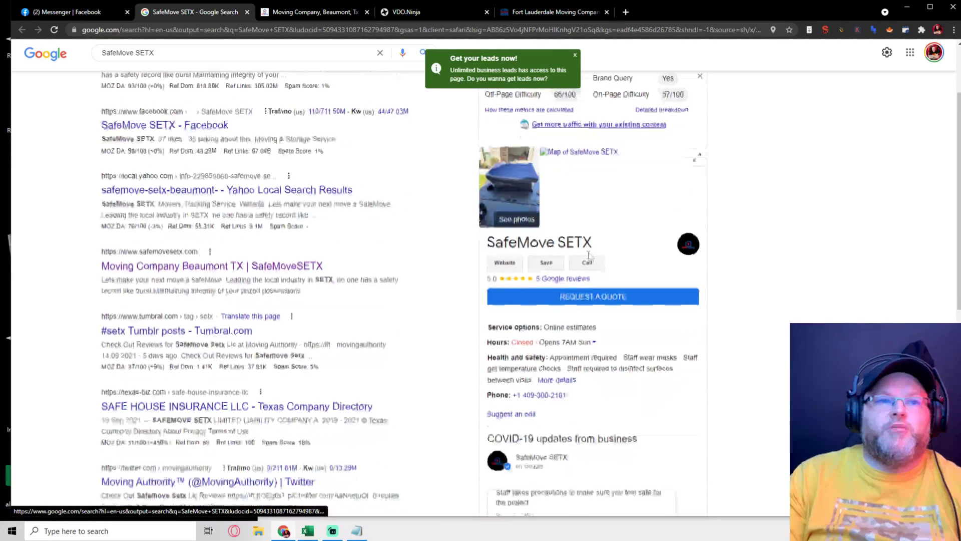
scroll("down", 3)
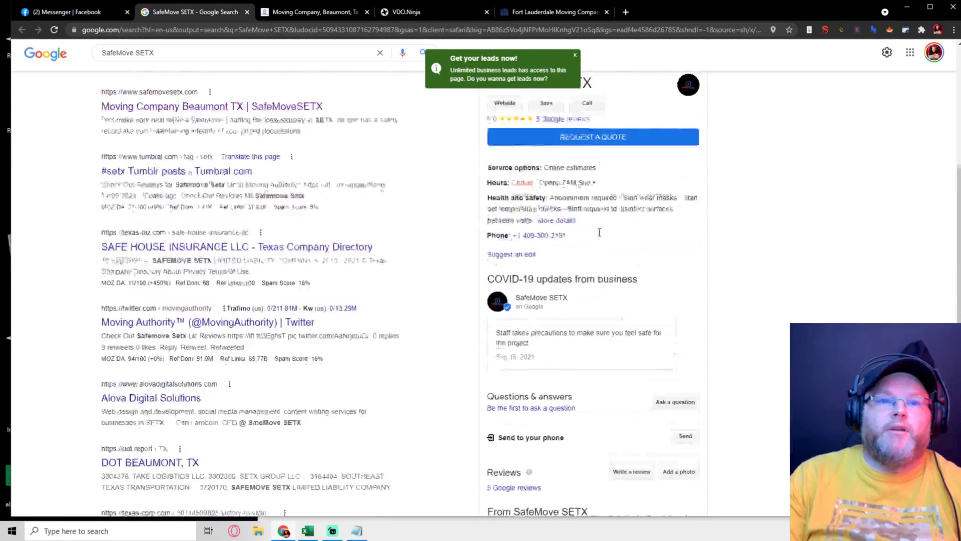
left_click(513, 487)
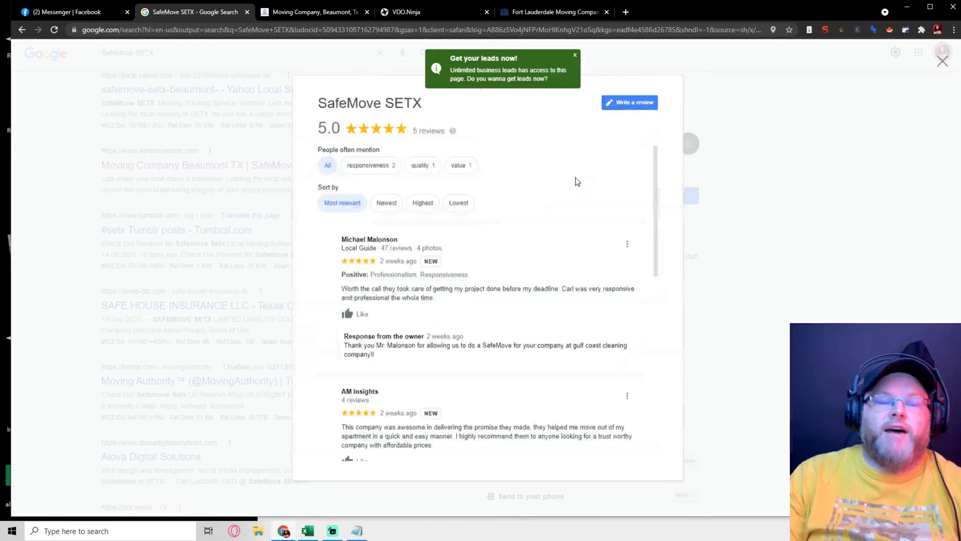
scroll("down", 3)
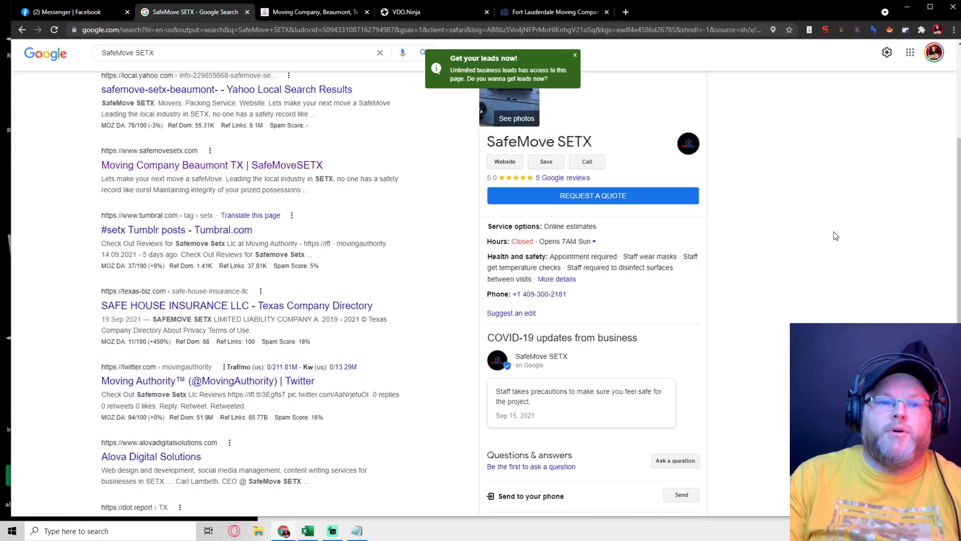
scroll("down", 3)
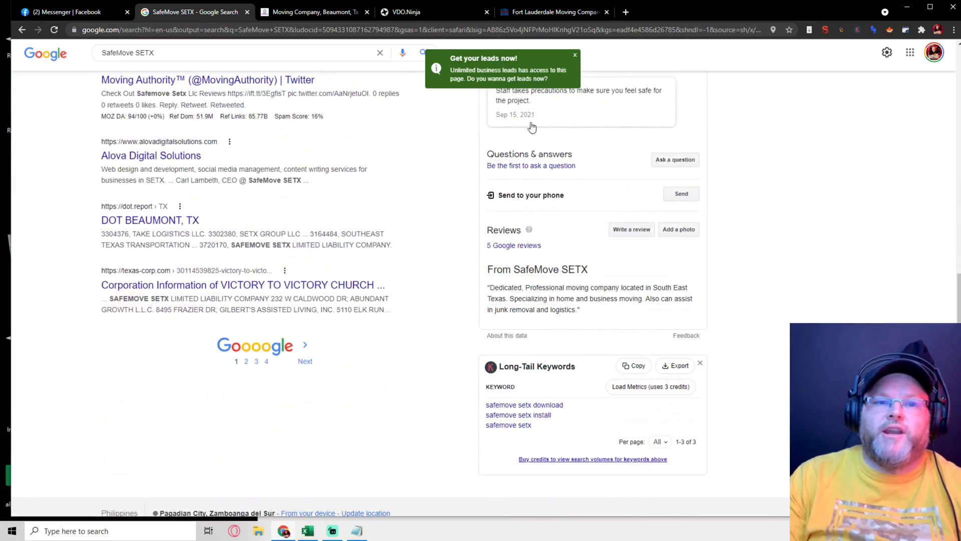
mouse_move(494, 209)
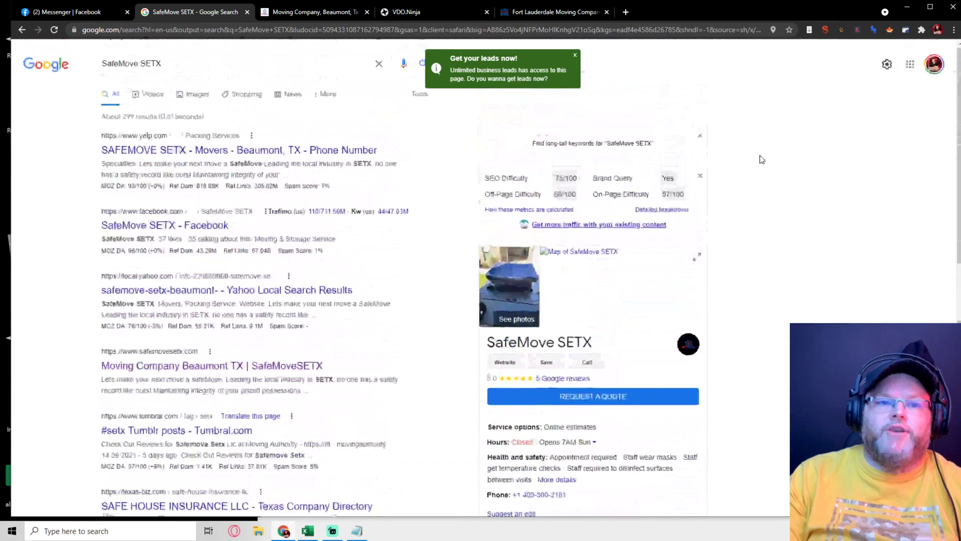
scroll("down", 3)
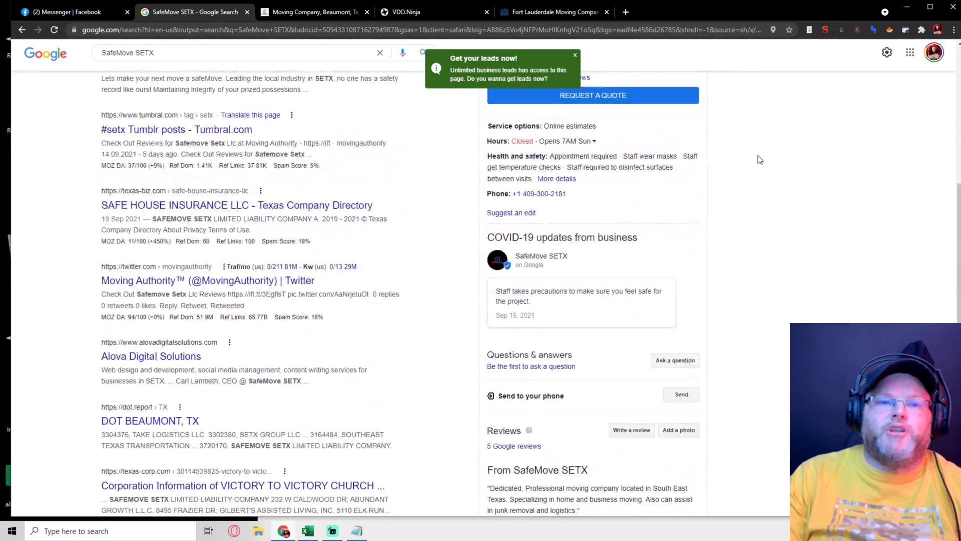
mouse_move(632, 232)
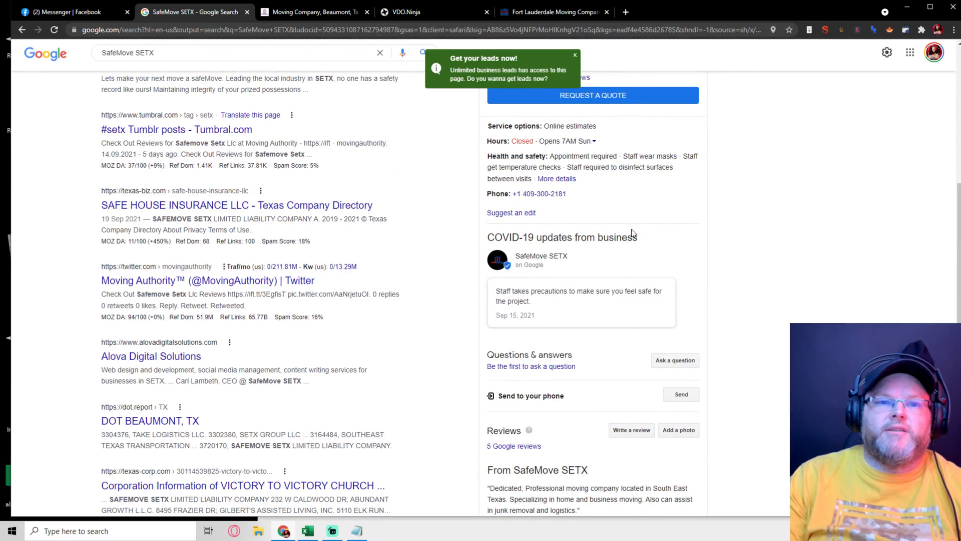
mouse_move(788, 269)
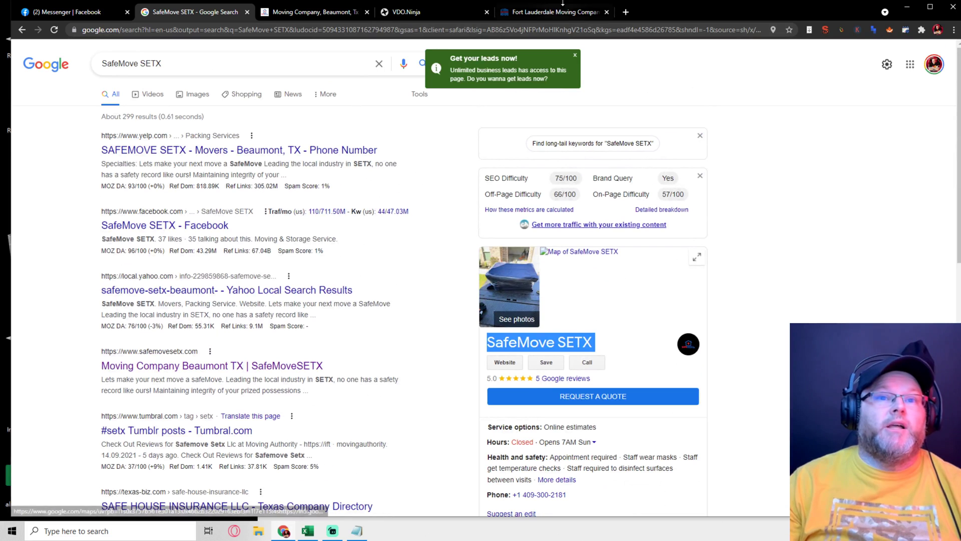
Log in to the Local Falcon account.
left_click(553, 11)
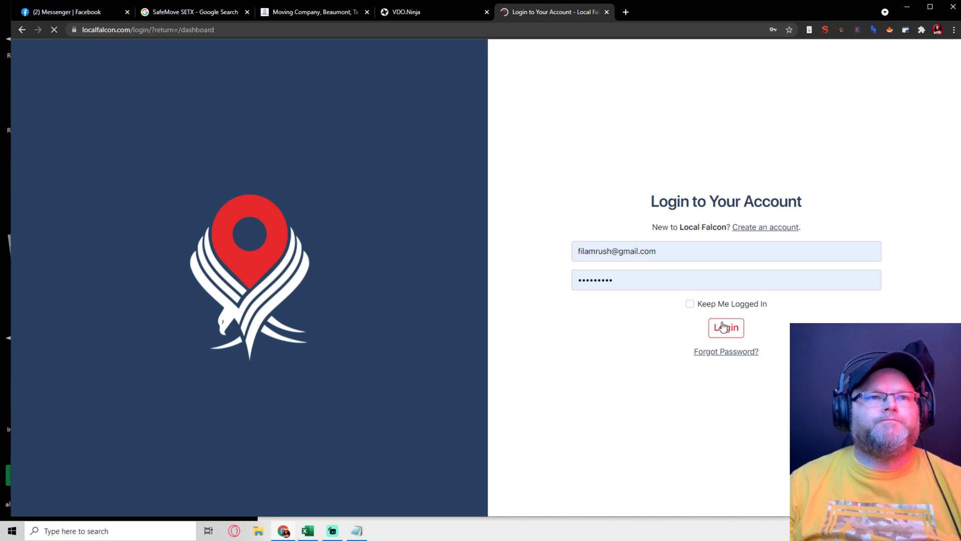
left_click(726, 328)
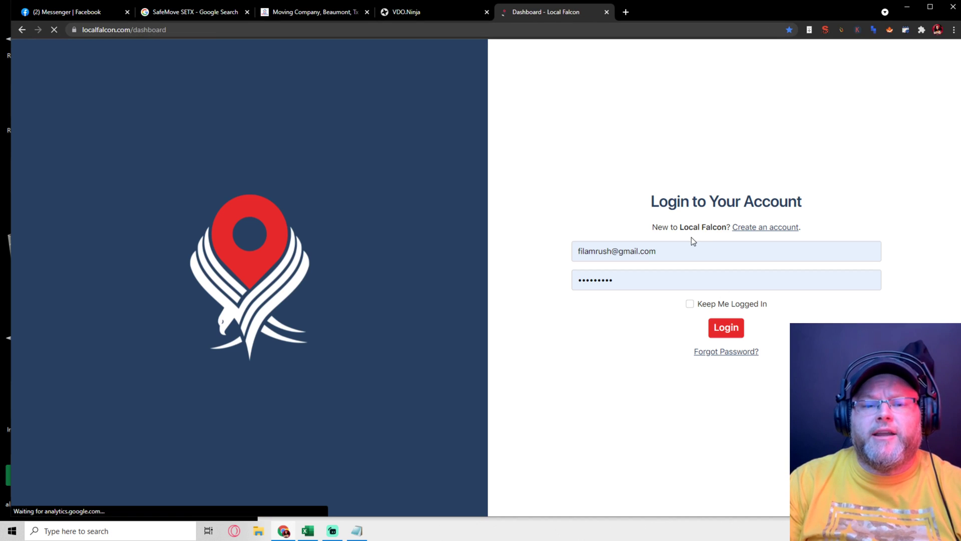
left_click(726, 327)
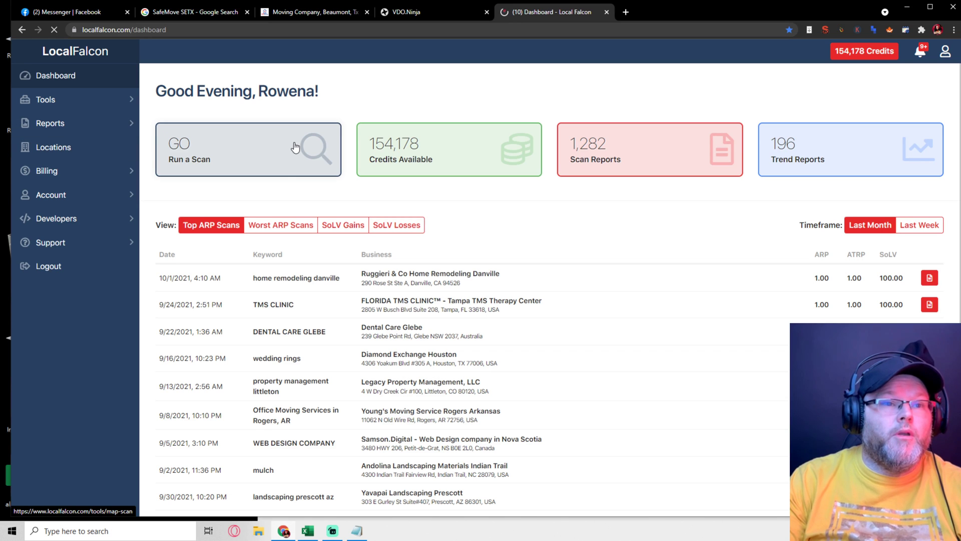
Start a new map scan and search for the business 'SafeMove SETX'.
left_click(248, 149)
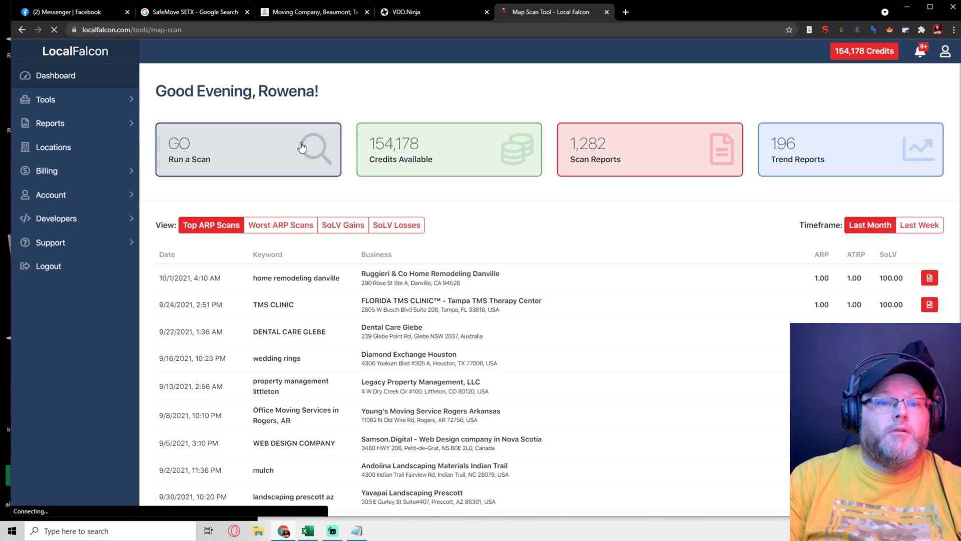
left_click(248, 149)
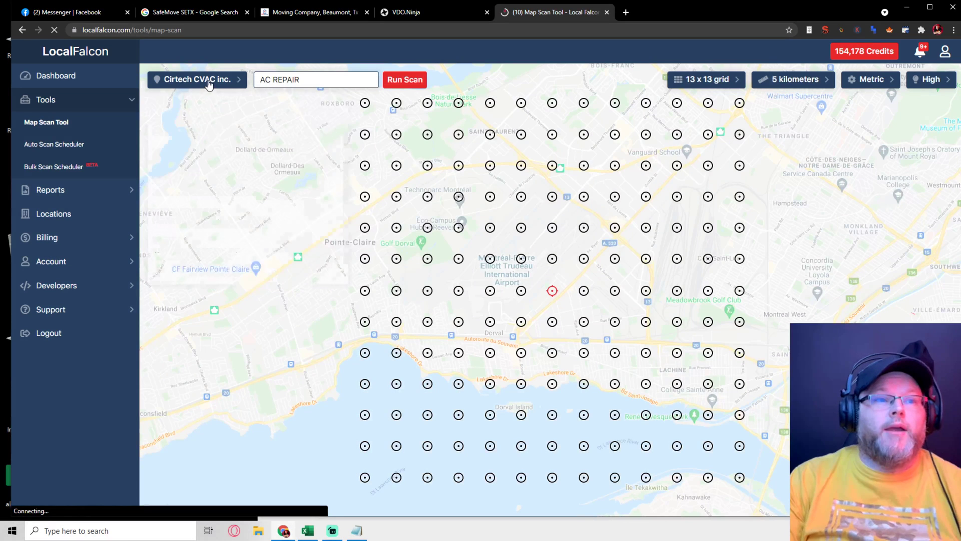
left_click(197, 79)
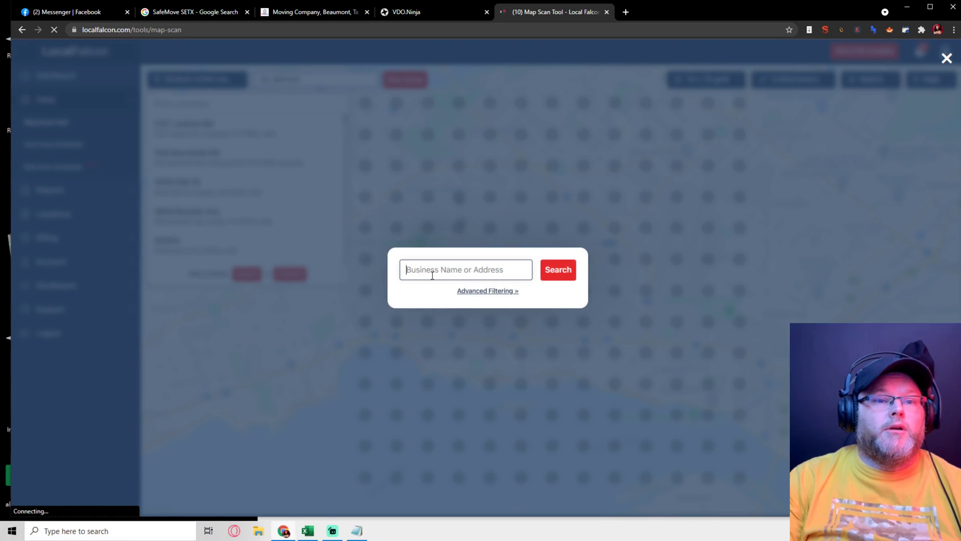
type("SafeMove SETX")
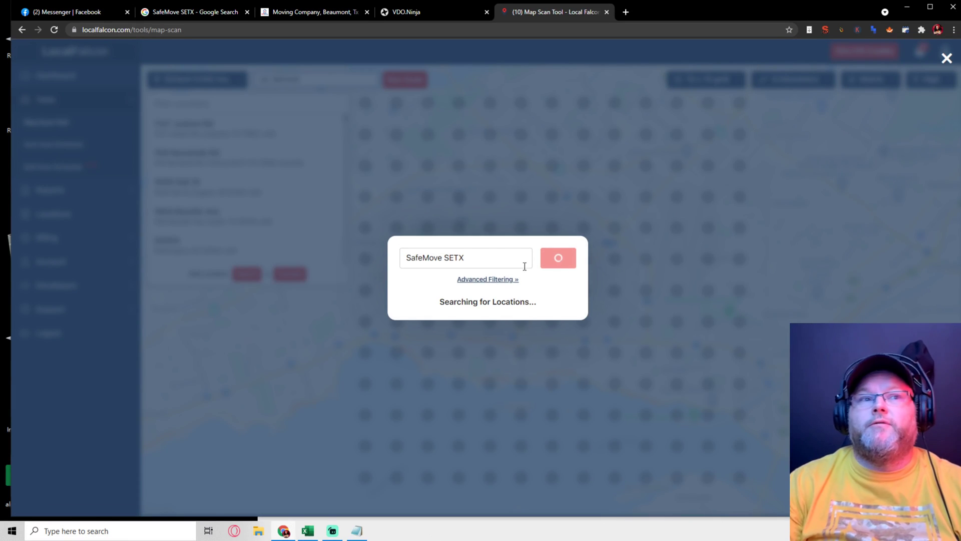
mouse_move(318, 10)
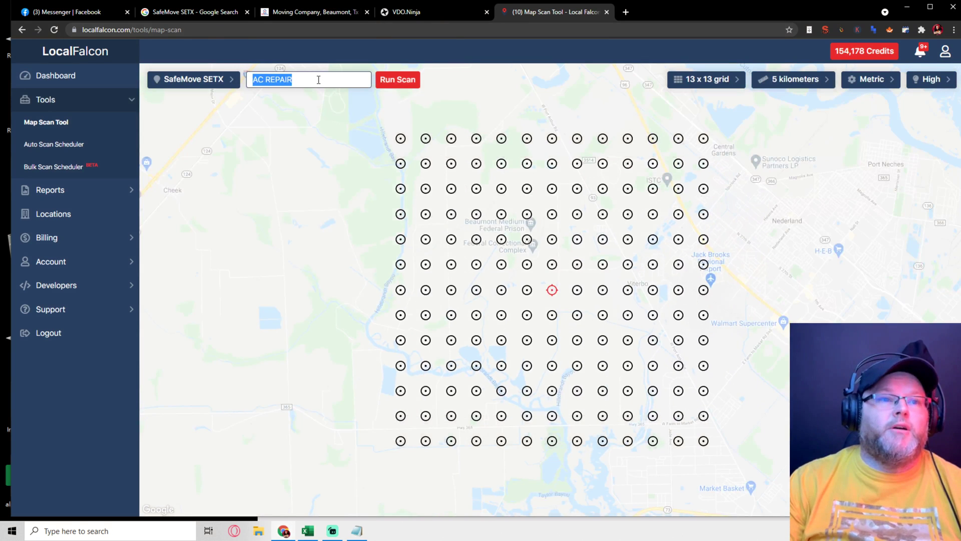
Replace the 'AC REPAIR' keyword with 'Moving Company' for the SafeMove SETX scan.
type("Moving Company")
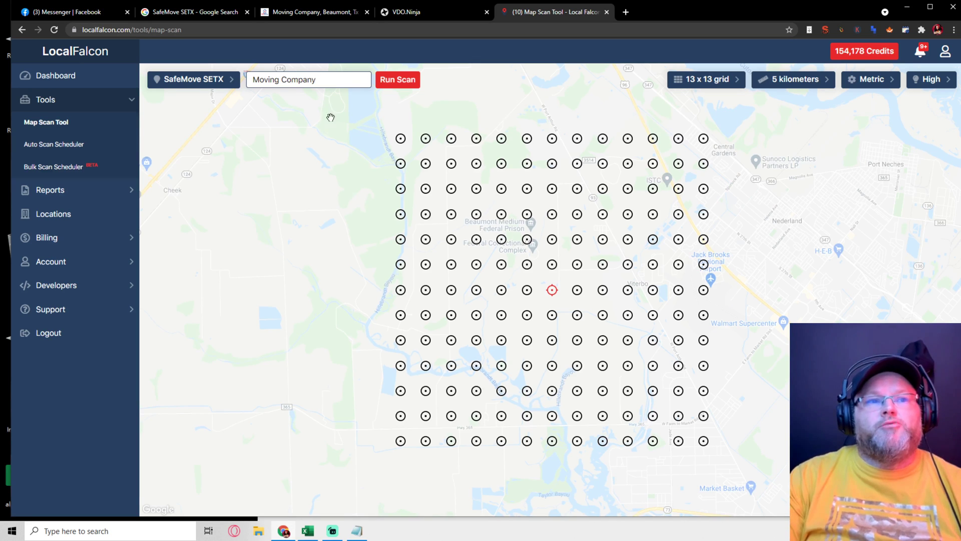
mouse_move(313, 12)
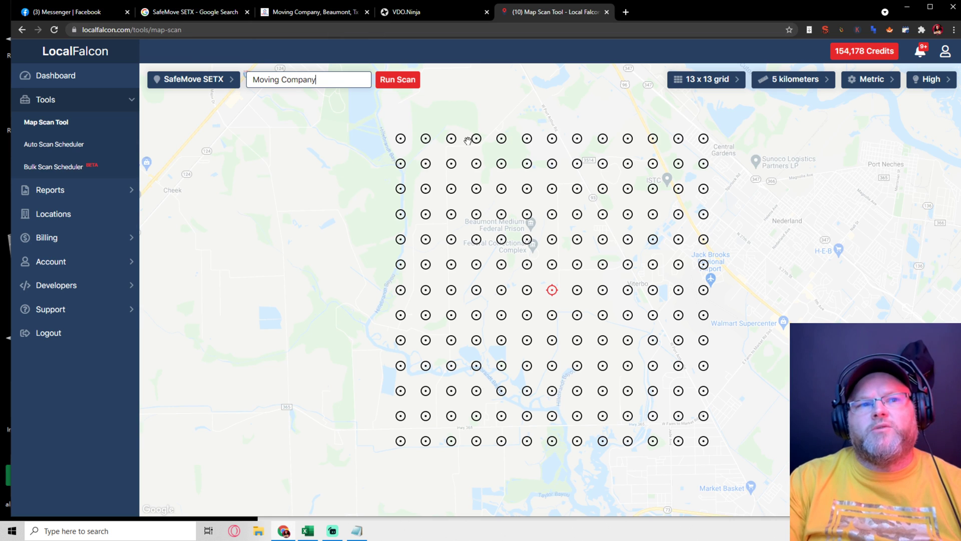
mouse_move(310, 11)
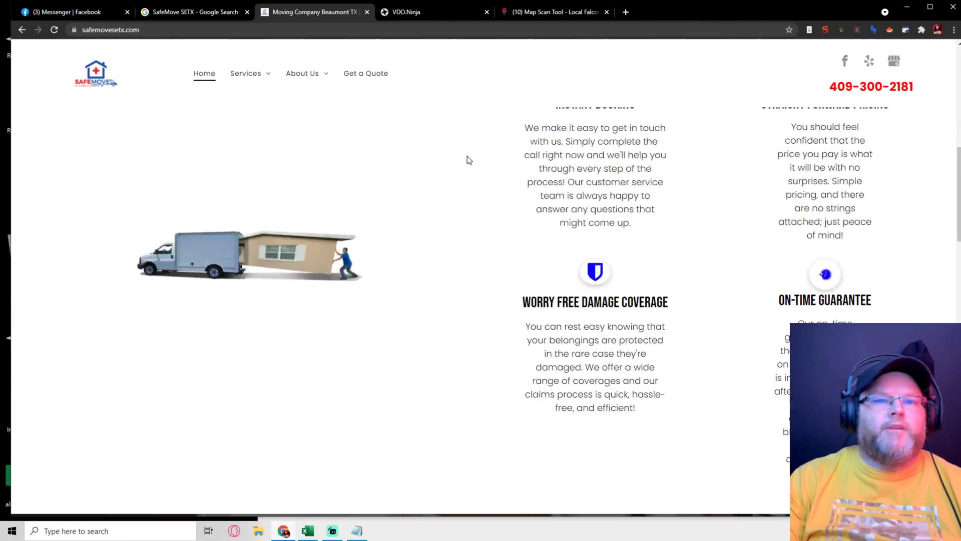
Scroll the SafeMove home page past the Areas Served city list to the footer.
right_click(322, 12)
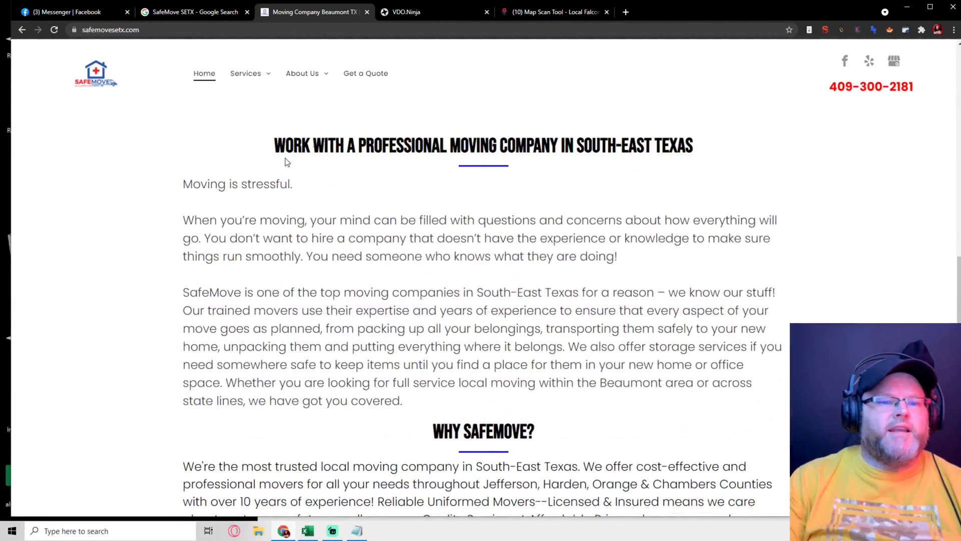
scroll("down", 3)
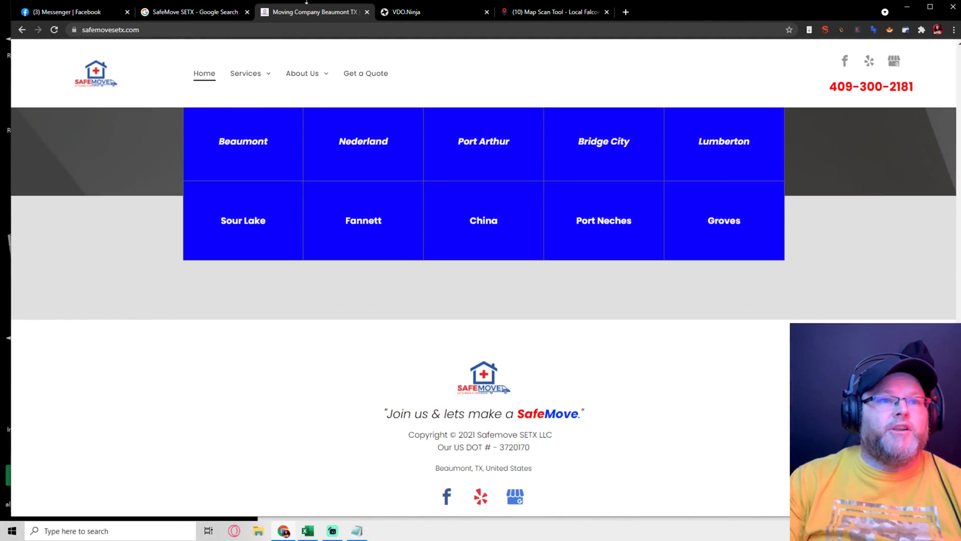
scroll("down", 3)
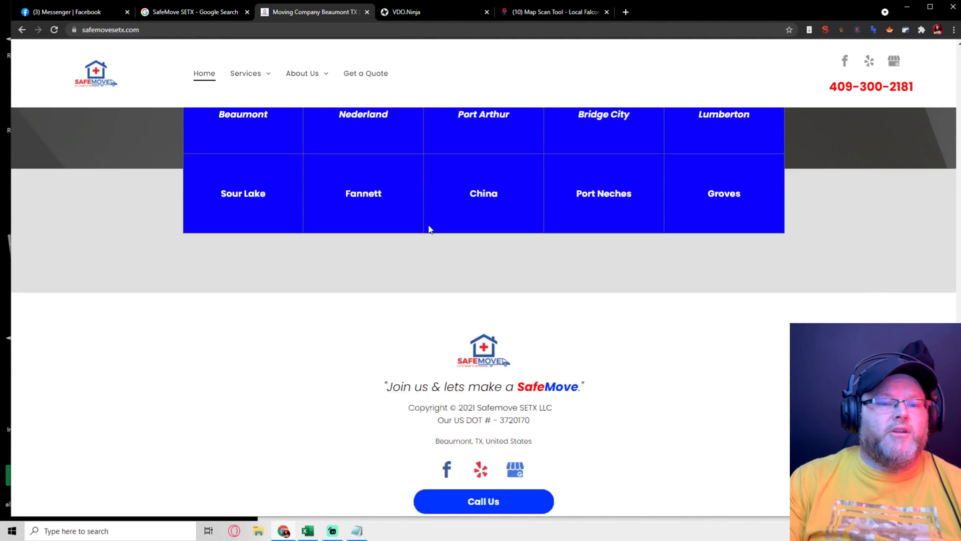
scroll("down", 3)
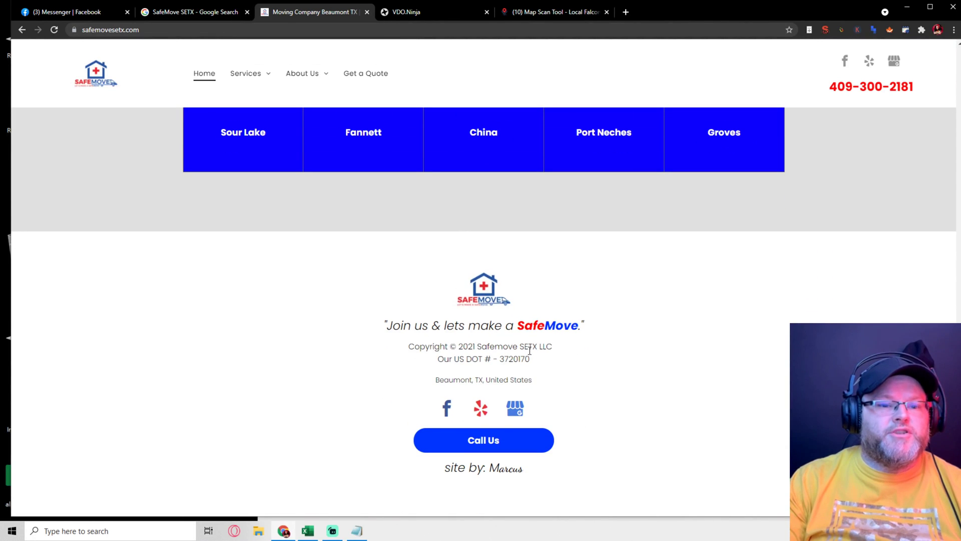
Launch the Moving Company grid scan for SafeMove SETX in Local Falcon.
left_click(553, 12)
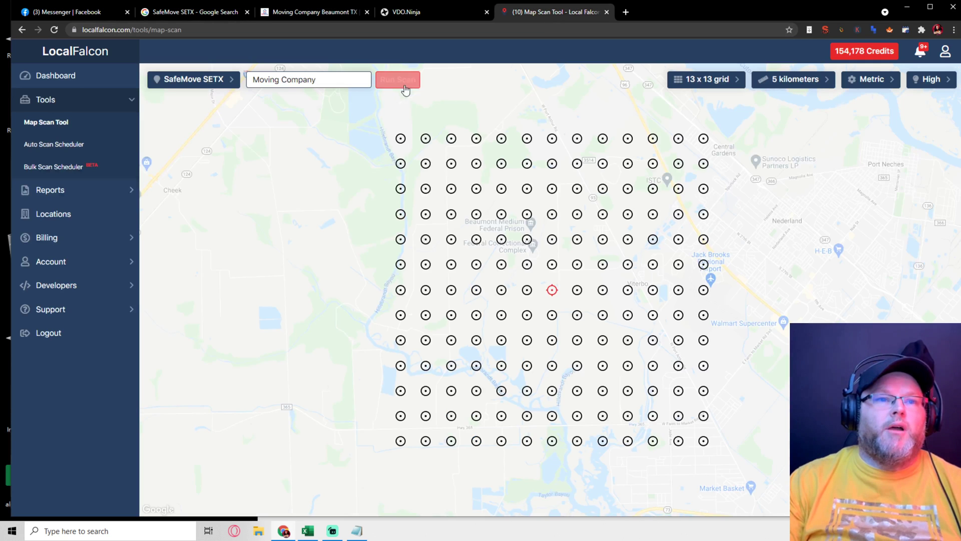
left_click(398, 80)
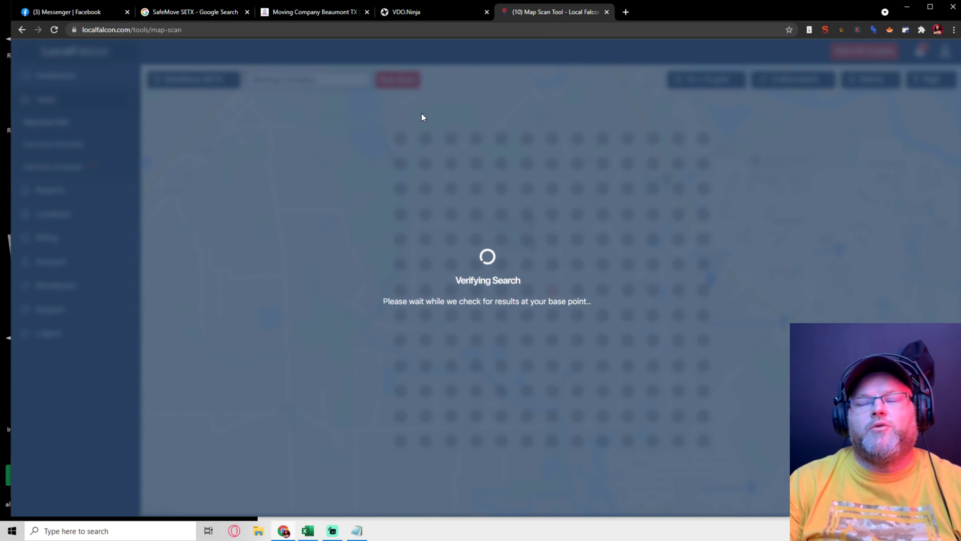
mouse_move(414, 141)
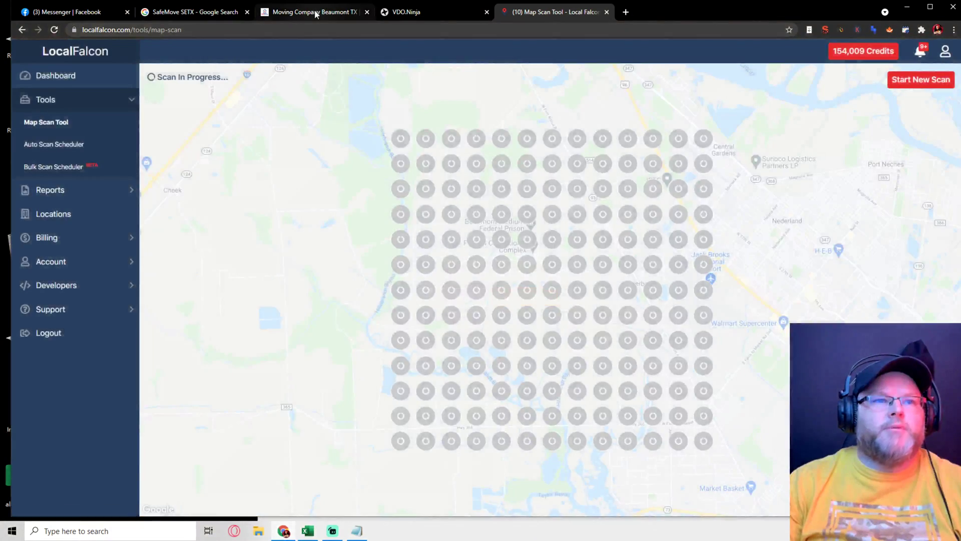
Back on the SafeMove home page, review its SEO META summary and heading structure.
left_click(314, 11)
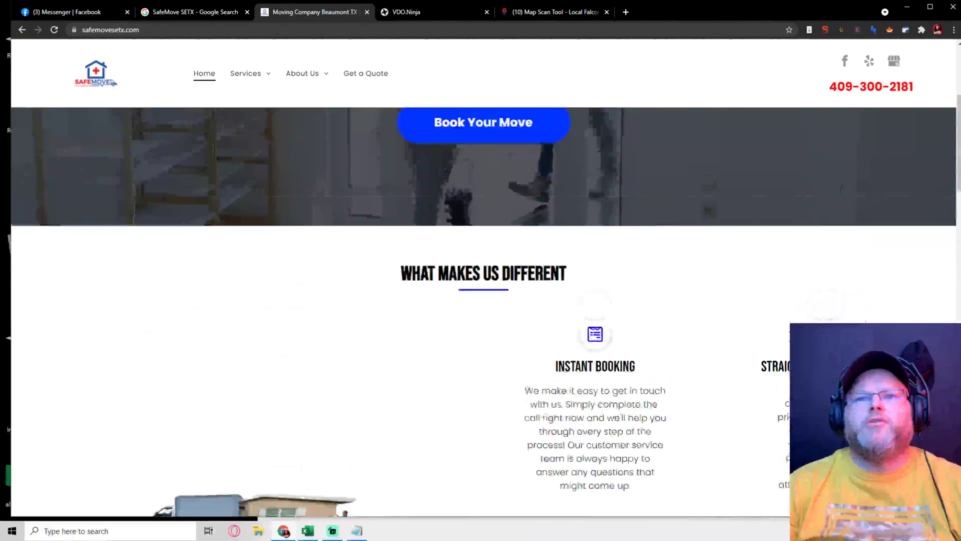
scroll("up", 3)
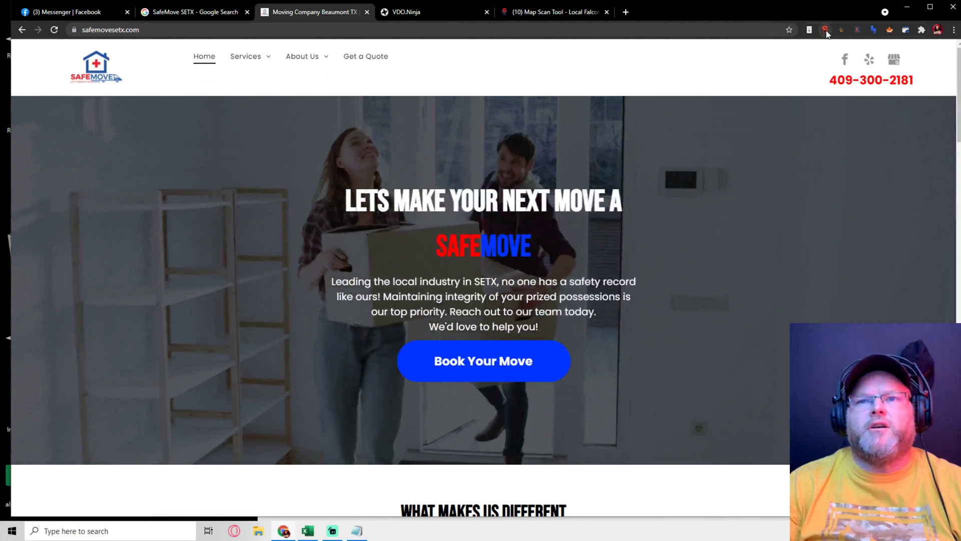
mouse_move(826, 29)
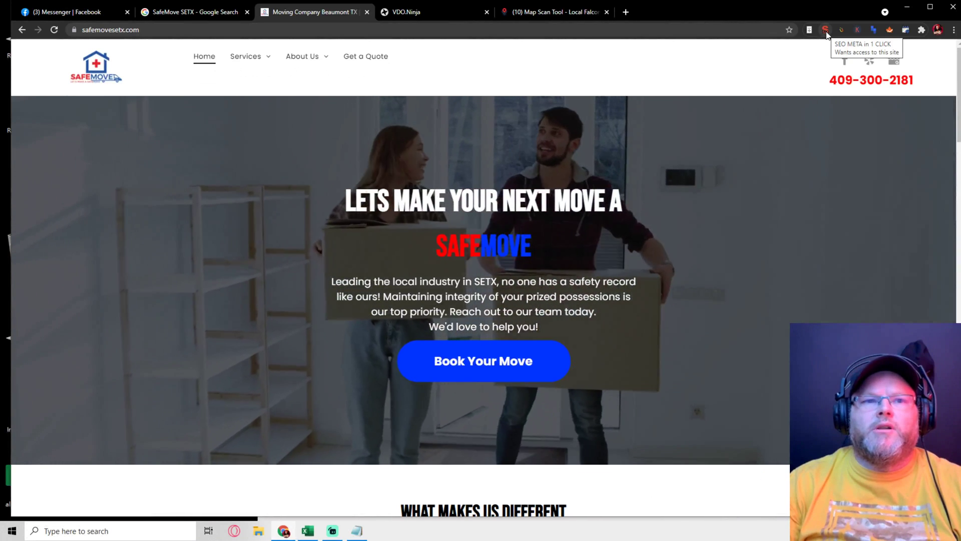
left_click(827, 28)
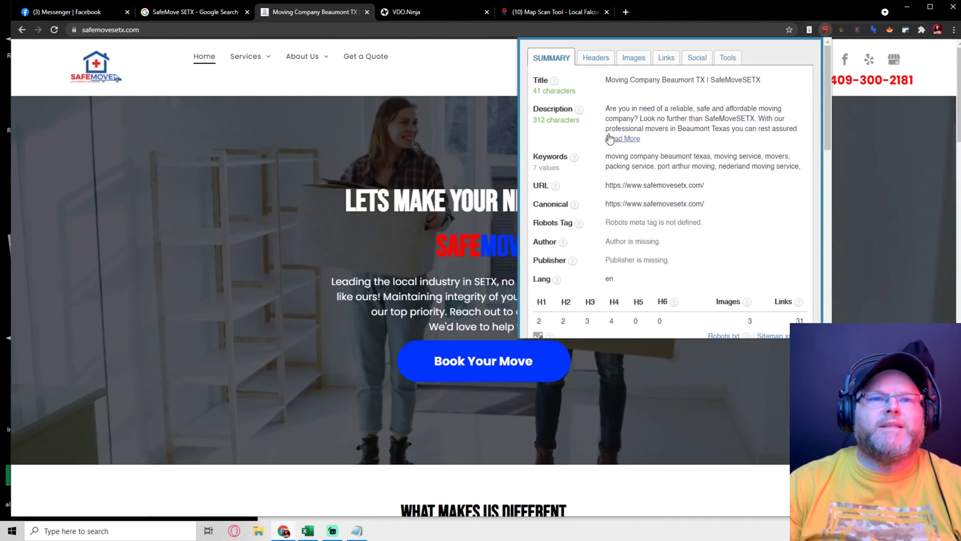
left_click(595, 57)
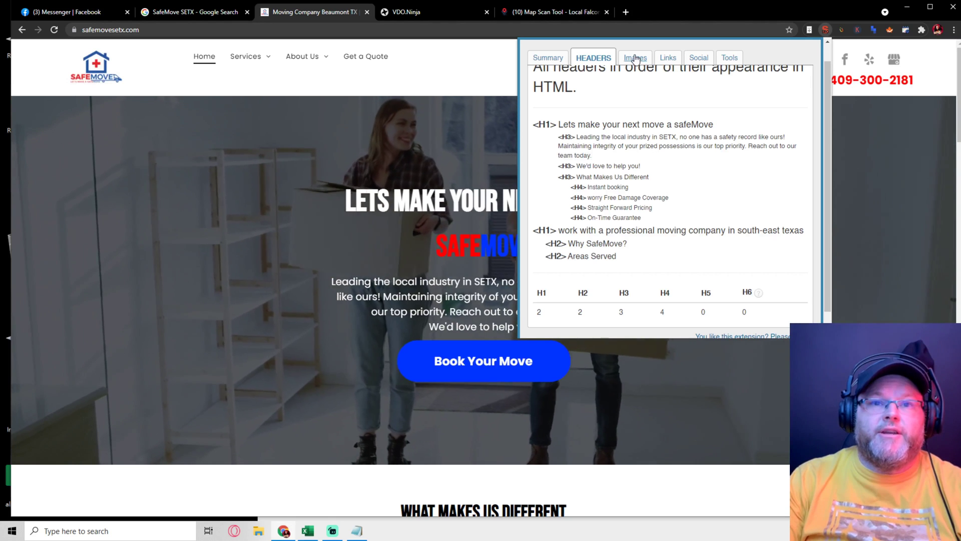
Check image alt text, links, Open Graph/Twitter tags, and PageSpeed Insights (score 79).
left_click(635, 57)
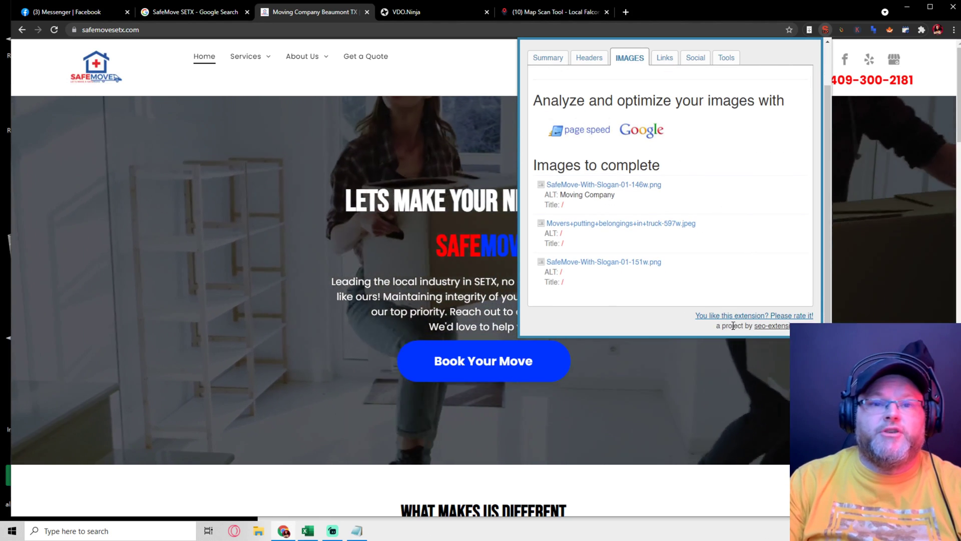
left_click(661, 57)
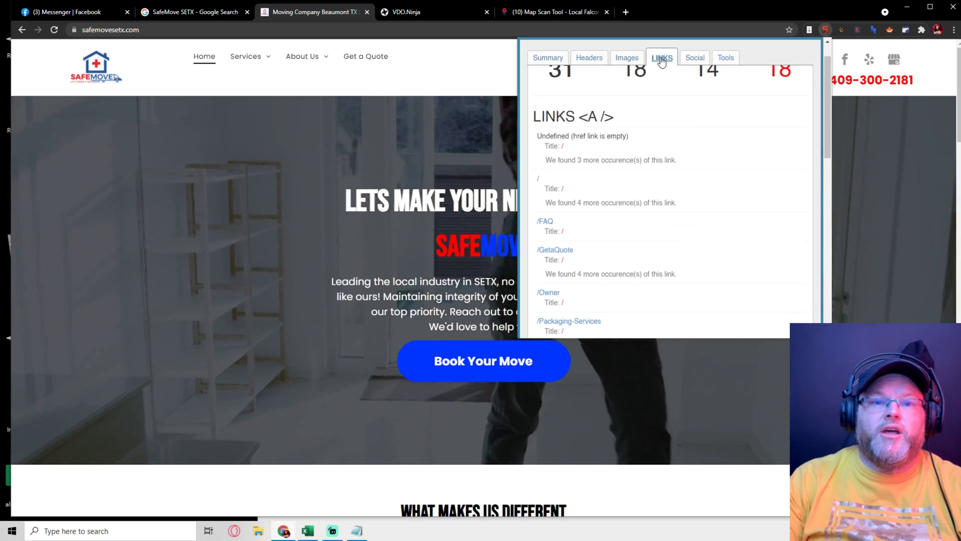
left_click(694, 57)
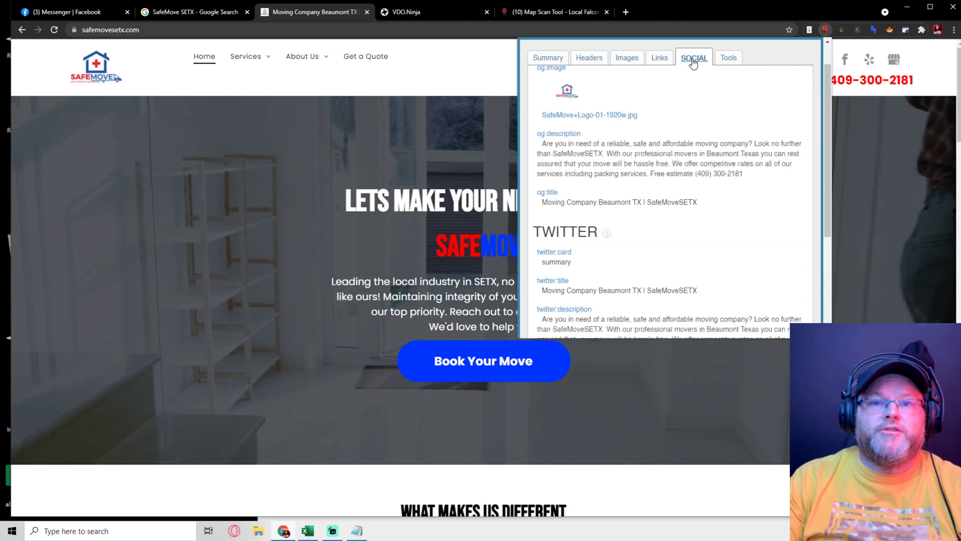
left_click(725, 57)
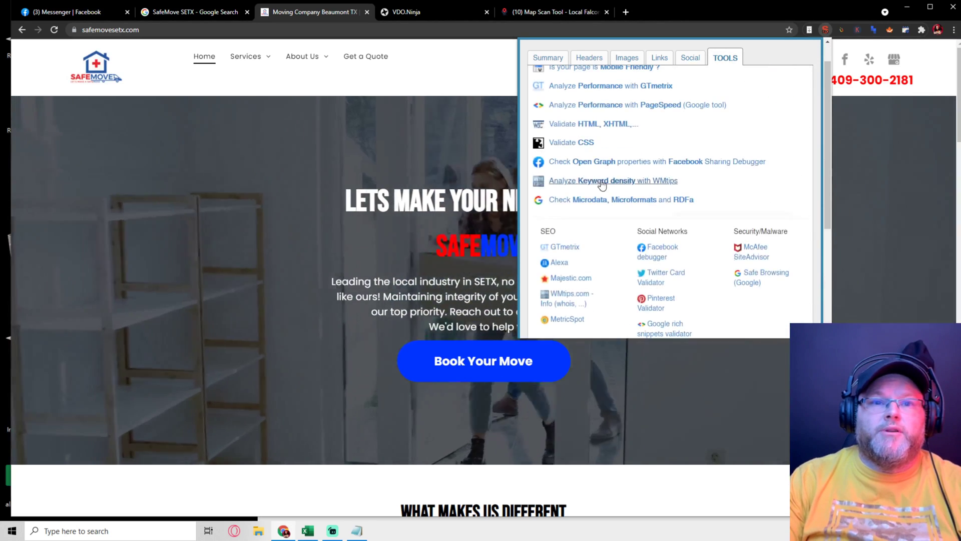
left_click(611, 104)
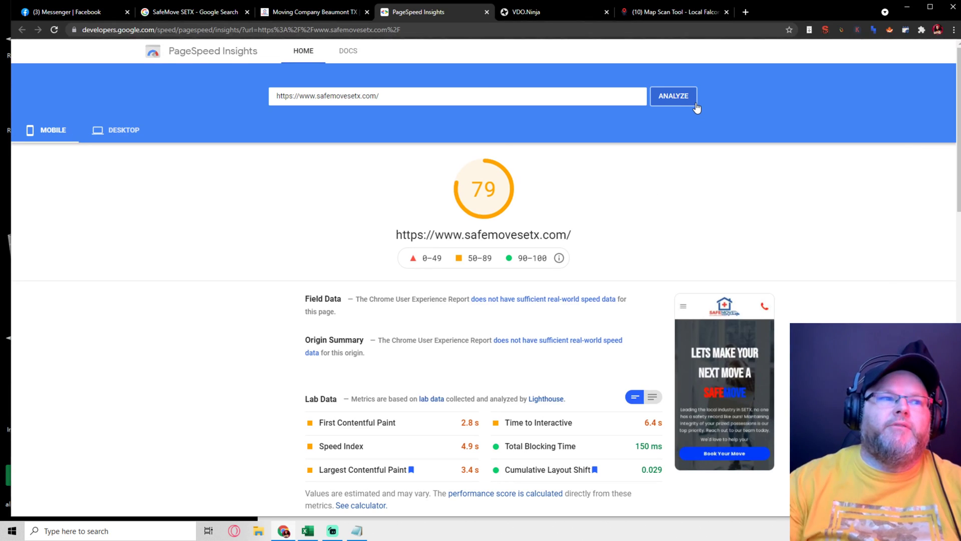
mouse_move(145, 123)
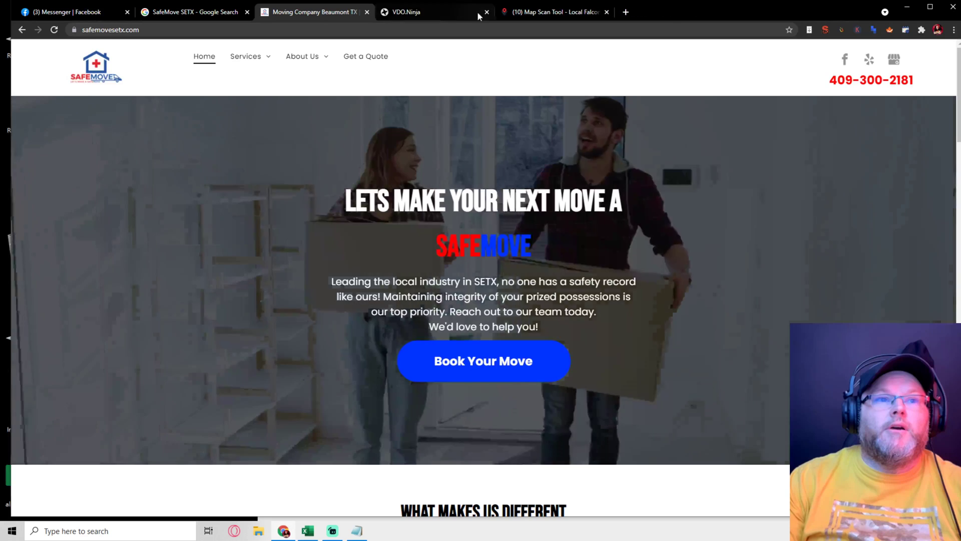
View the Moving Company scan report (ARP/ATRP 20+, SoLV 0.00) and choose Repeat Scan with New Keyword.
left_click(562, 12)
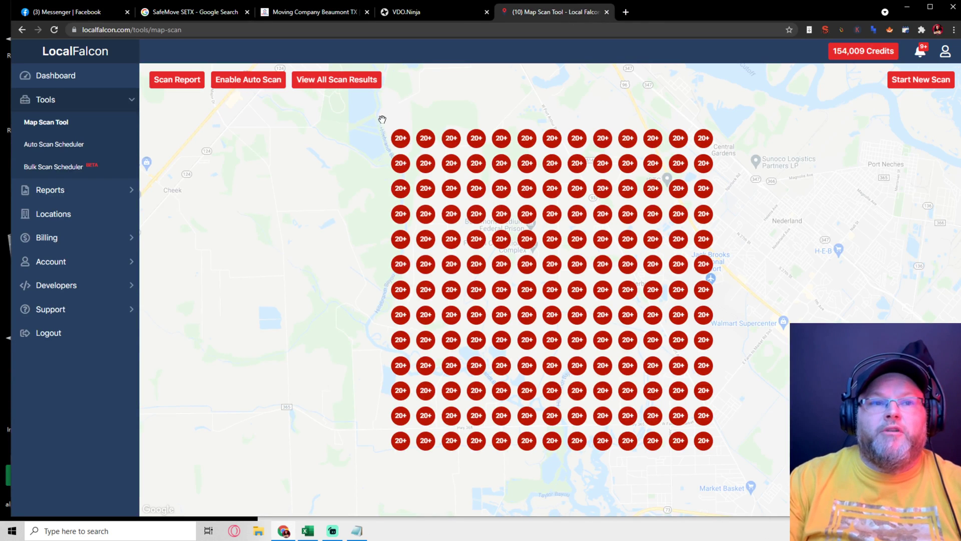
mouse_move(689, 239)
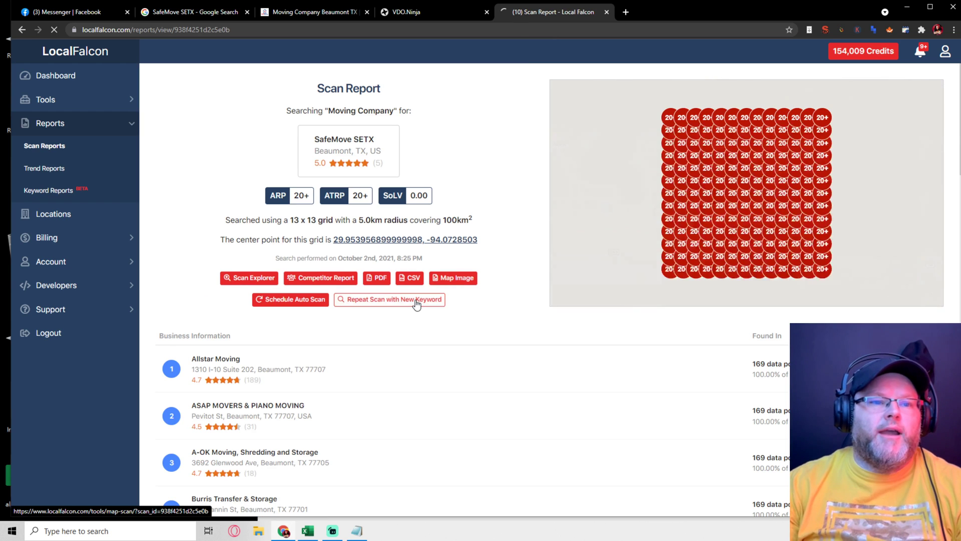
left_click(389, 299)
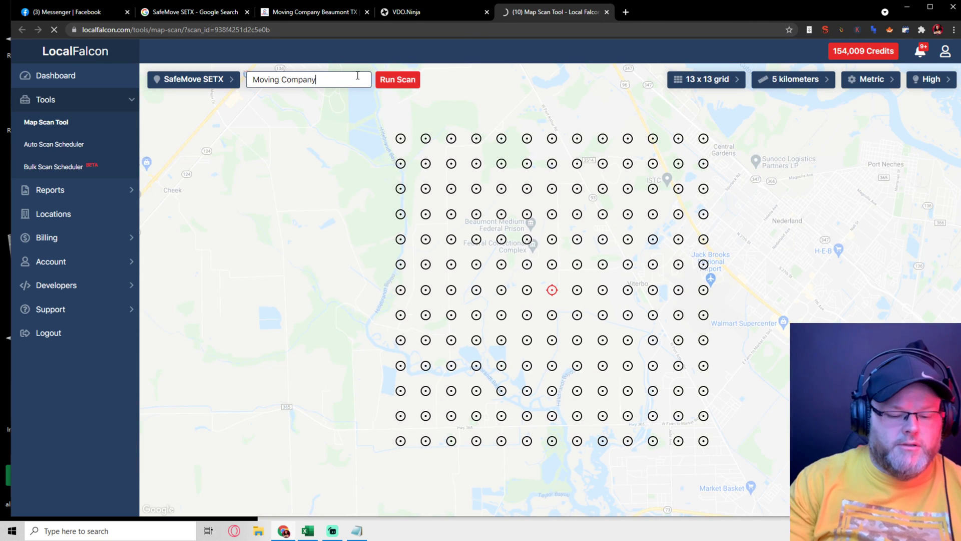
Run the scan for 'Moving Company Beaumont', continuing despite no base-point results, and await results.
type("Beaum")
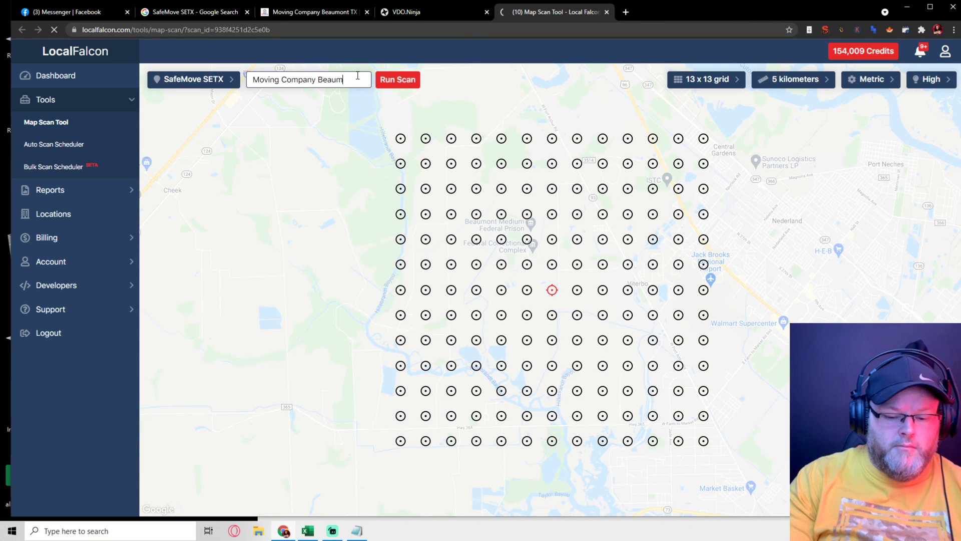
left_click(397, 79)
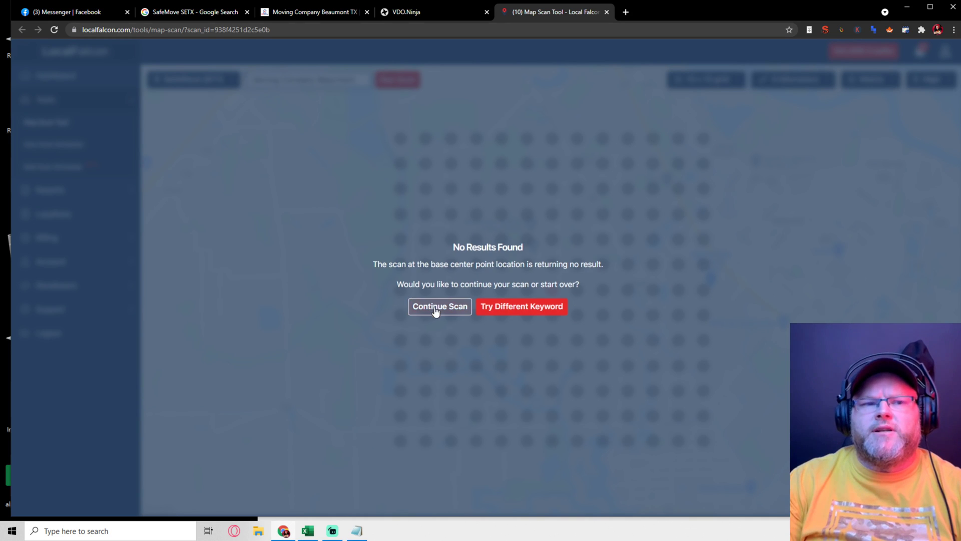
left_click(440, 307)
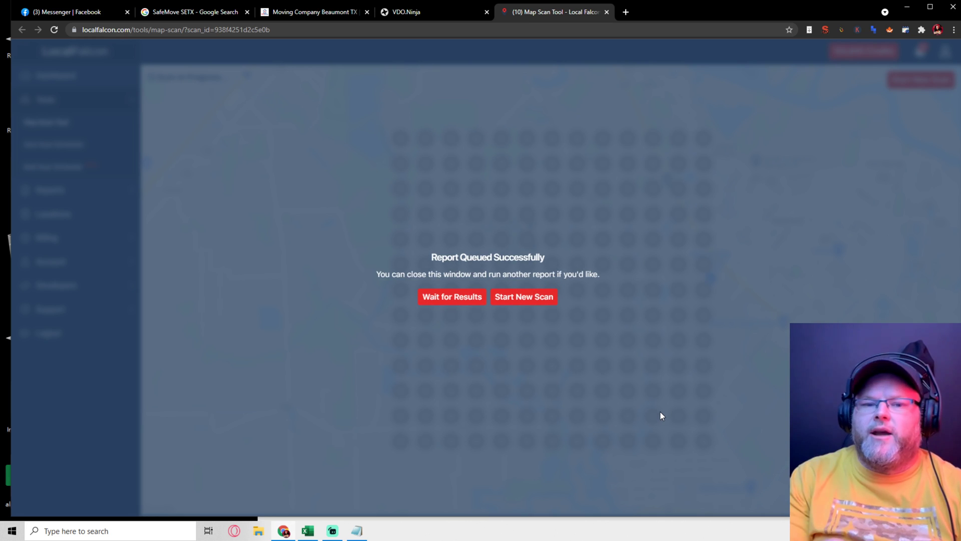
mouse_move(666, 406)
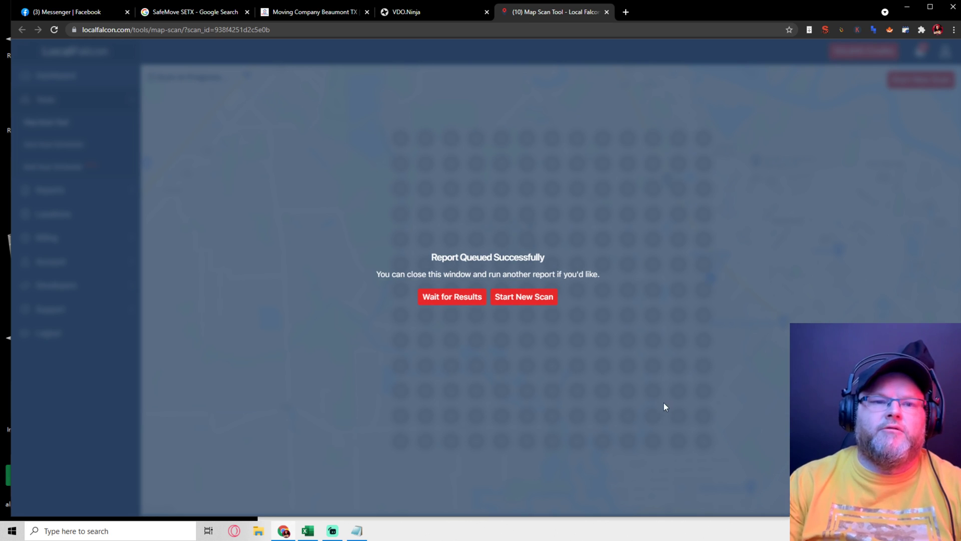
left_click(451, 297)
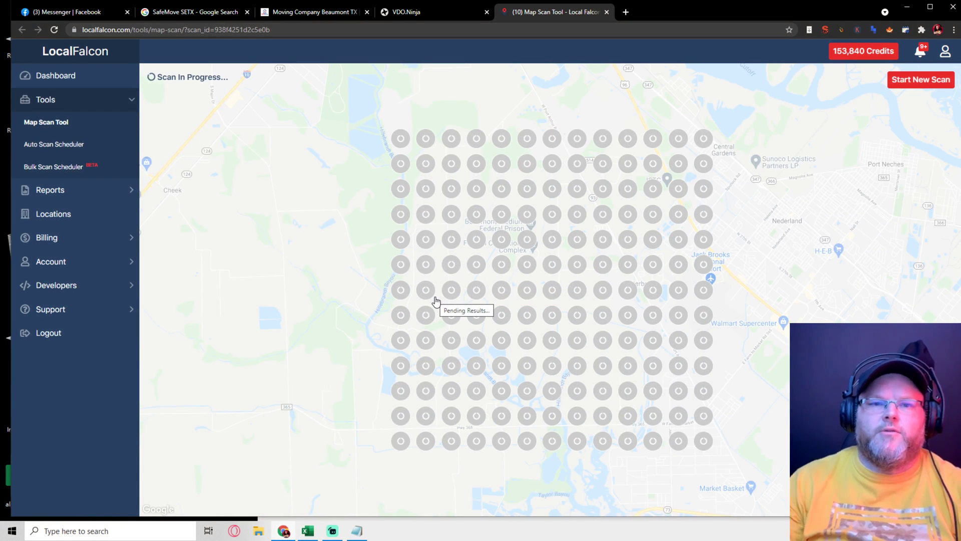
mouse_move(476, 167)
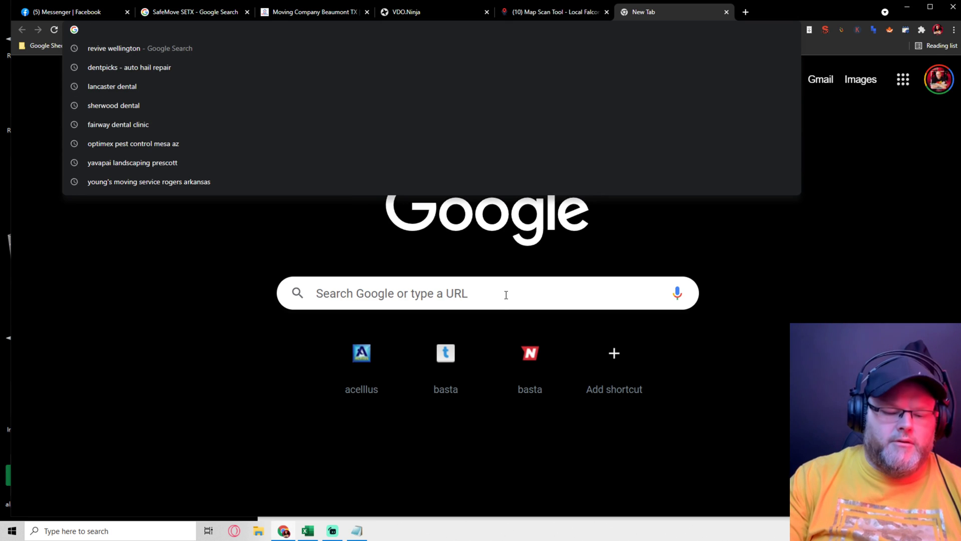
Search Google for 'beaumont Texas population', finding 118,151 for 2019.
type("moving company")
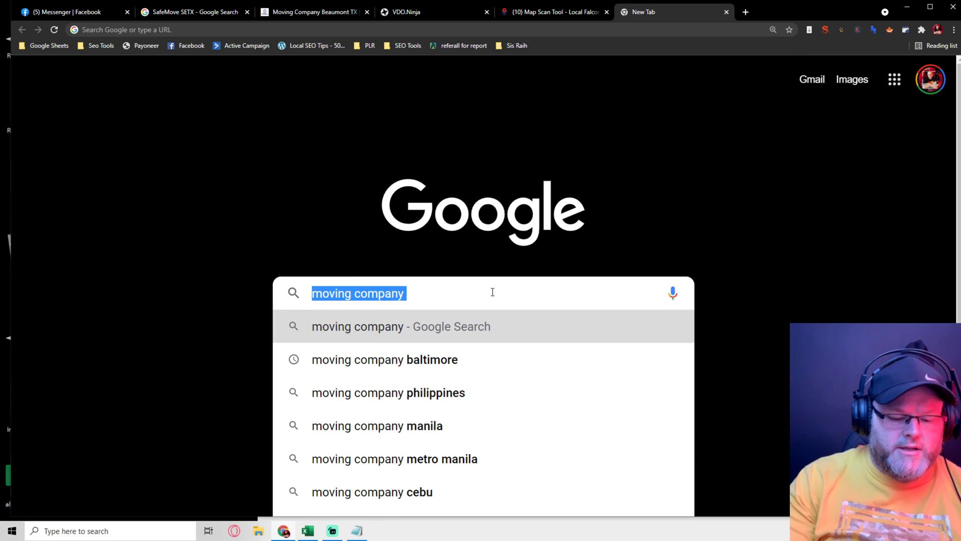
type("beaumont")
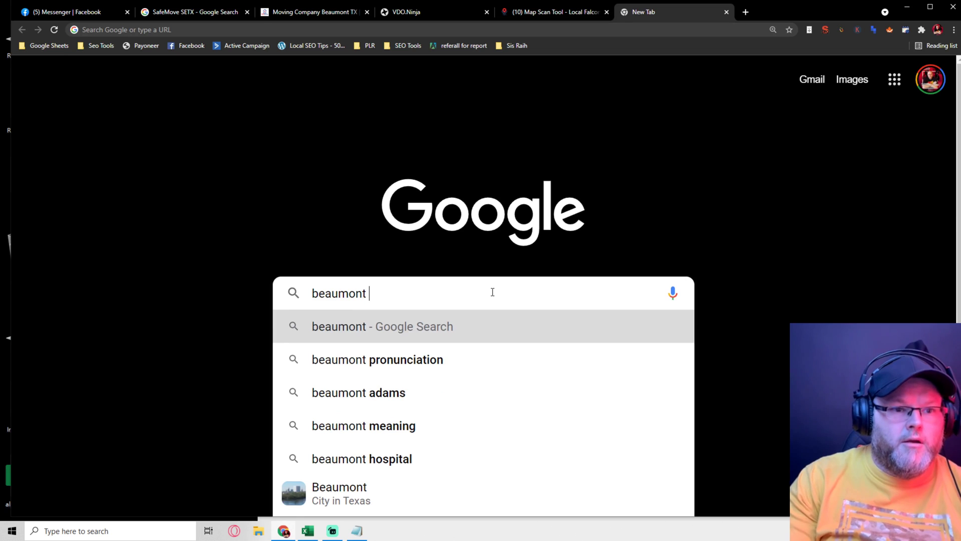
type("Texas population")
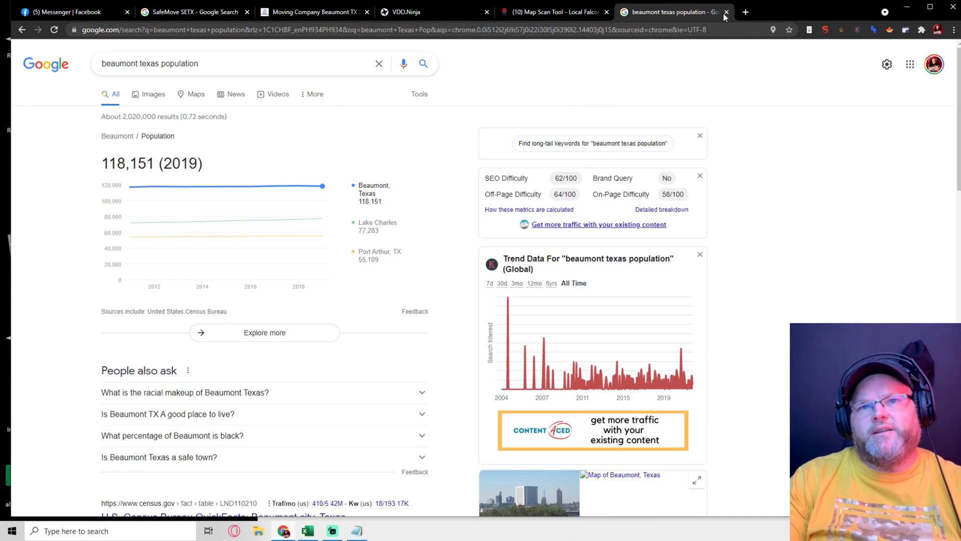
mouse_move(531, 23)
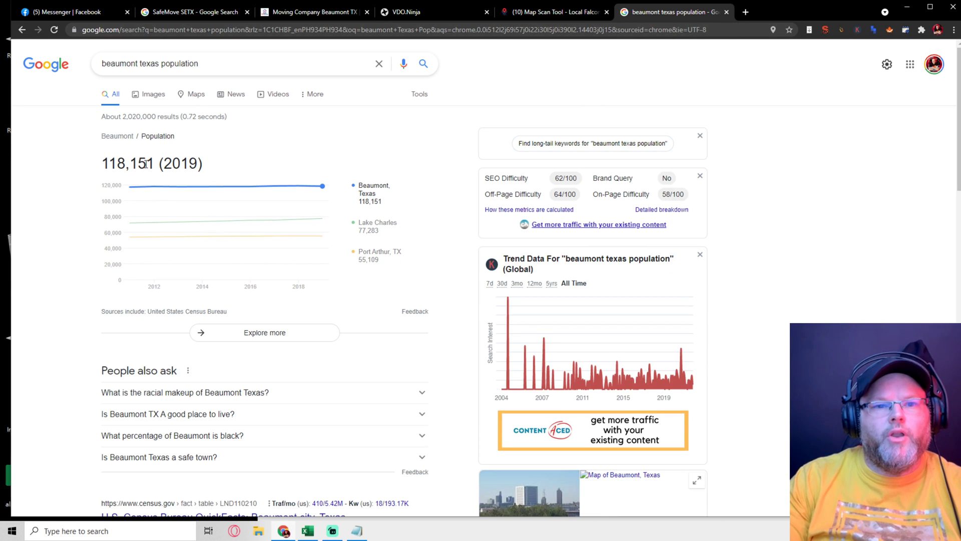
scroll("down", 3)
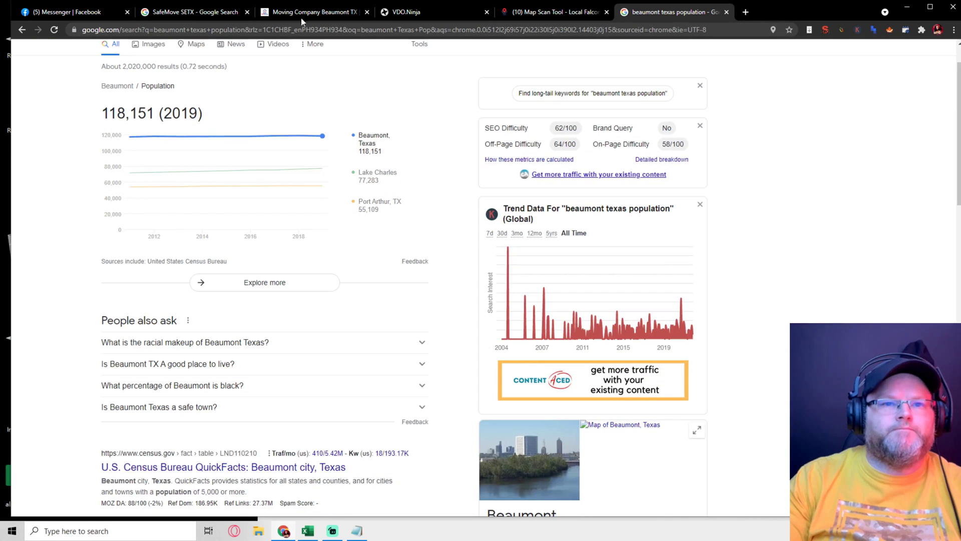
mouse_move(729, 12)
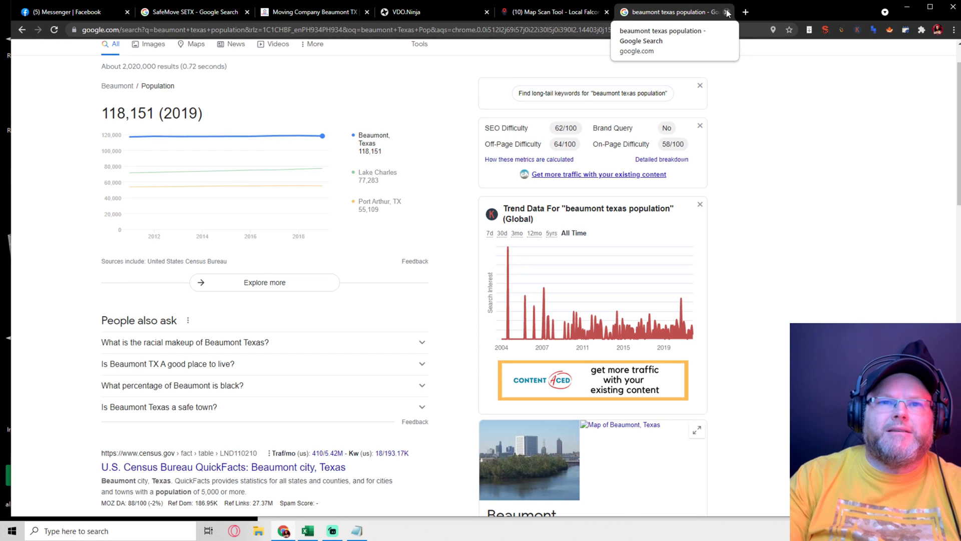
Close the Beaumont population tab to view the finished Local Falcon scan results.
left_click(557, 12)
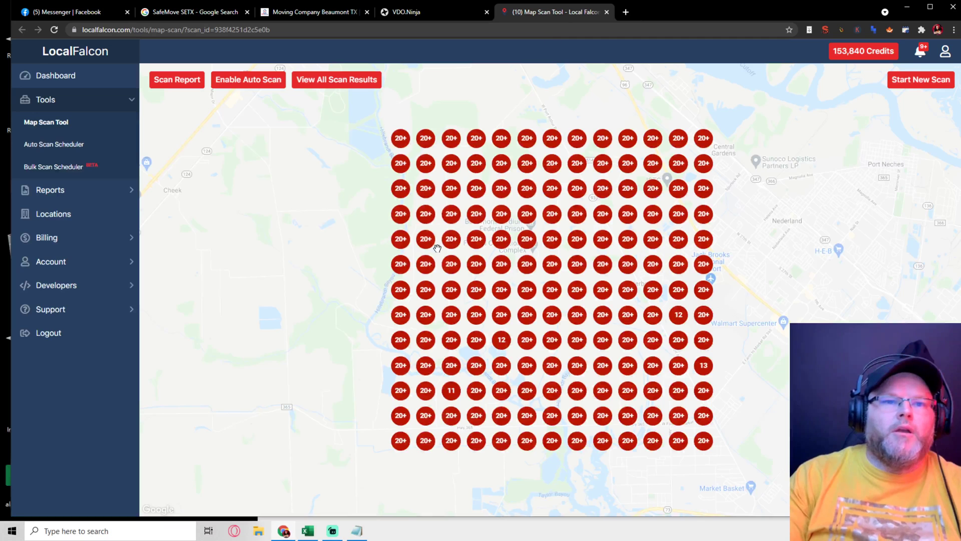
mouse_move(678, 486)
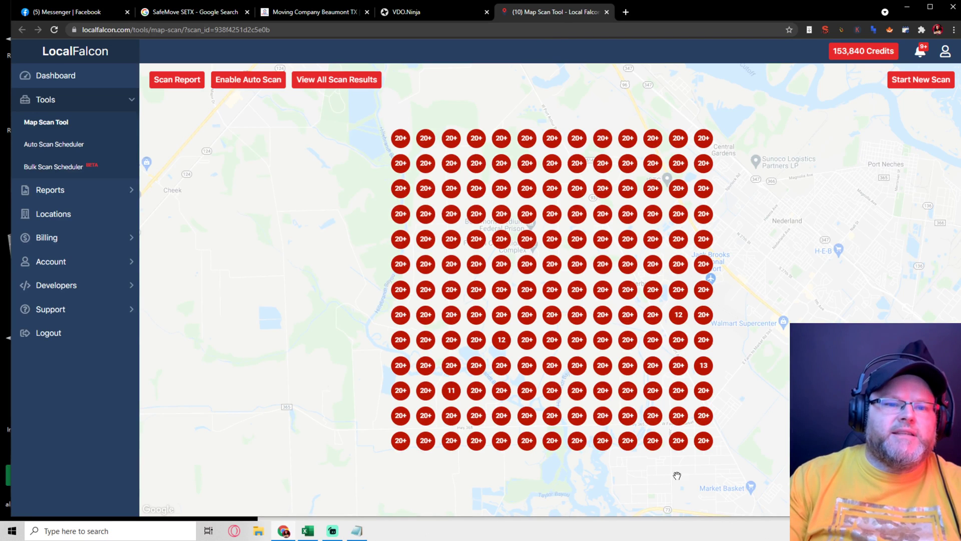
mouse_move(501, 338)
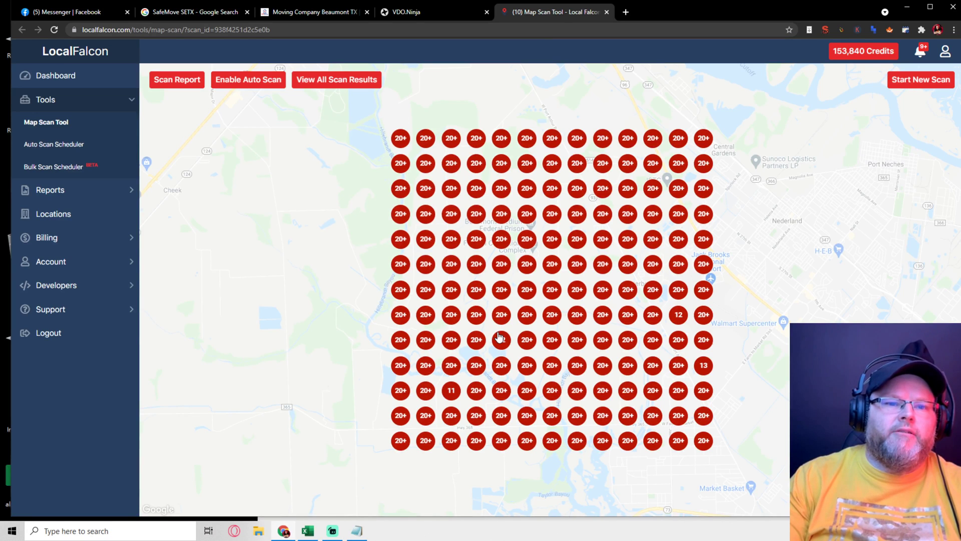
mouse_move(502, 339)
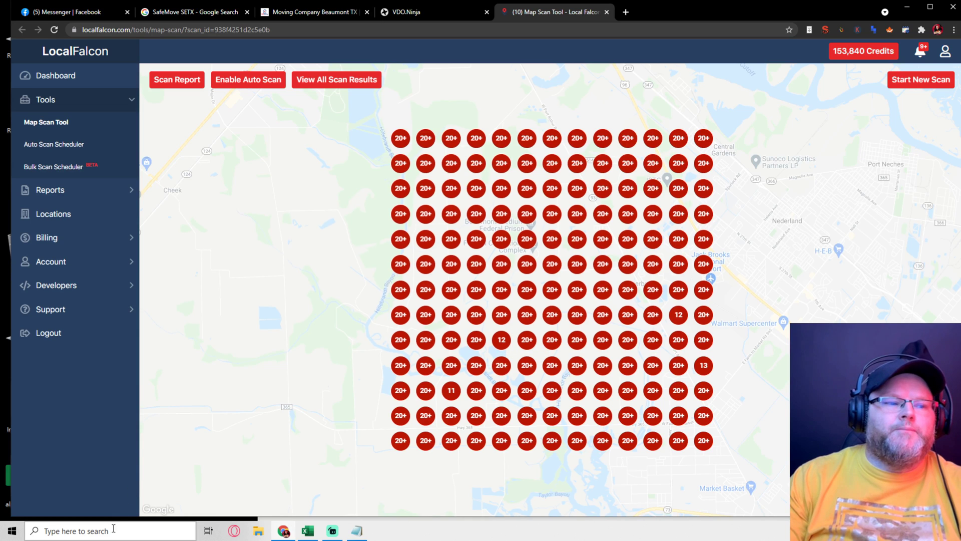
Launch WebSite Auditor from Windows search ('aud') to view the safemovesetx.com project's 12 crawled pages.
type("aud")
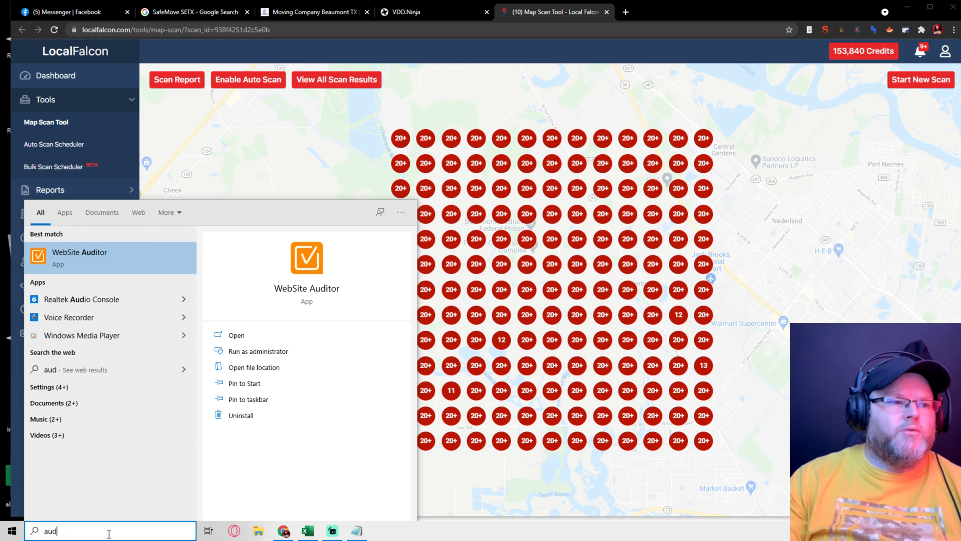
mouse_move(115, 271)
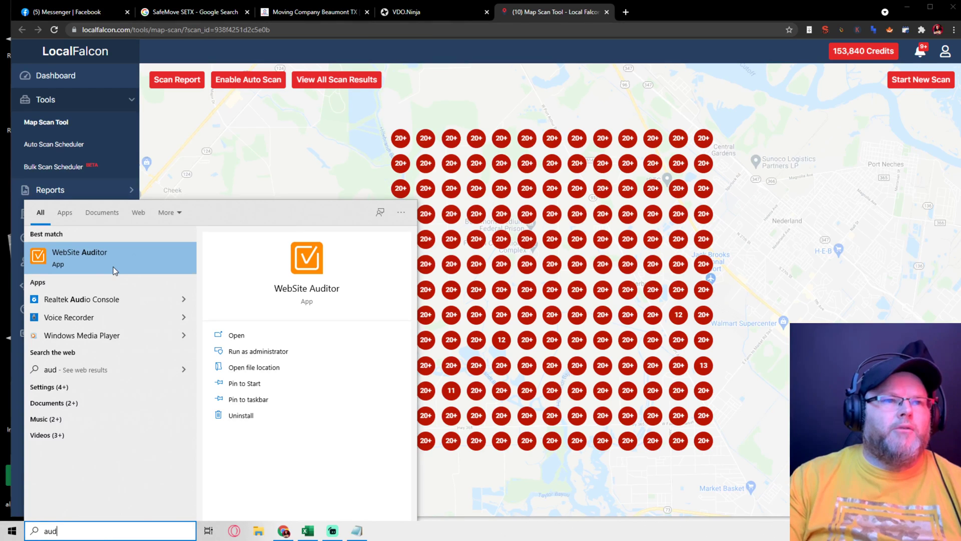
left_click(313, 11)
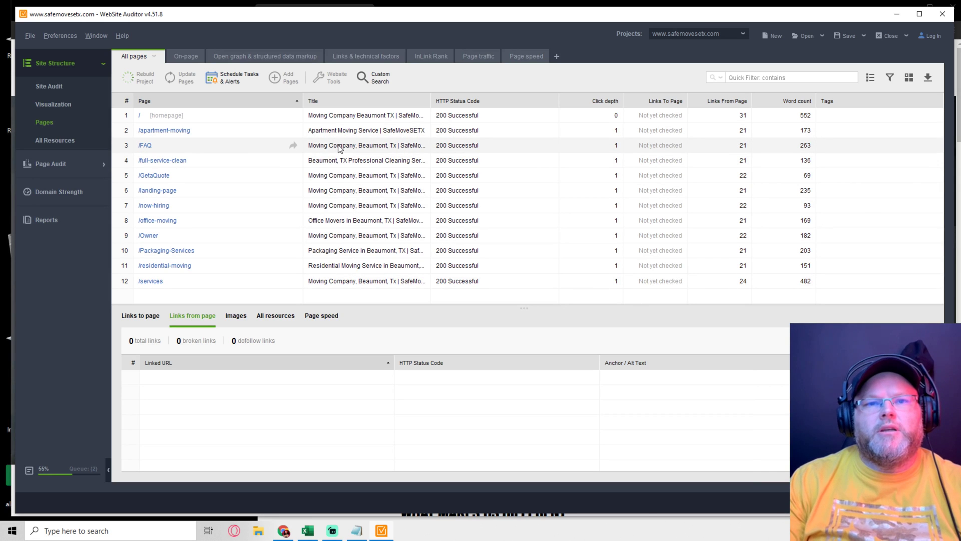
mouse_move(323, 153)
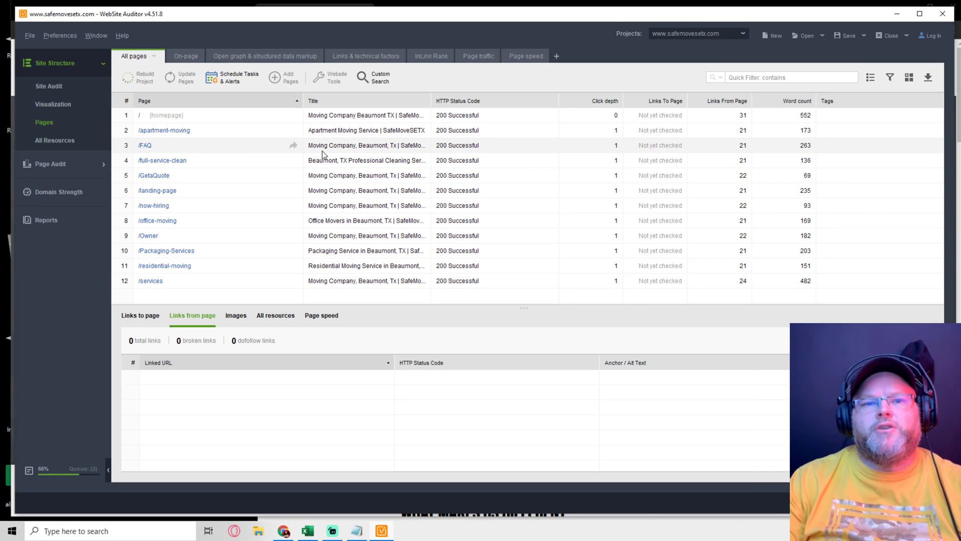
mouse_move(304, 160)
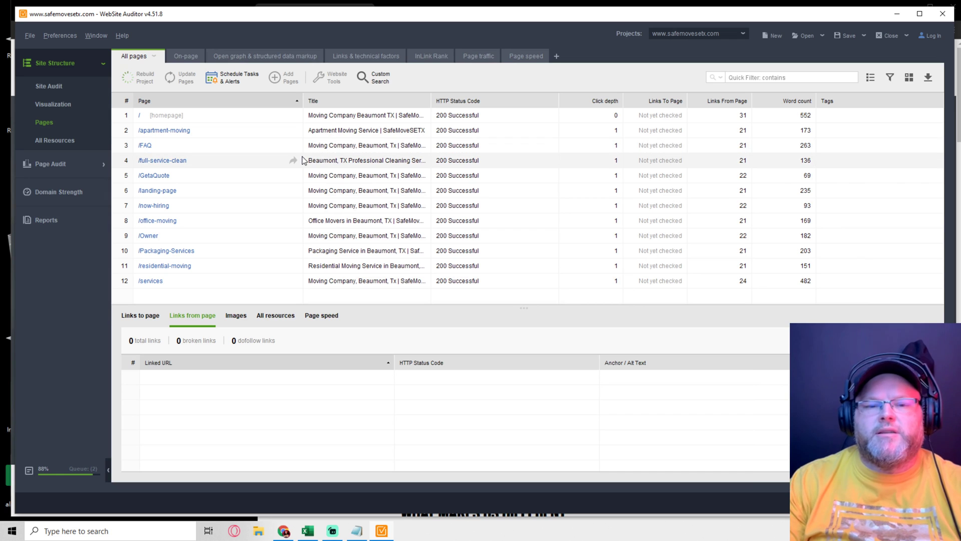
mouse_move(305, 160)
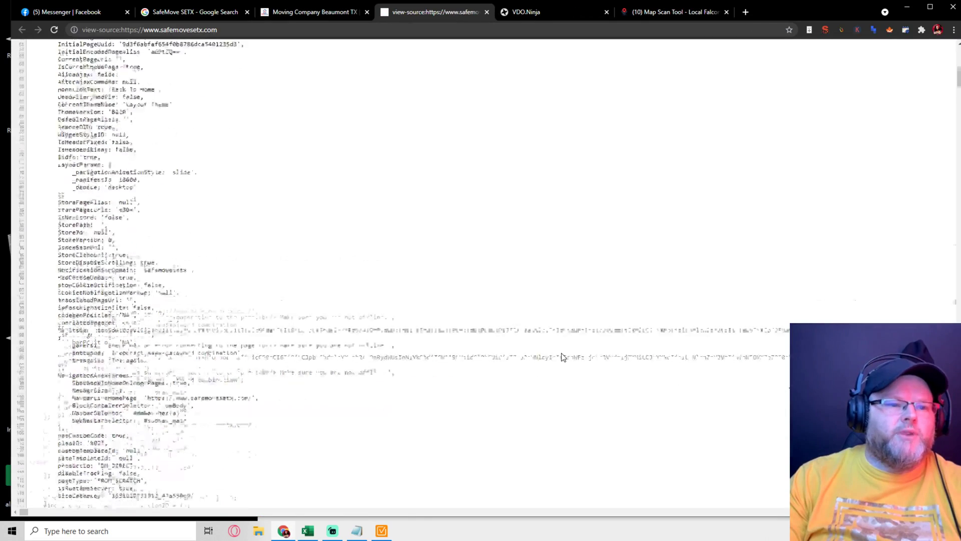
Scroll the safemovesetx.com source past the meta tags and schema script into the nav list.
scroll("down", 3)
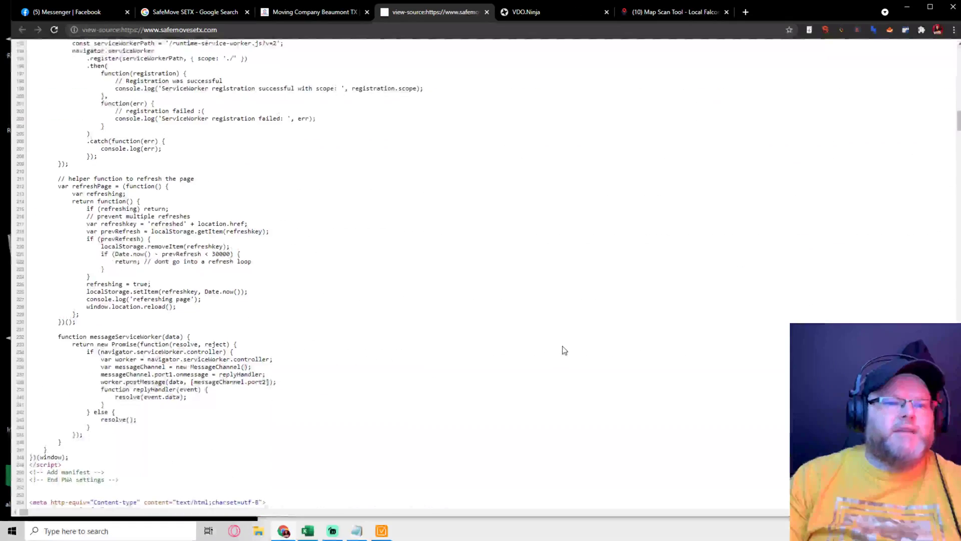
scroll("down", 3)
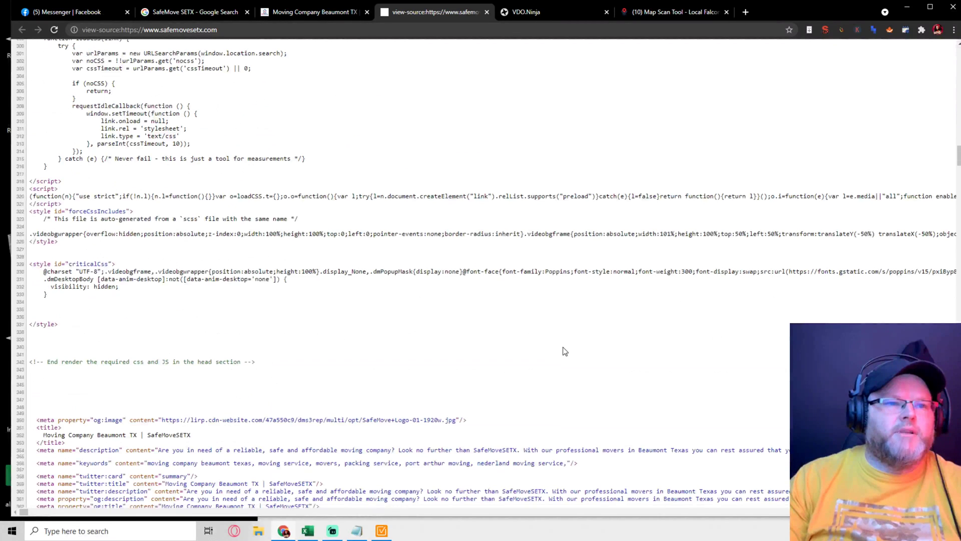
scroll("down", 3)
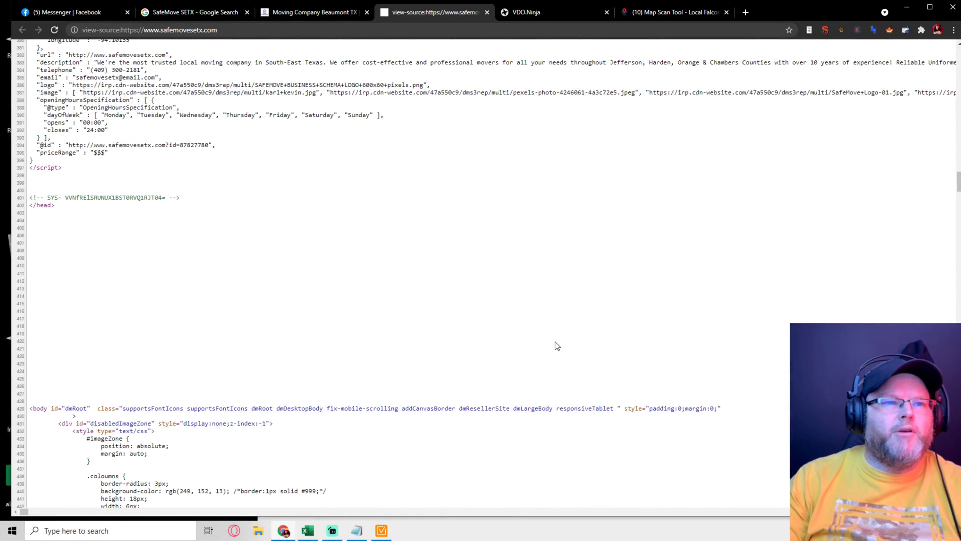
scroll("down", 3)
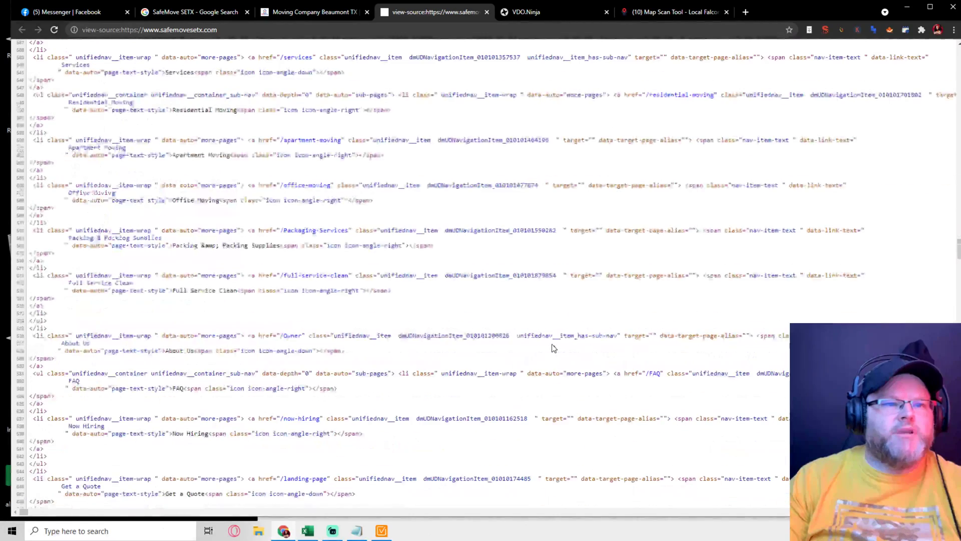
scroll("down", 3)
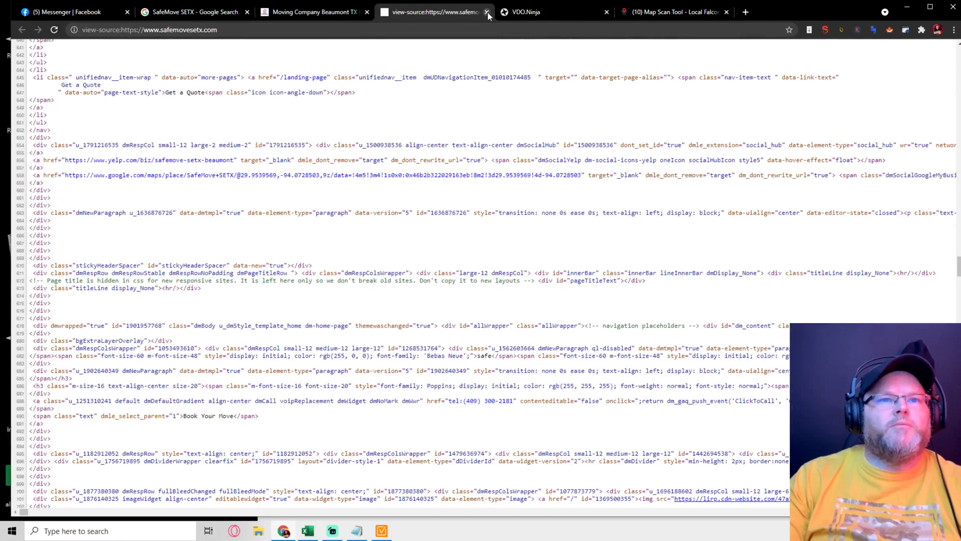
Close the view-source tab and scroll the SafeMove home page down and back up.
left_click(489, 12)
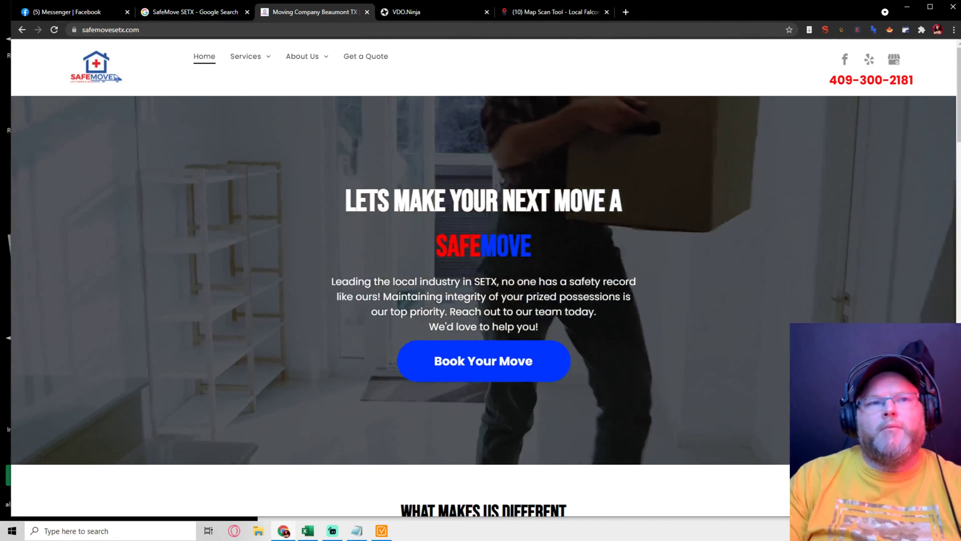
scroll("down", 3)
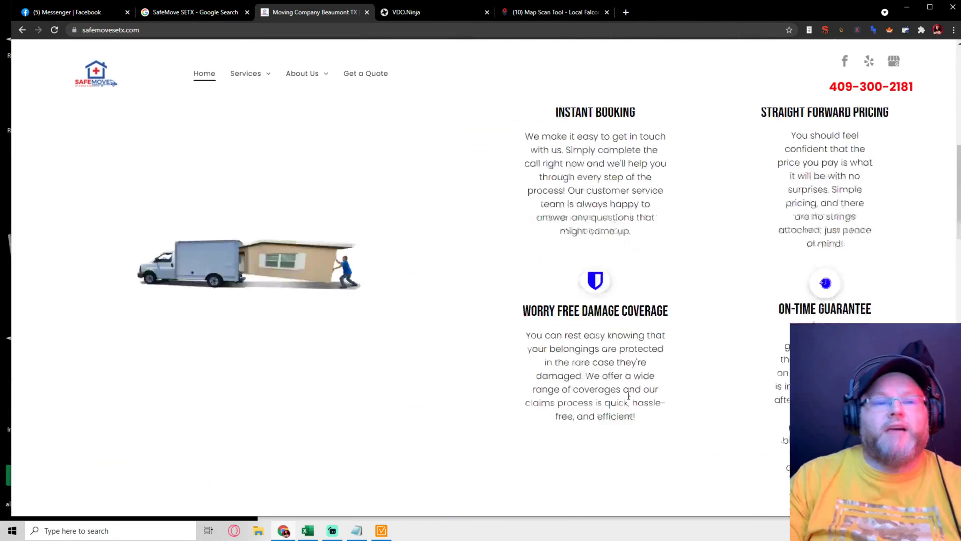
scroll("down", 3)
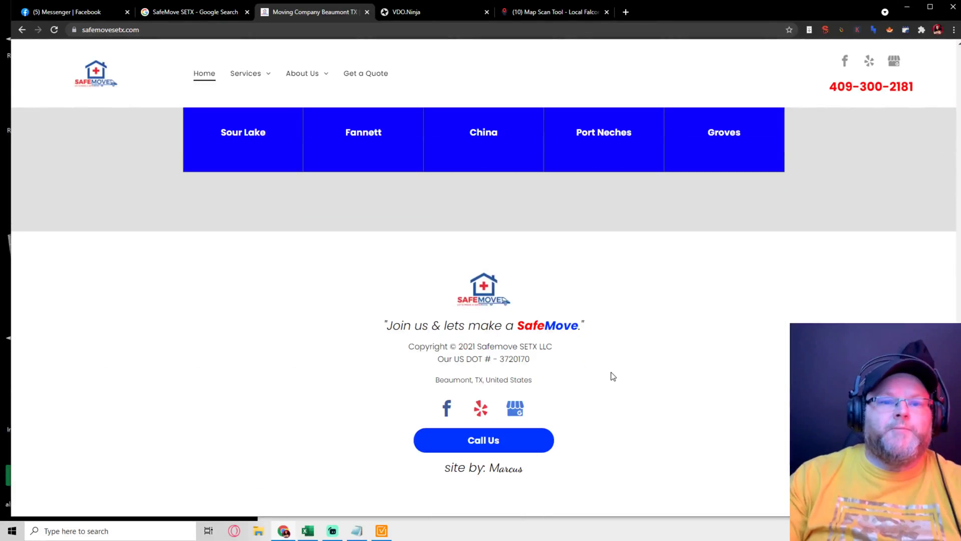
scroll("up", 3)
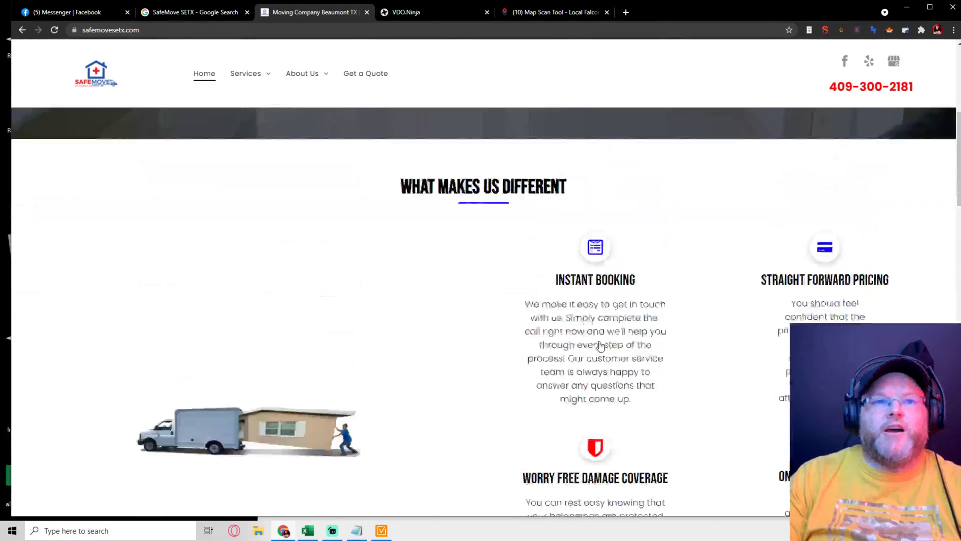
scroll("up", 3)
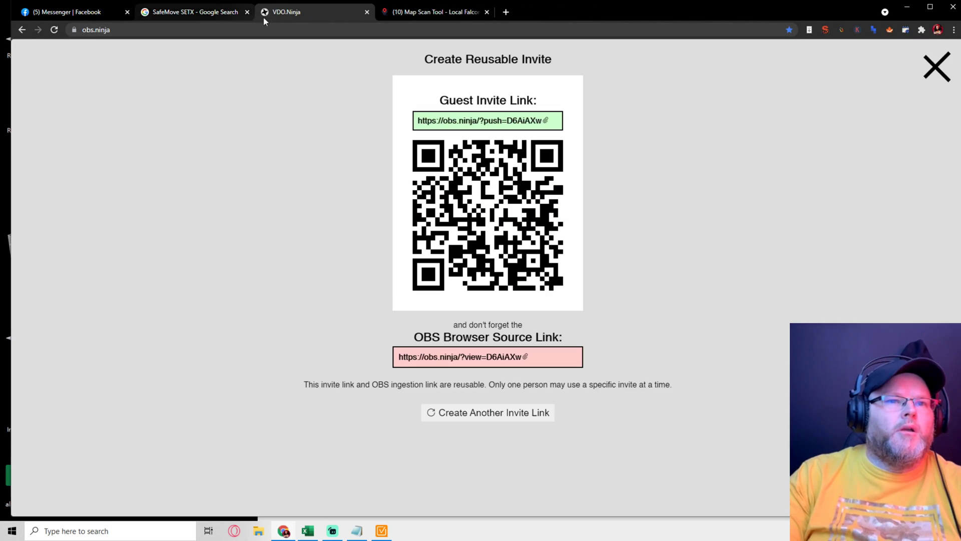
Switch to the VDO.Ninja tab showing the reusable guest invite and OBS links.
left_click(435, 11)
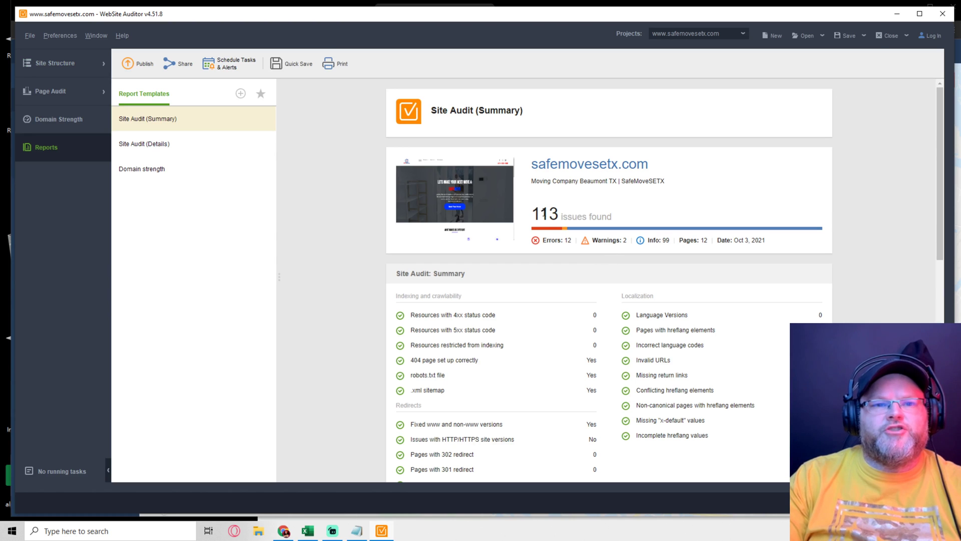
Scroll the summary report down to duplicate titles, duplicate meta descriptions and empty alt texts.
scroll("down", 3)
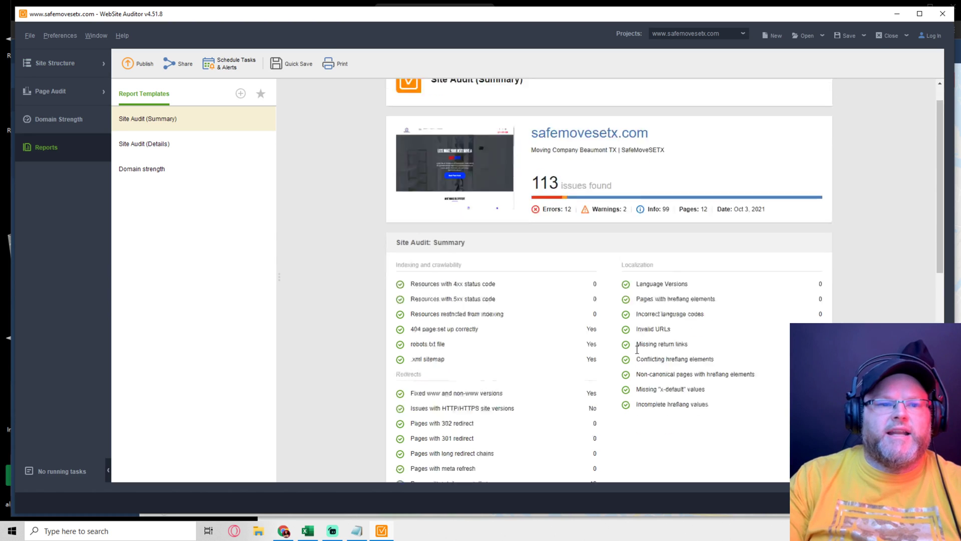
scroll("down", 3)
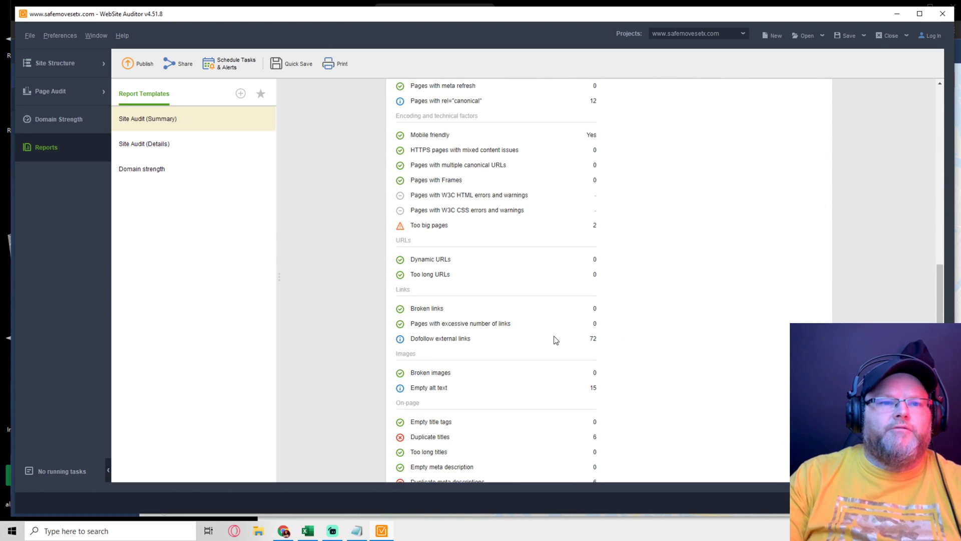
scroll("down", 3)
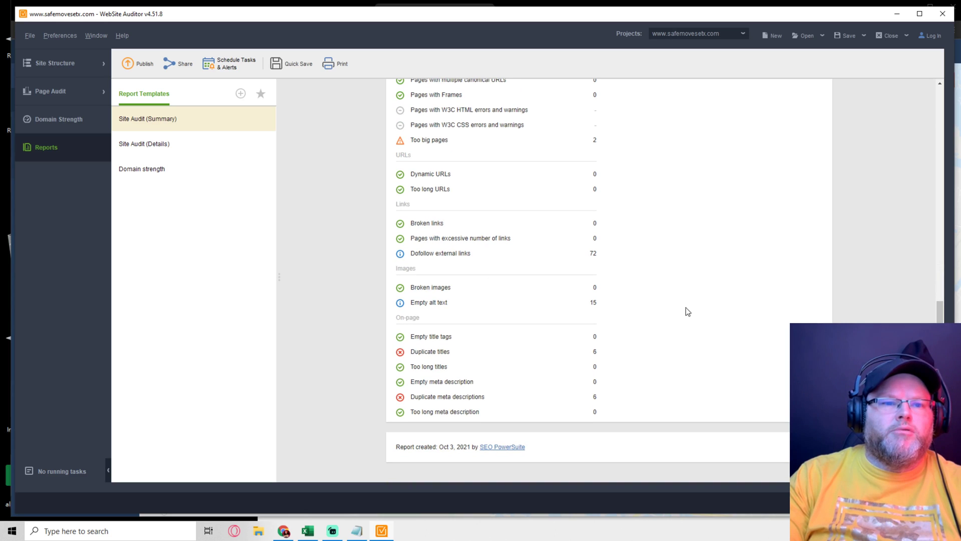
mouse_move(564, 390)
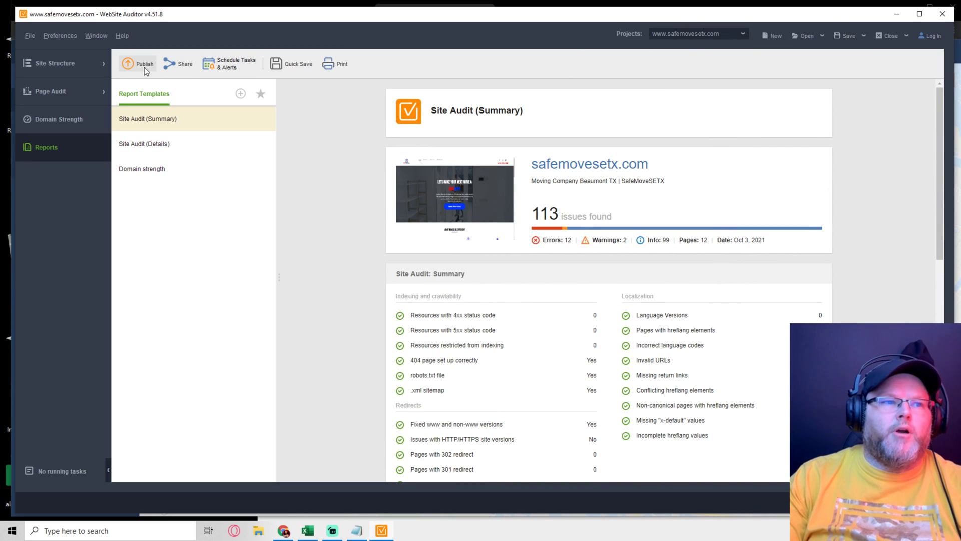
Publish the Site Audit summary report using the 'Save to your hard drive' profile.
left_click(141, 63)
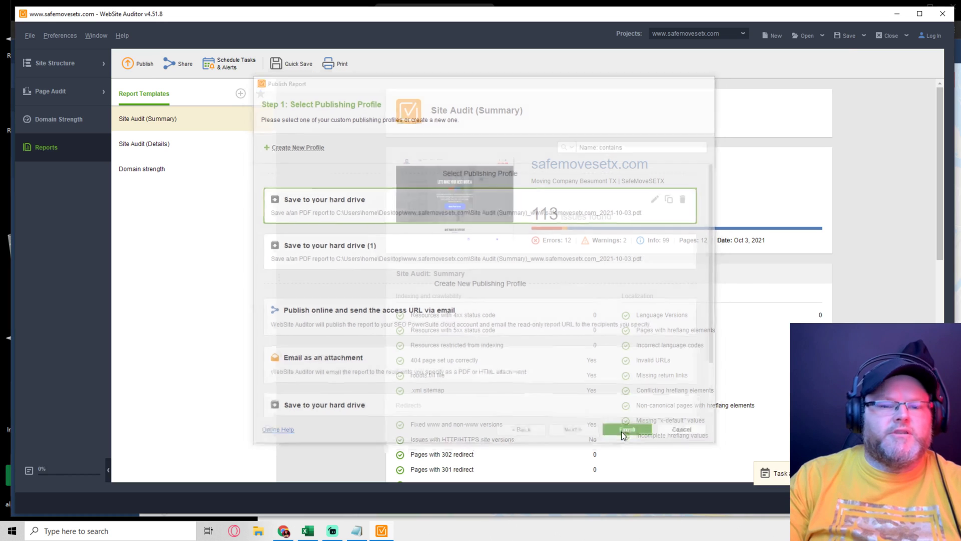
left_click(628, 429)
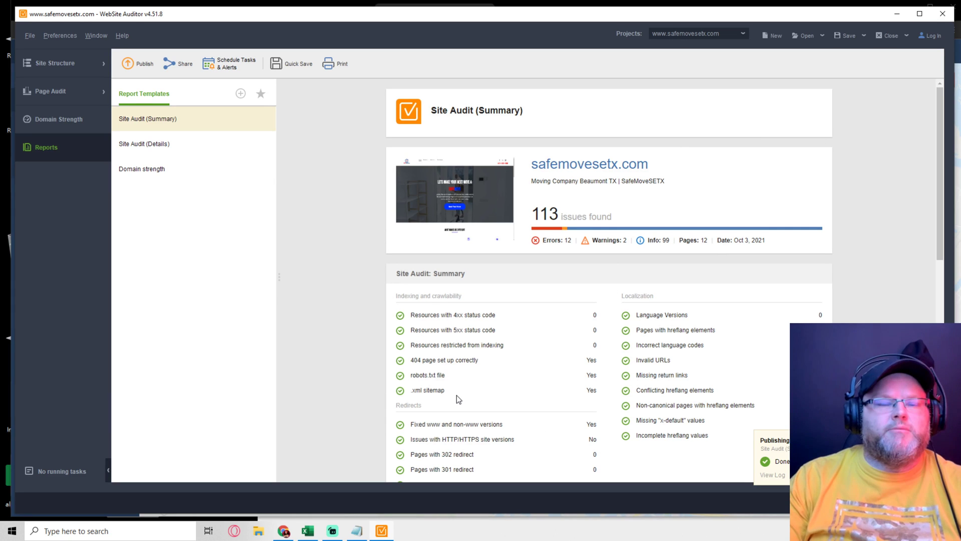
mouse_move(465, 389)
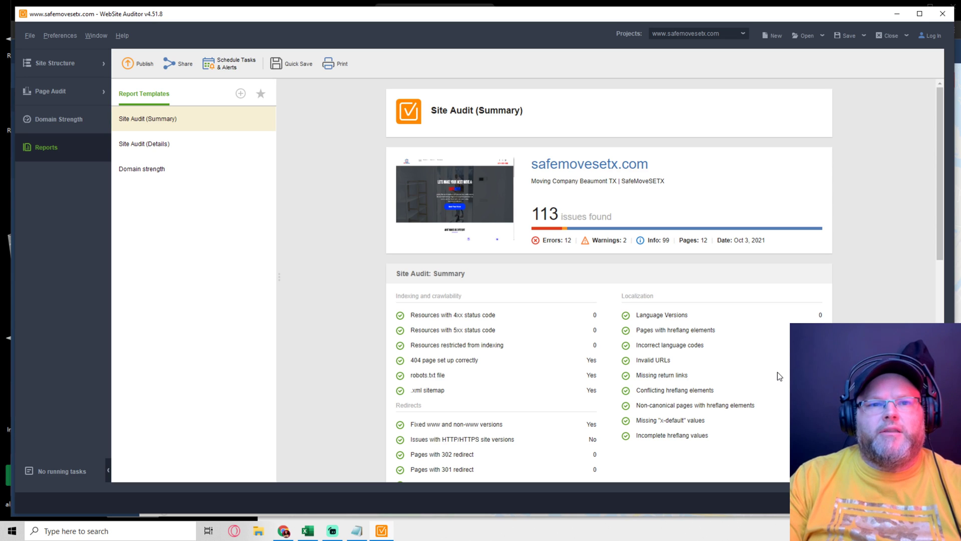
mouse_move(561, 202)
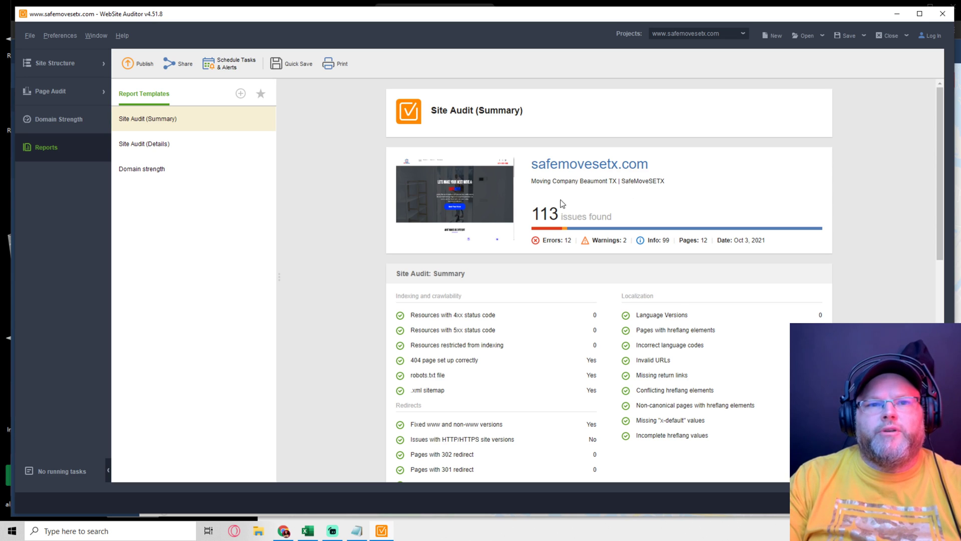
mouse_move(629, 206)
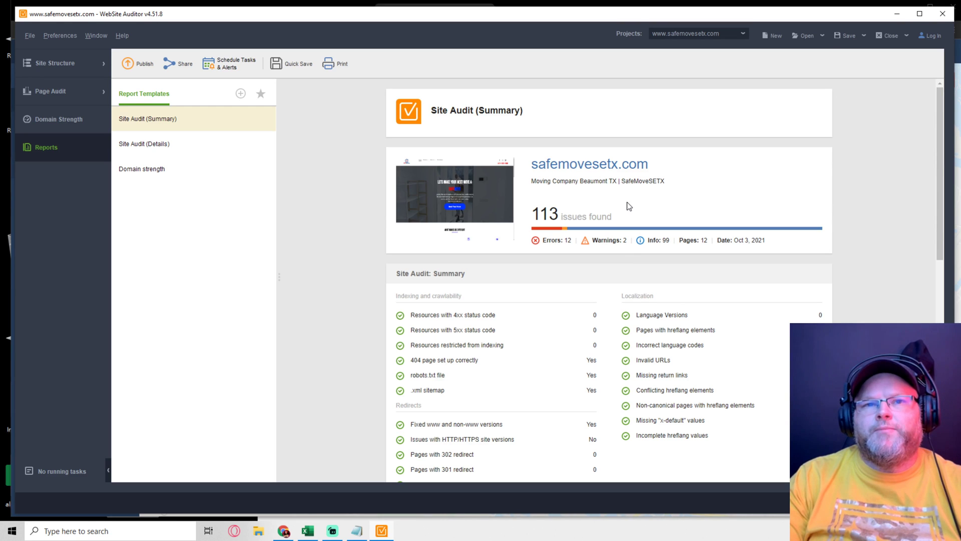
mouse_move(608, 213)
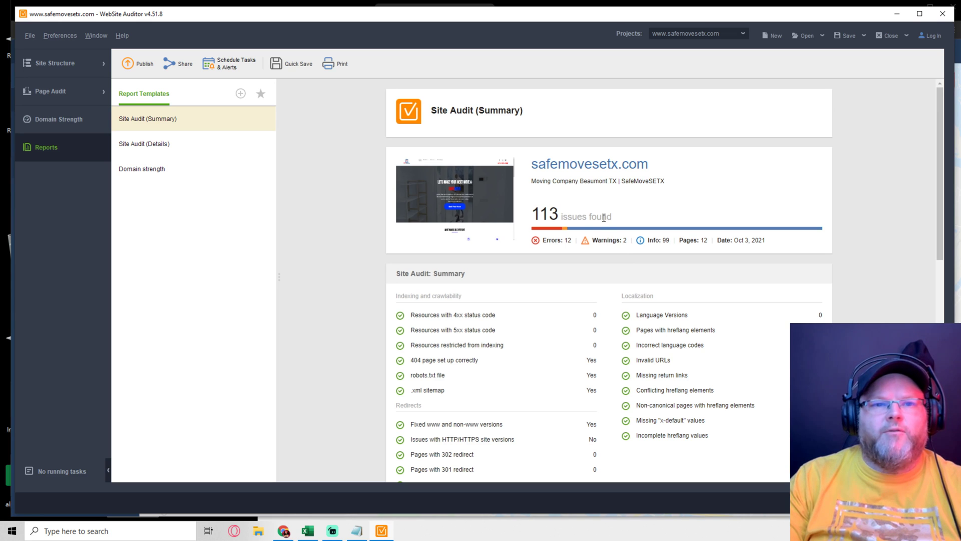
mouse_move(542, 252)
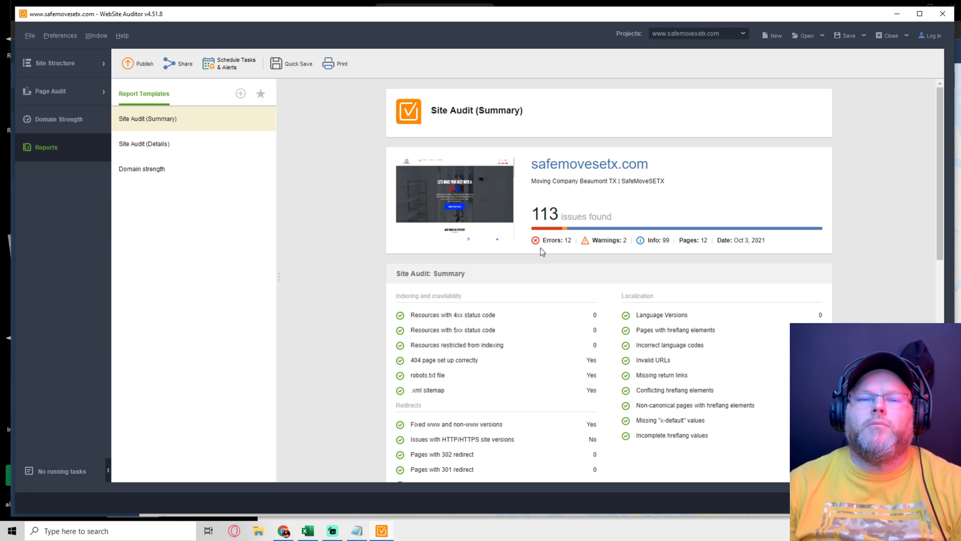
mouse_move(535, 259)
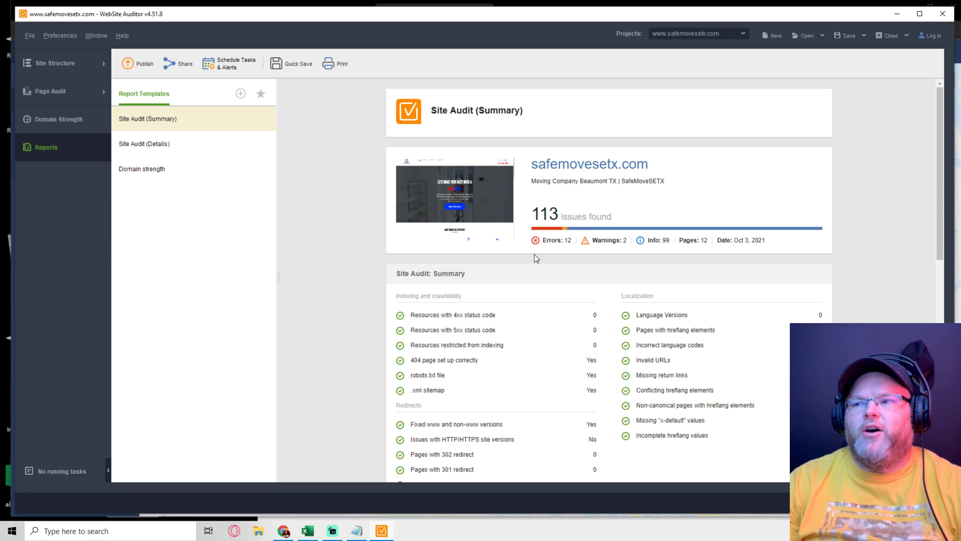
mouse_move(612, 132)
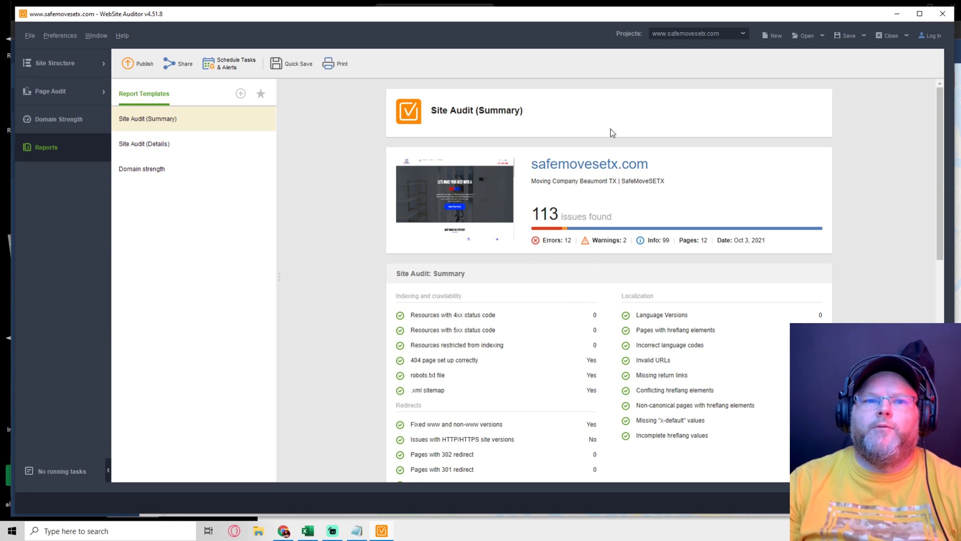